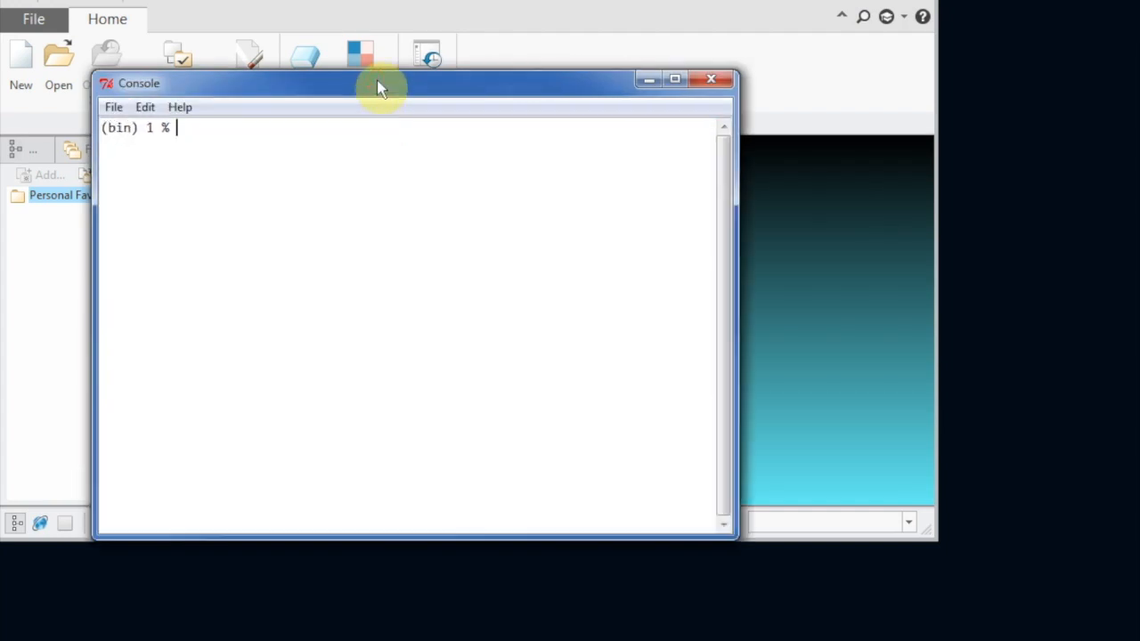
Step: Move the console aside and load the pshell_asyn package
{"action": "left_click_drag", "start_coordinate": [378, 83], "coordinate": [392, 98]}
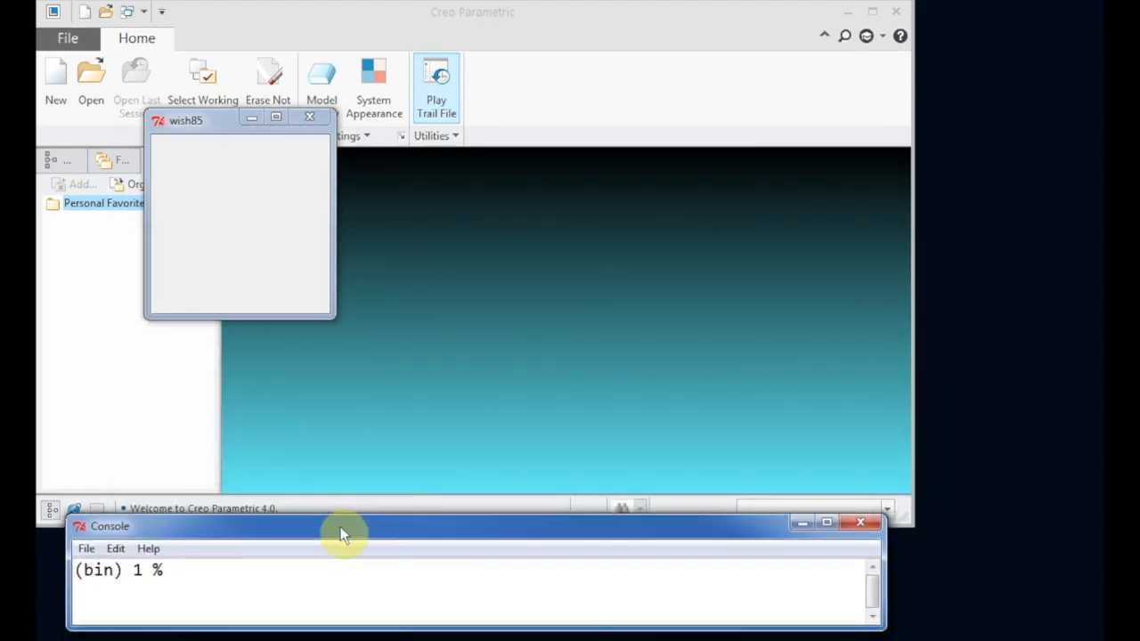
{"action": "type", "text": "packa"}
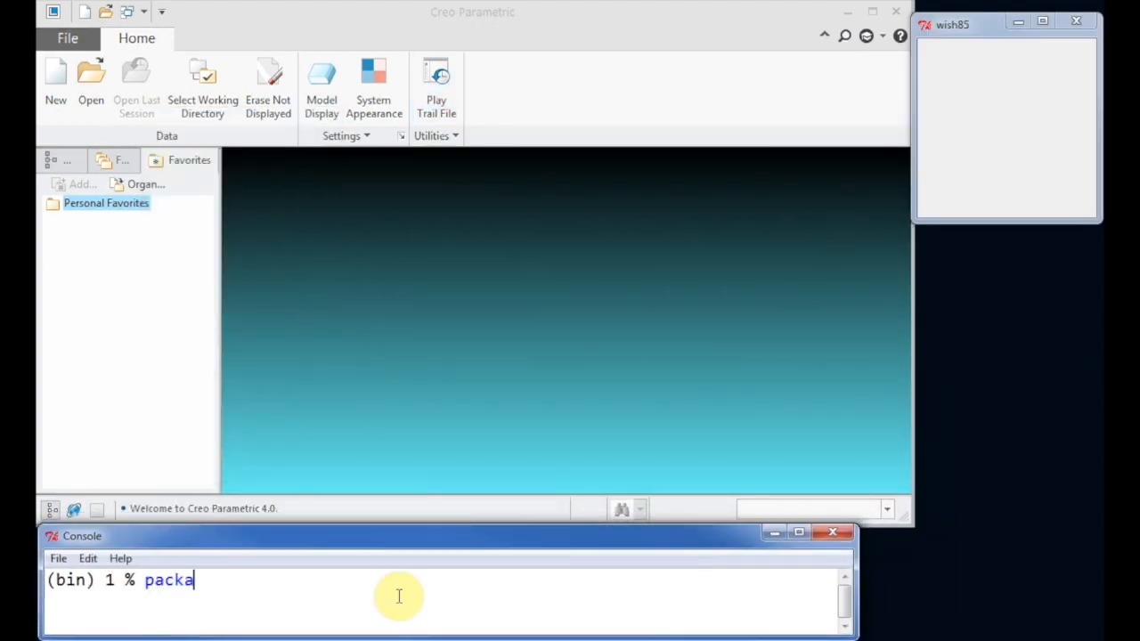
{"action": "type", "text": "ge req"}
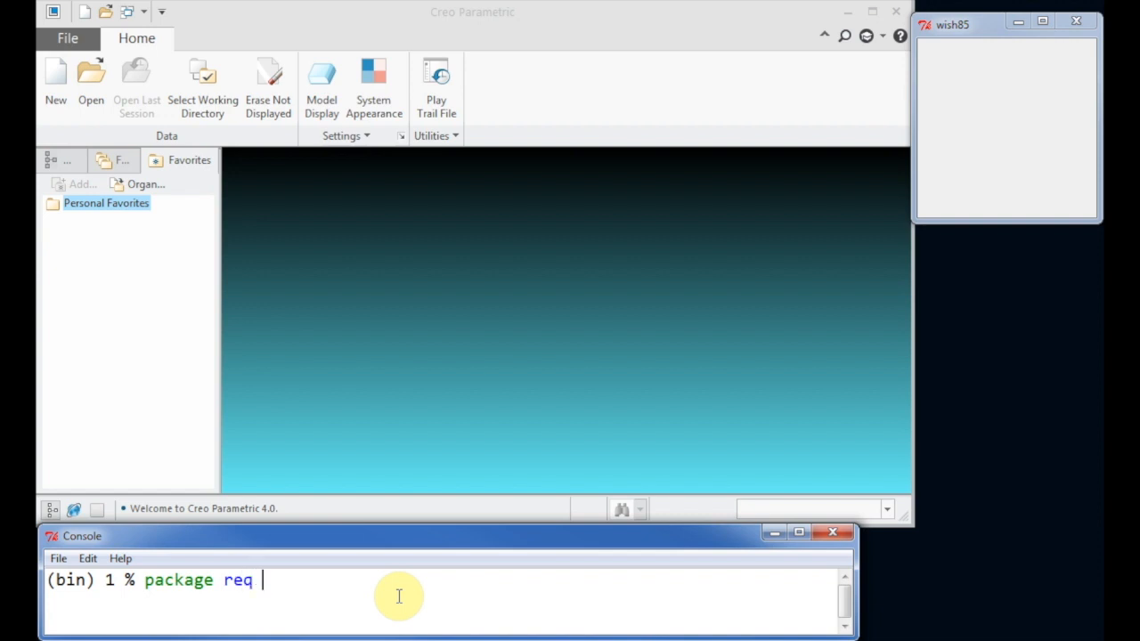
{"action": "type", "text": "ps"}
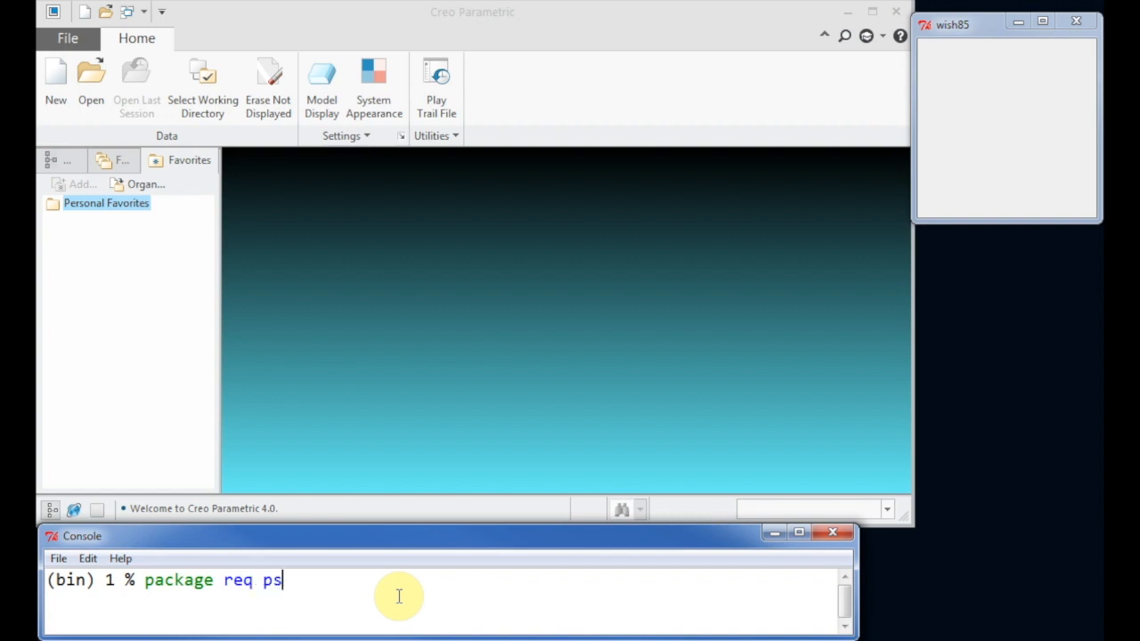
{"action": "type", "text": "hell"}
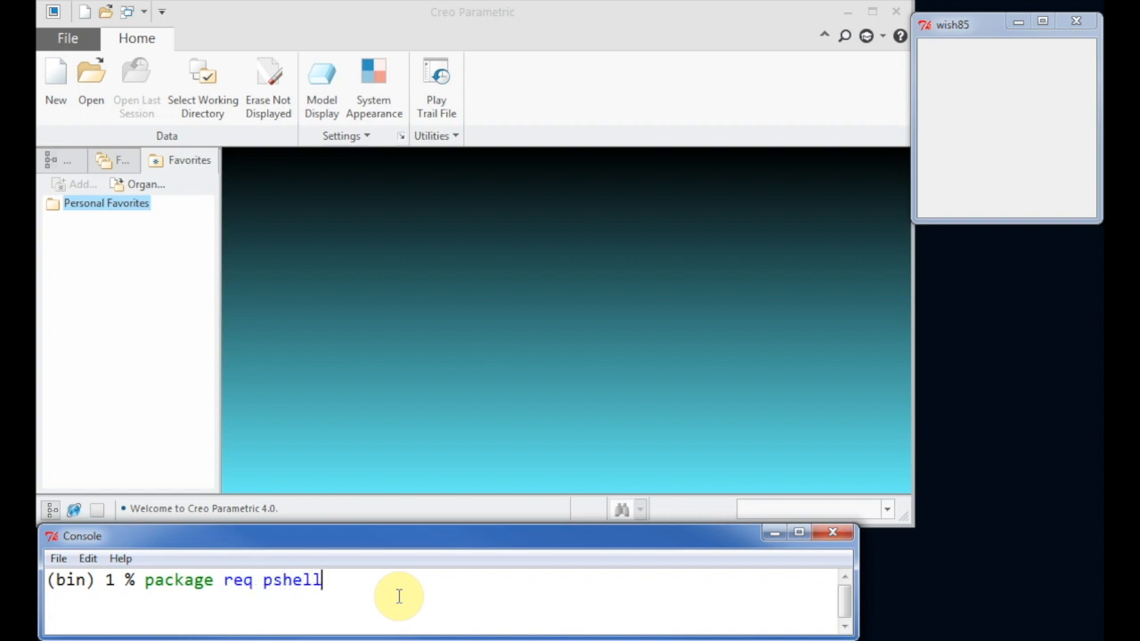
{"action": "type", "text": "_as"}
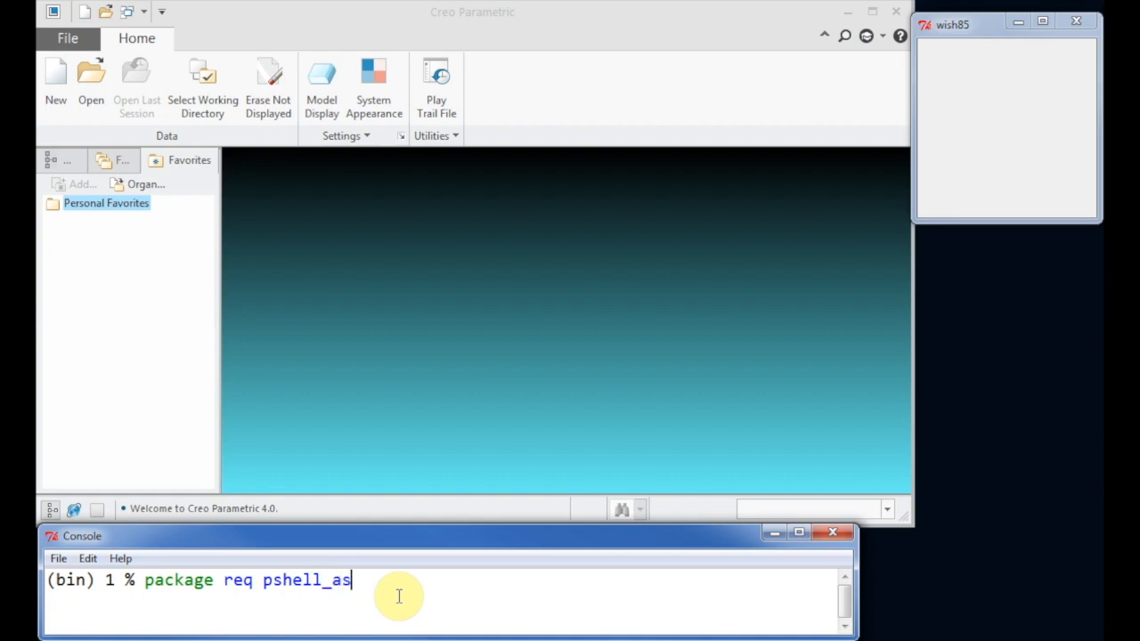
{"action": "type", "text": "yn"}
{"action": "type", "text": "ps"}
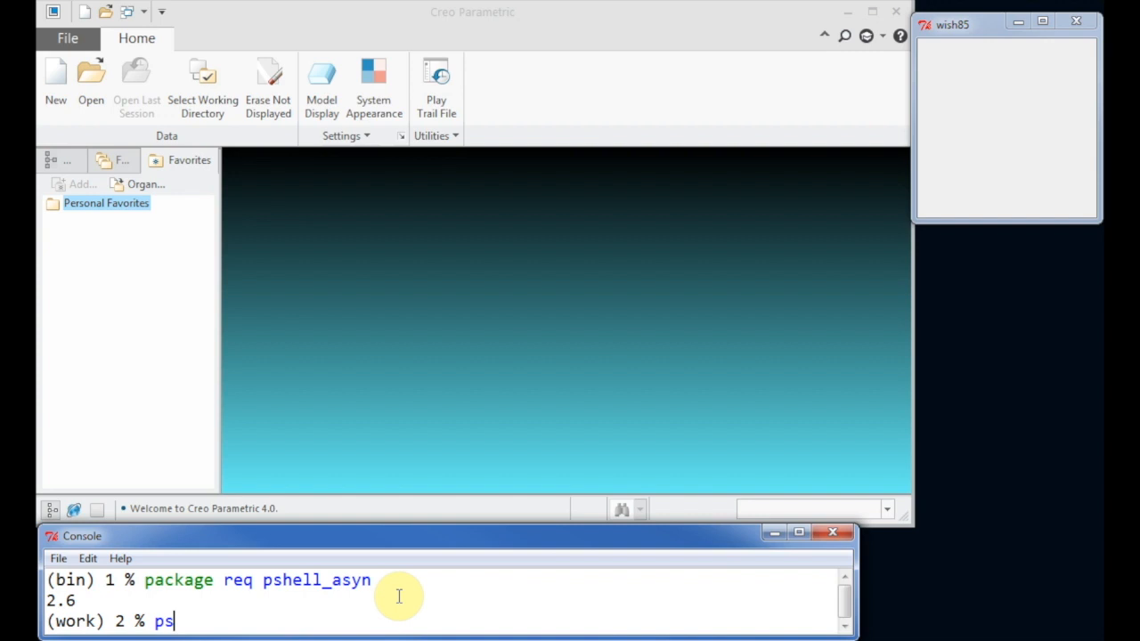
Step: Create session sessionObj using text folder C:/CreoTickle/p-Shell/programs/text
{"action": "type", "text": "_session"}
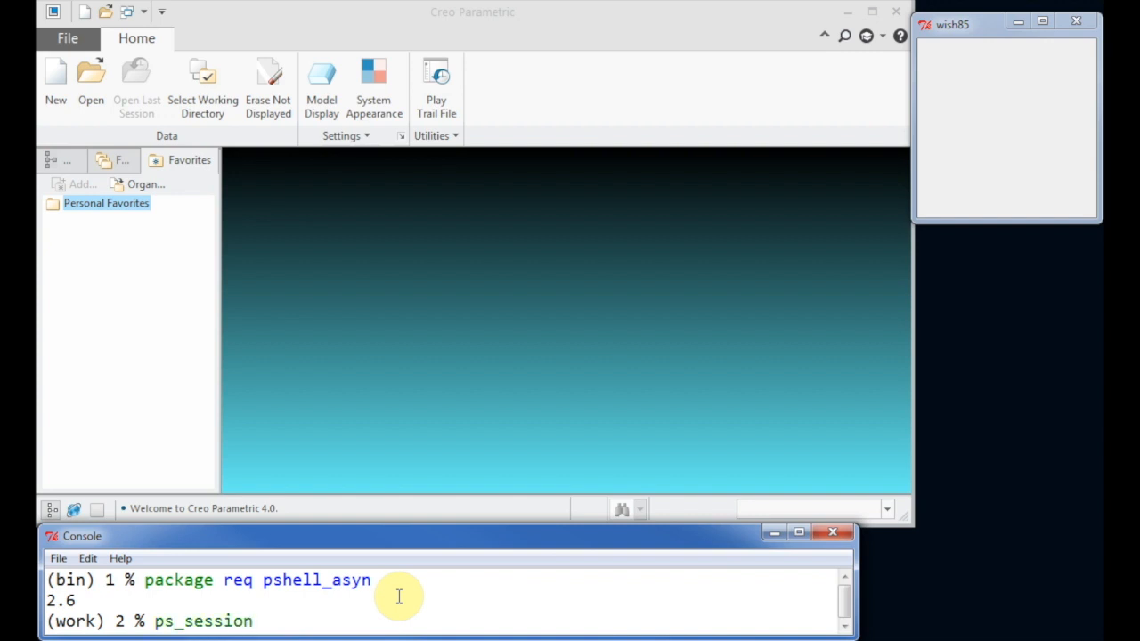
{"action": "type", "text": "se"}
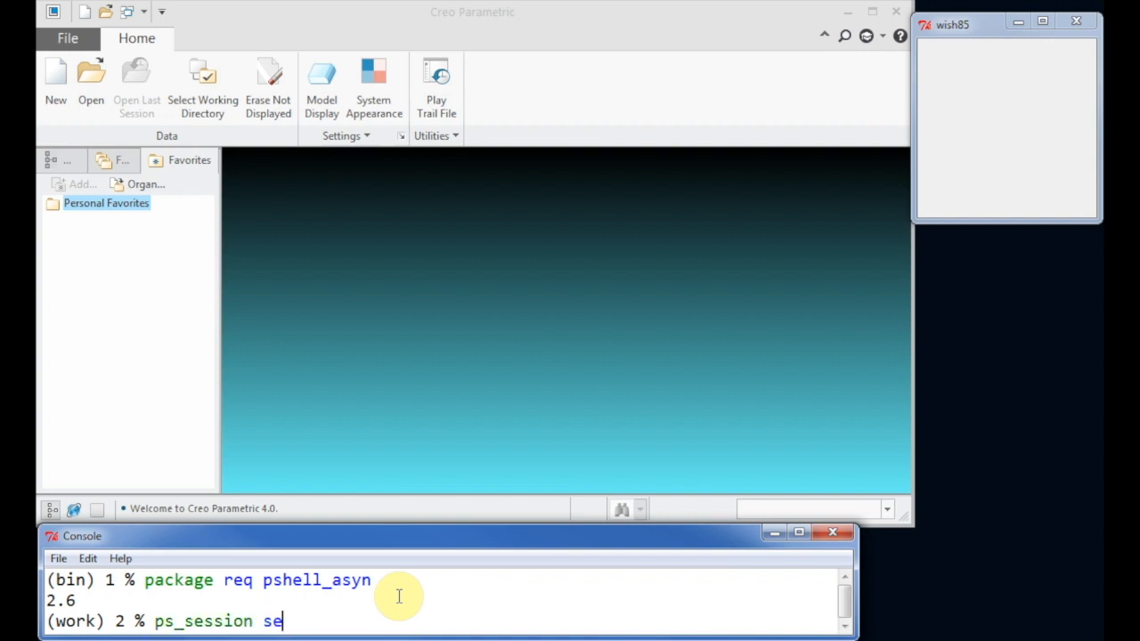
{"action": "type", "text": "ssionObj"}
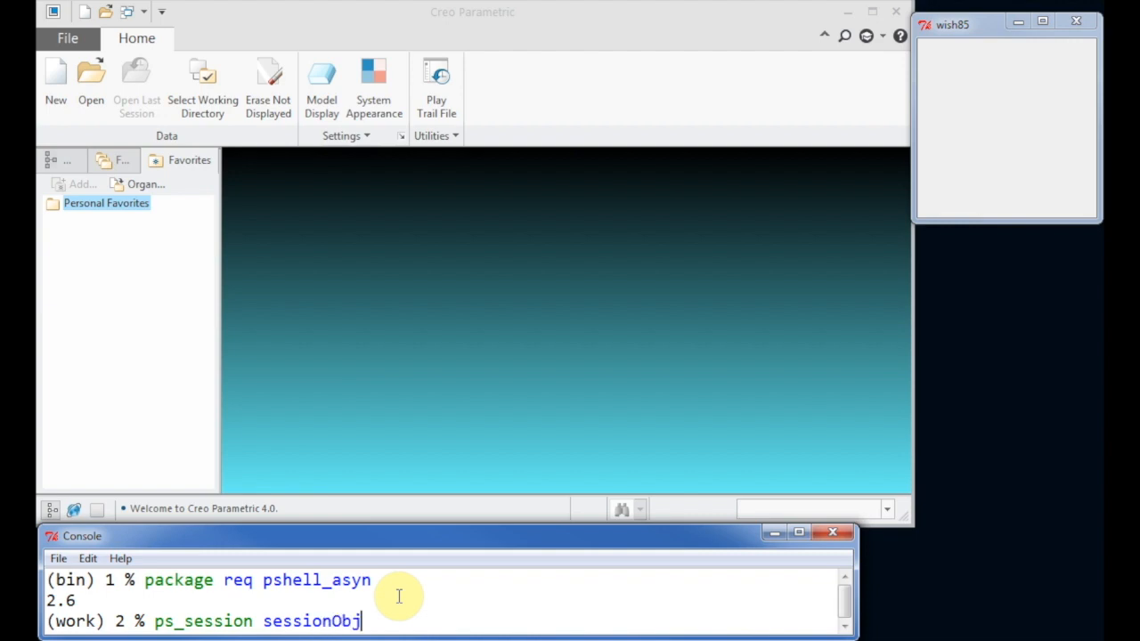
{"action": "type", "text": "-te"}
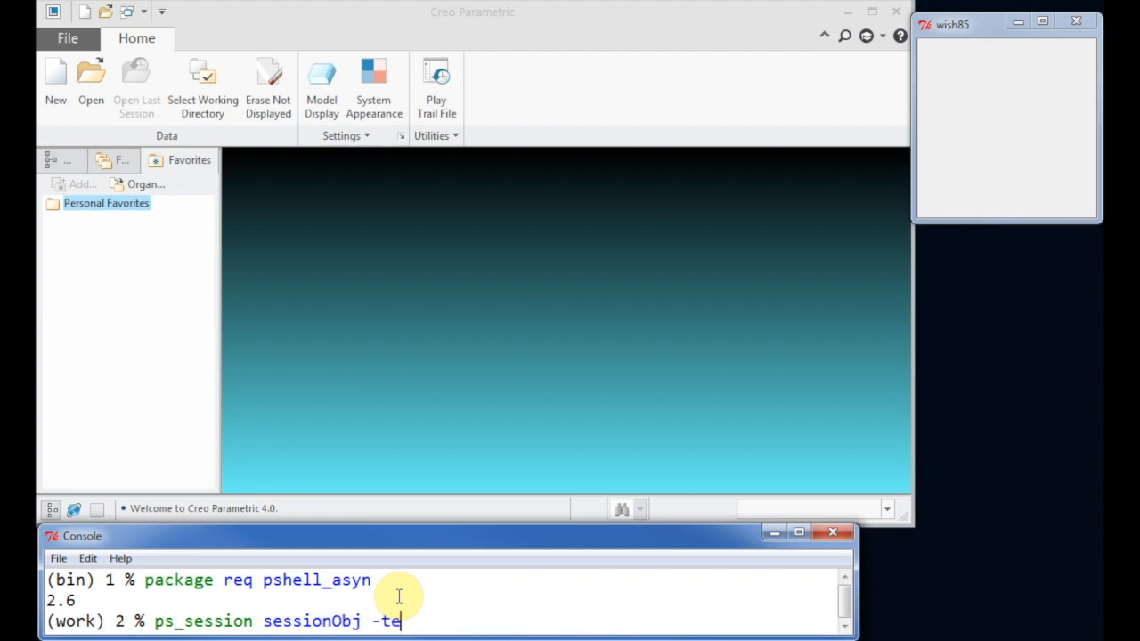
{"action": "type", "text": "xt C:/CreoTickle/p-Shell/programs/text"}
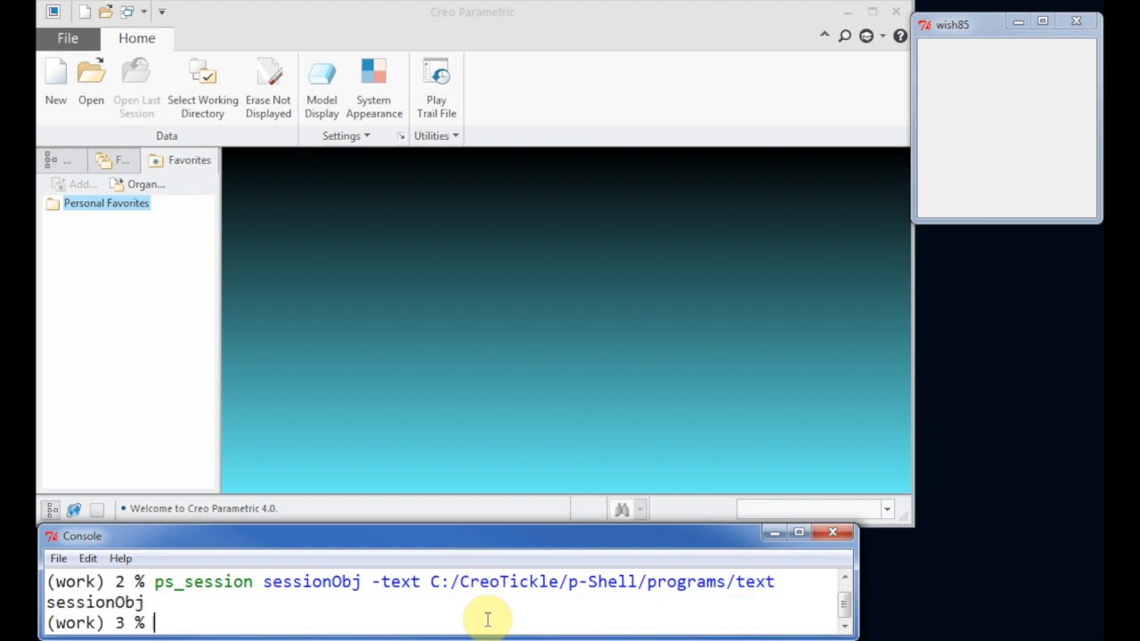
Step: Connect sessionObj to the running Creo Parametric session
{"action": "double_click", "coordinate": [310, 582]}
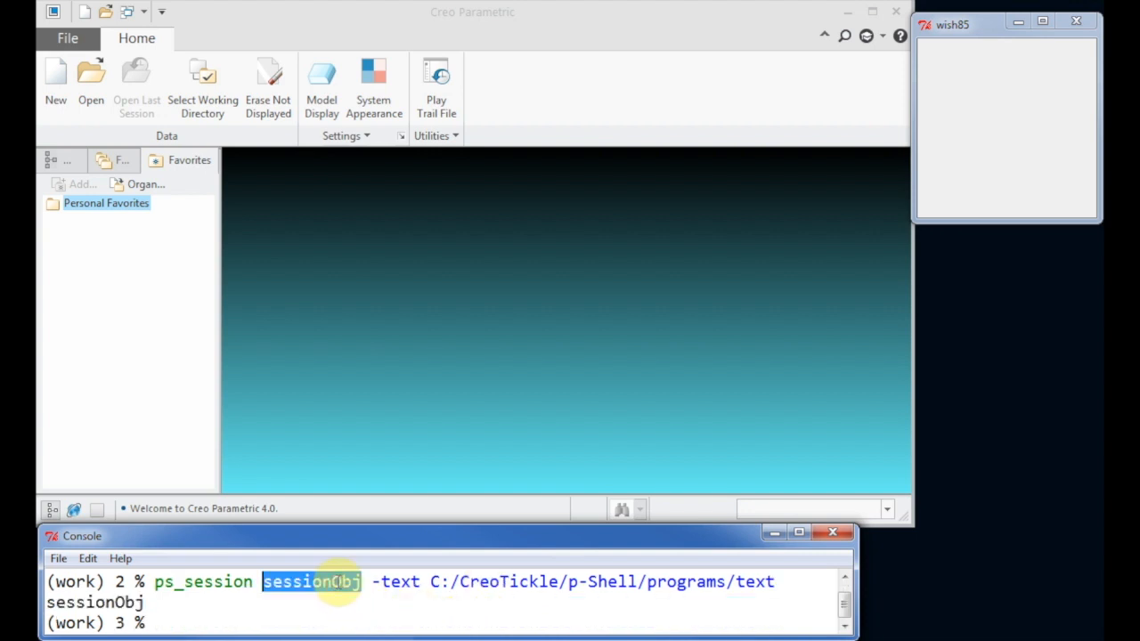
{"action": "type", "text": "sessionObj"}
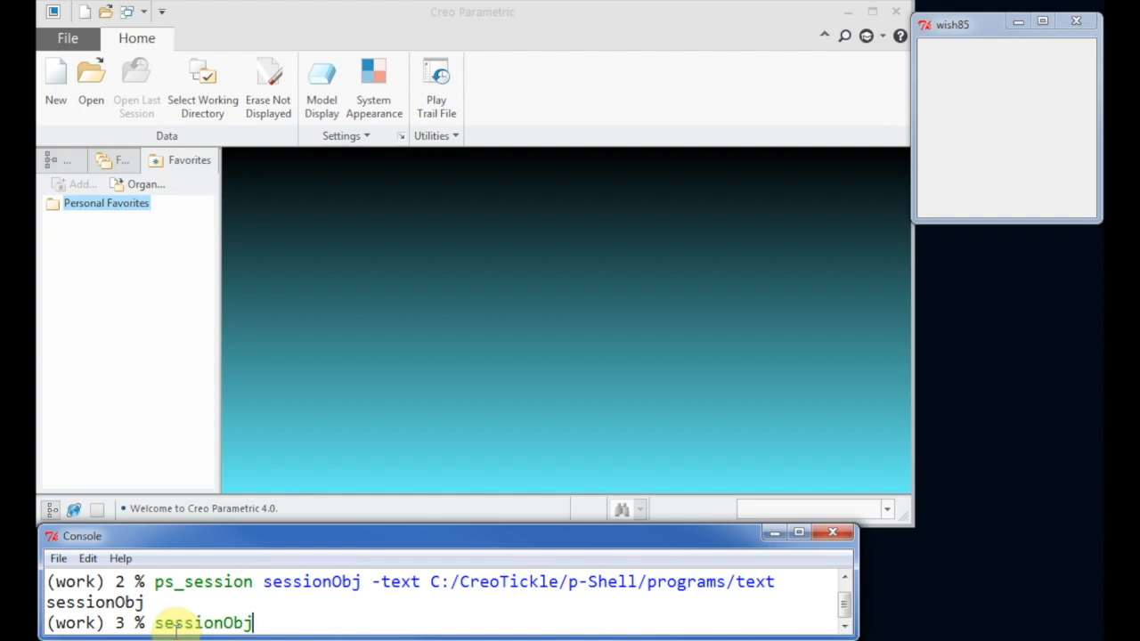
{"action": "type", "text": "conn"}
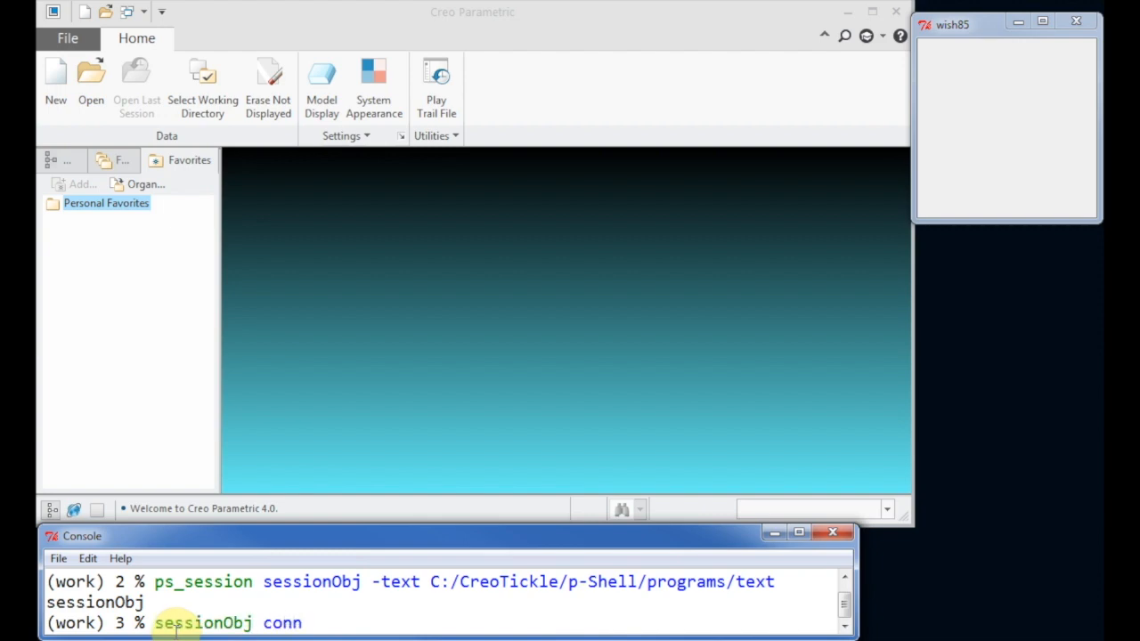
{"action": "type", "text": "ect"}
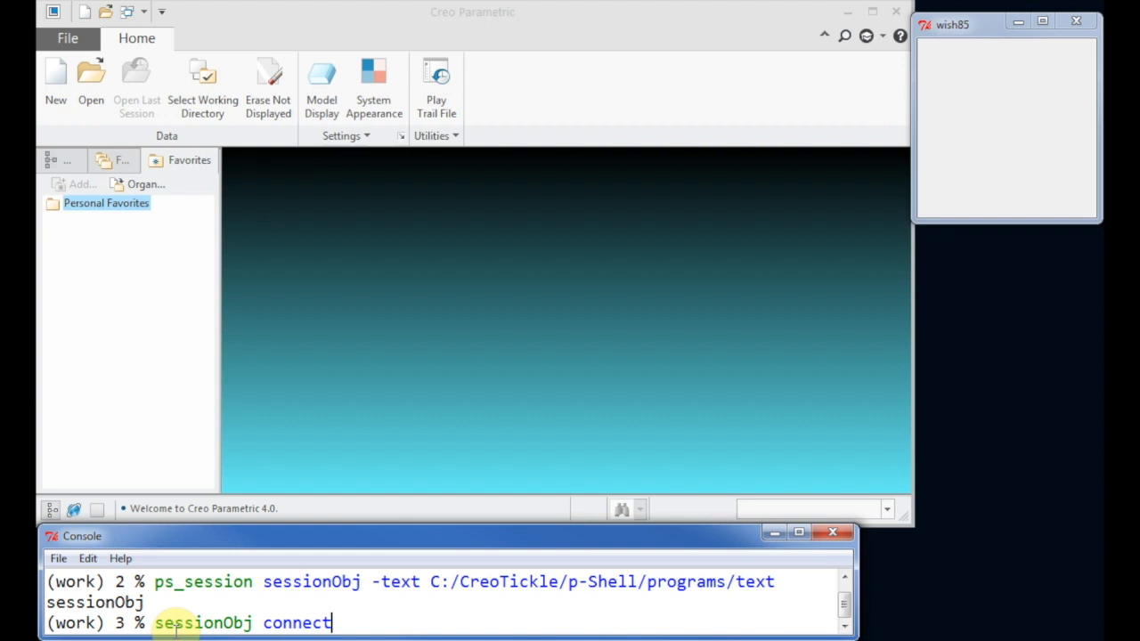
{"action": "key", "text": "Return"}
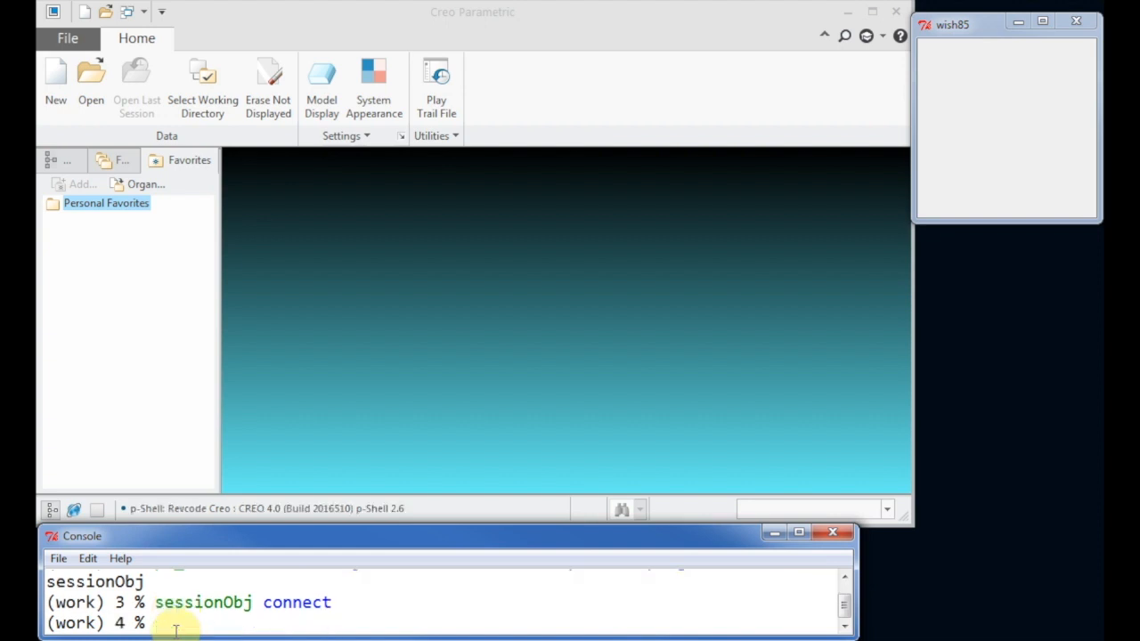
Step: Send the message 'Hallo Creo' to Creo, then run ps_glob
{"action": "type", "text": "ps_mess \"Ha"}
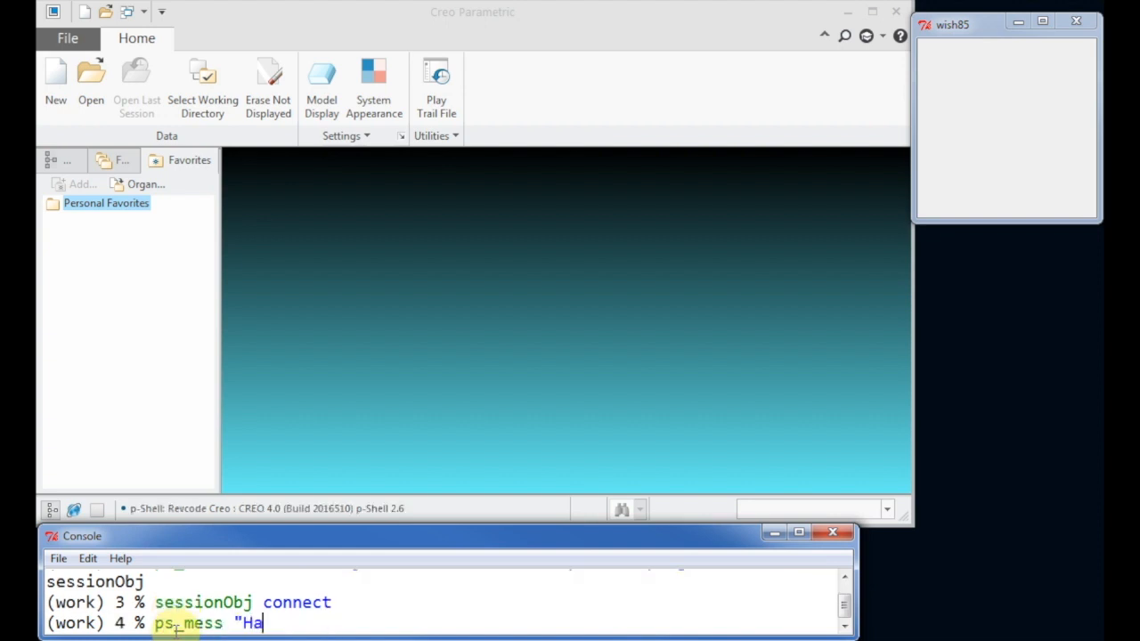
{"action": "key", "text": "Return"}
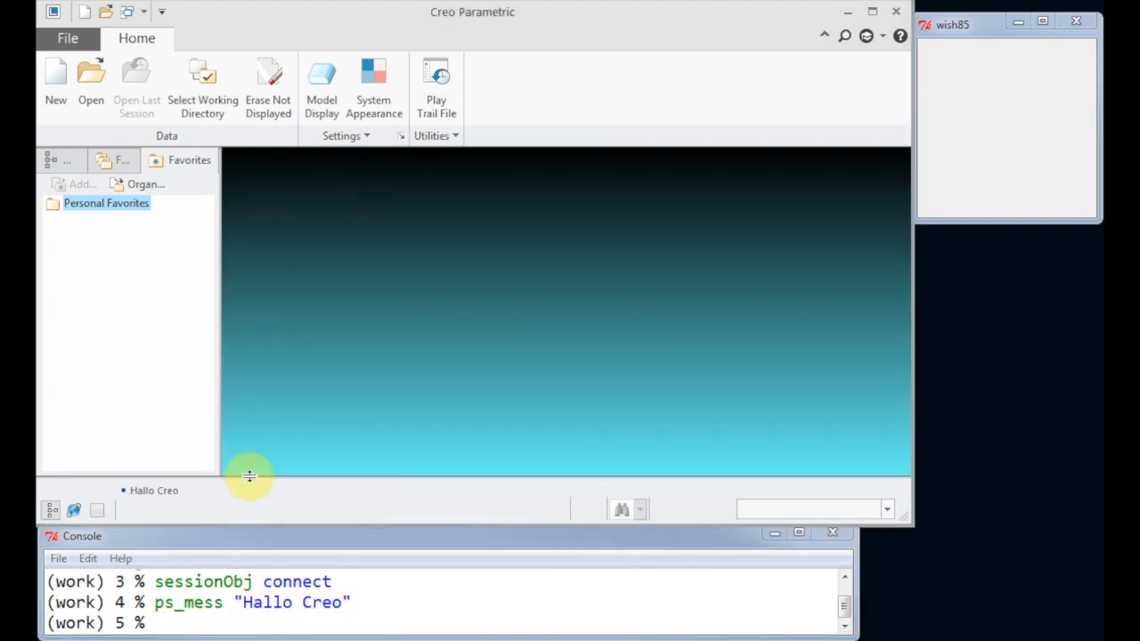
{"action": "type", "text": "ps_glob"}
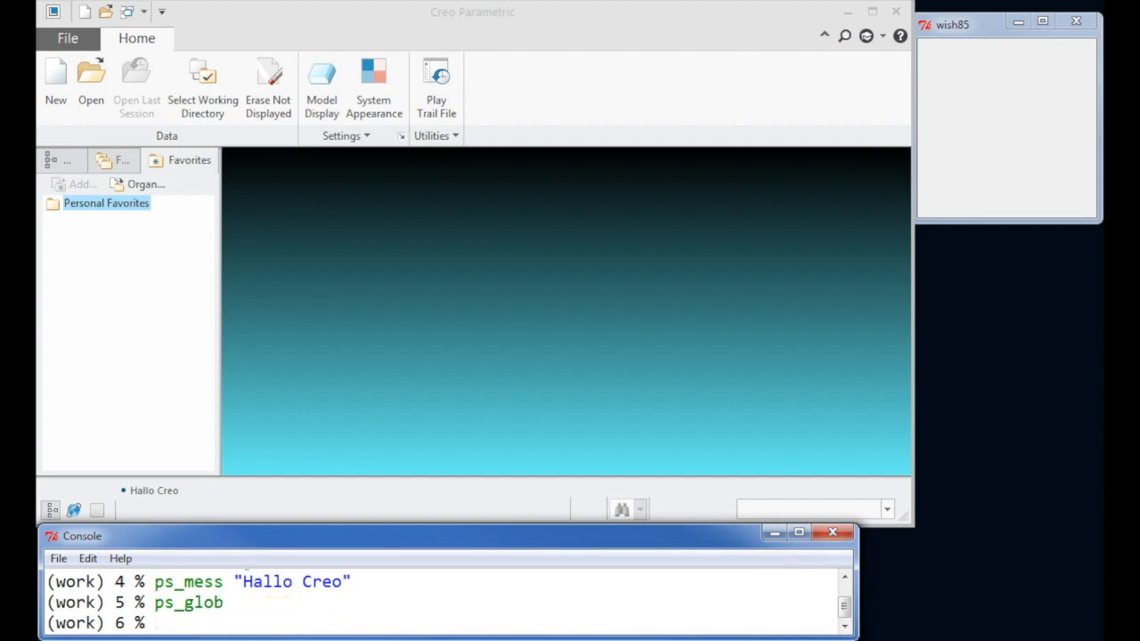
Step: Open C:\CreoTickle\work\Models\chooser_complete.asm with ps_file open
{"action": "type", "text": "ps_file"}
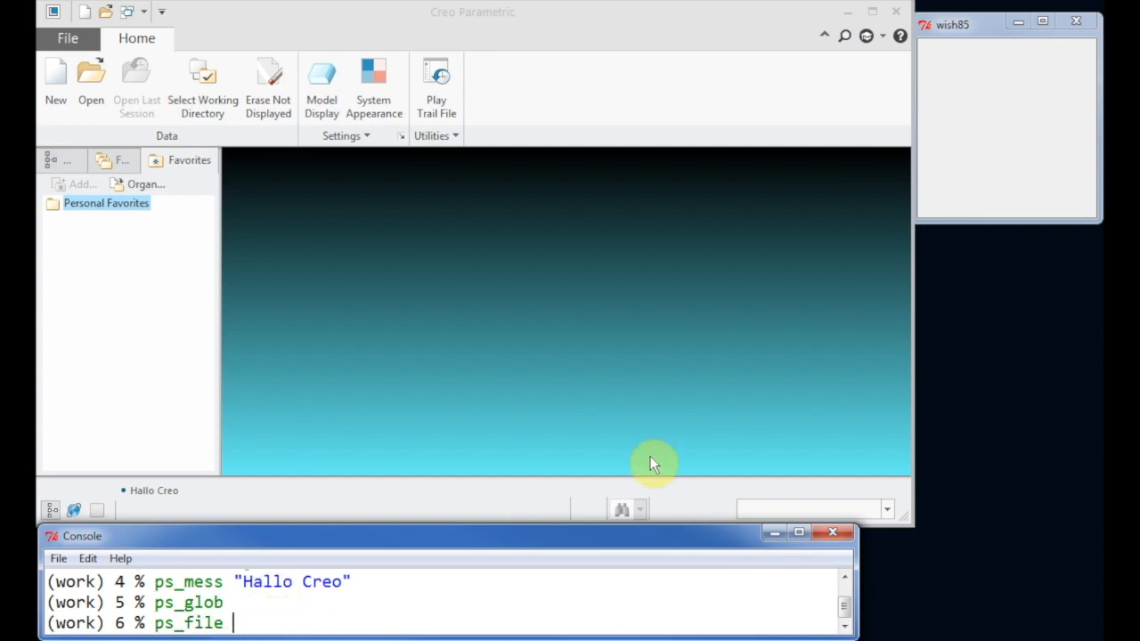
{"action": "type", "text": "open"}
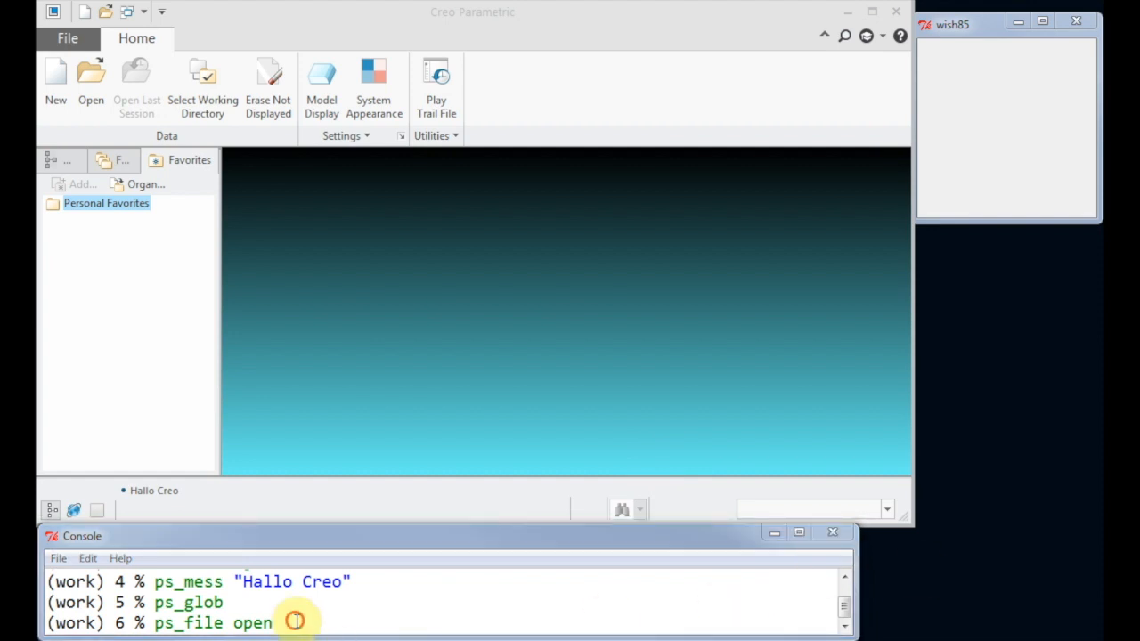
{"action": "type", "text": "C:\\CreoTickle\\work\\Models\\chooser_complete.asm"}
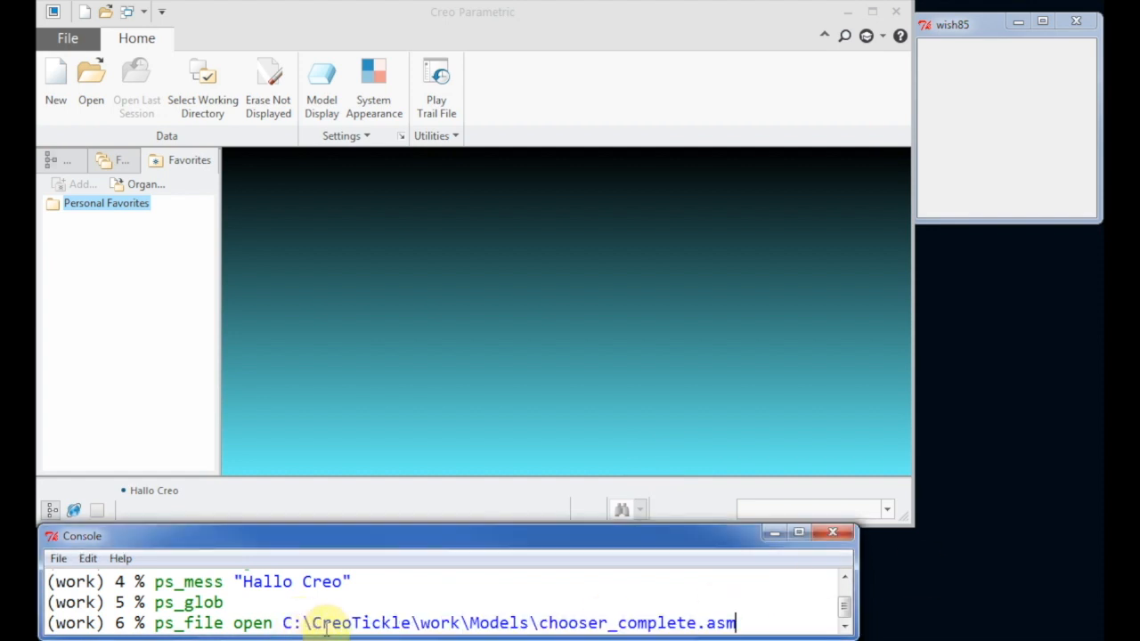
{"action": "type", "text": "{"}
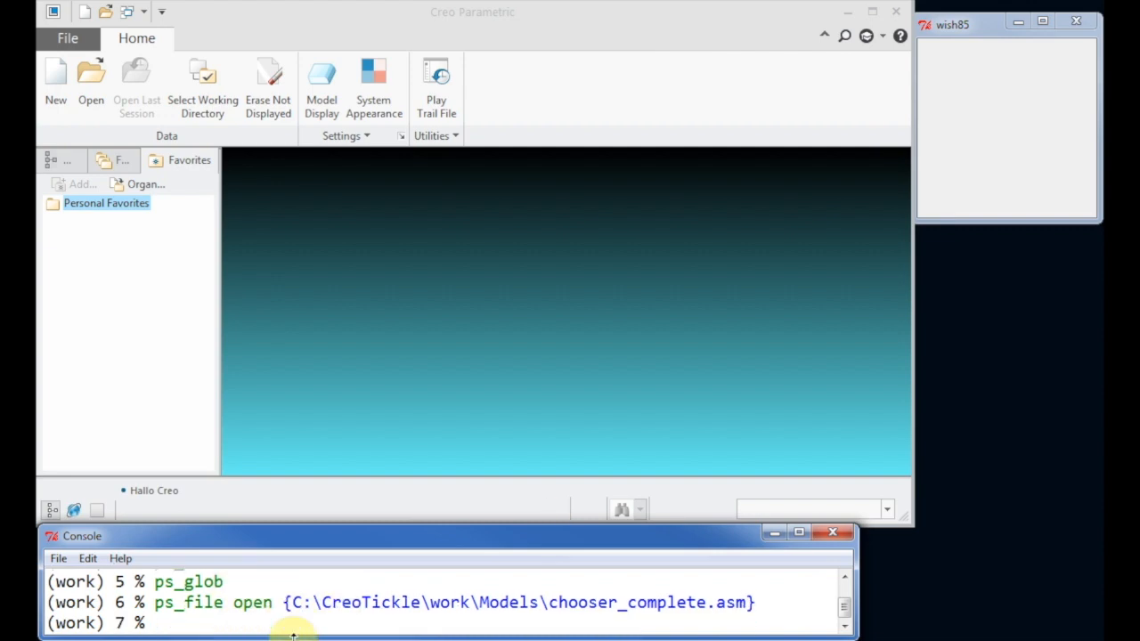
{"action": "key", "text": "Return"}
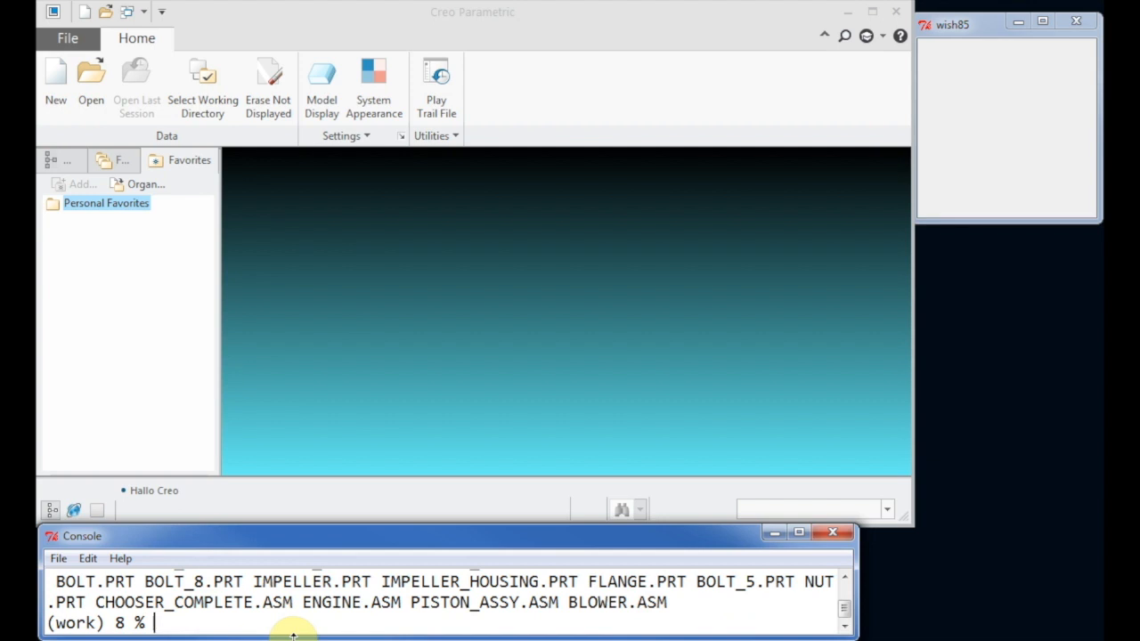
Step: Make CHOOSER_COMPLETE.ASM the active window with ps_wind set
{"action": "type", "text": "ps_wind se"}
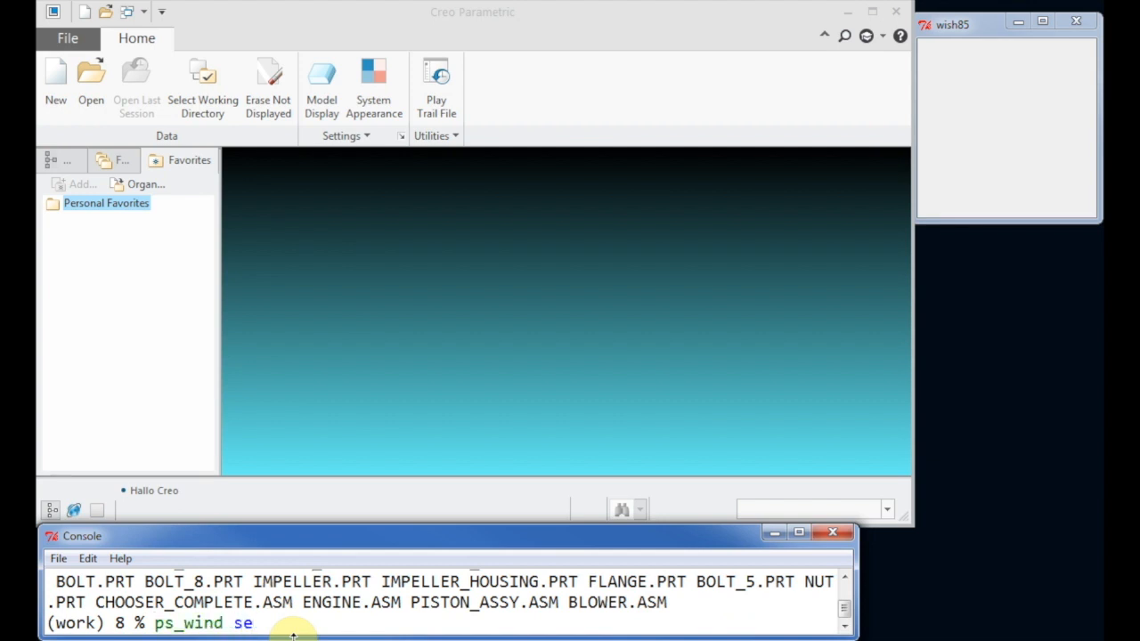
{"action": "type", "text": "t"}
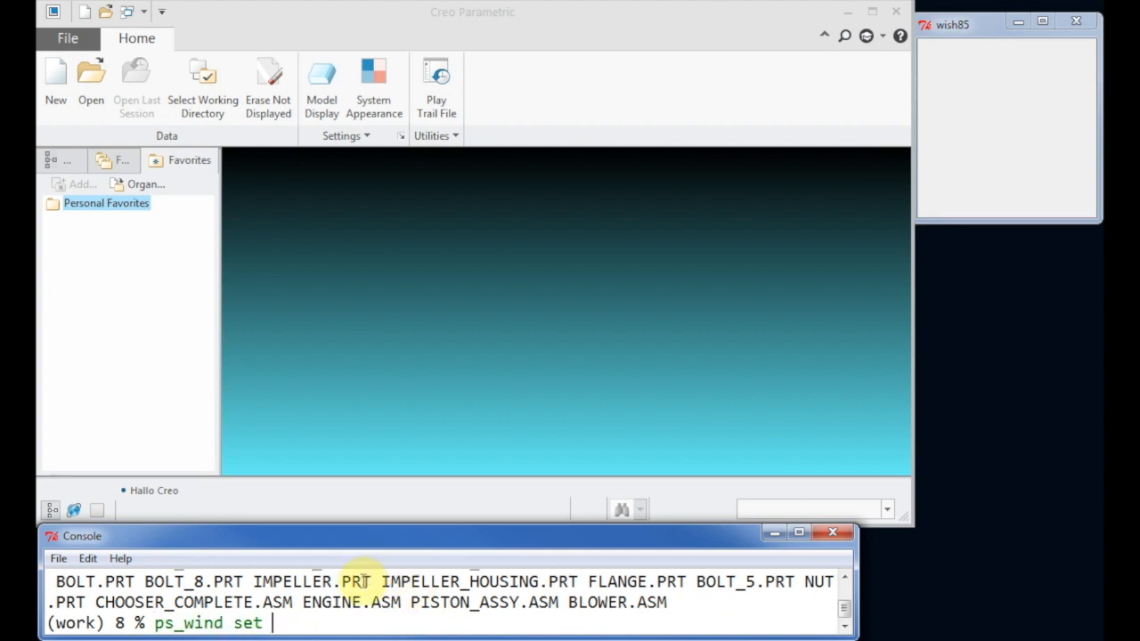
{"action": "double_click", "coordinate": [193, 602]}
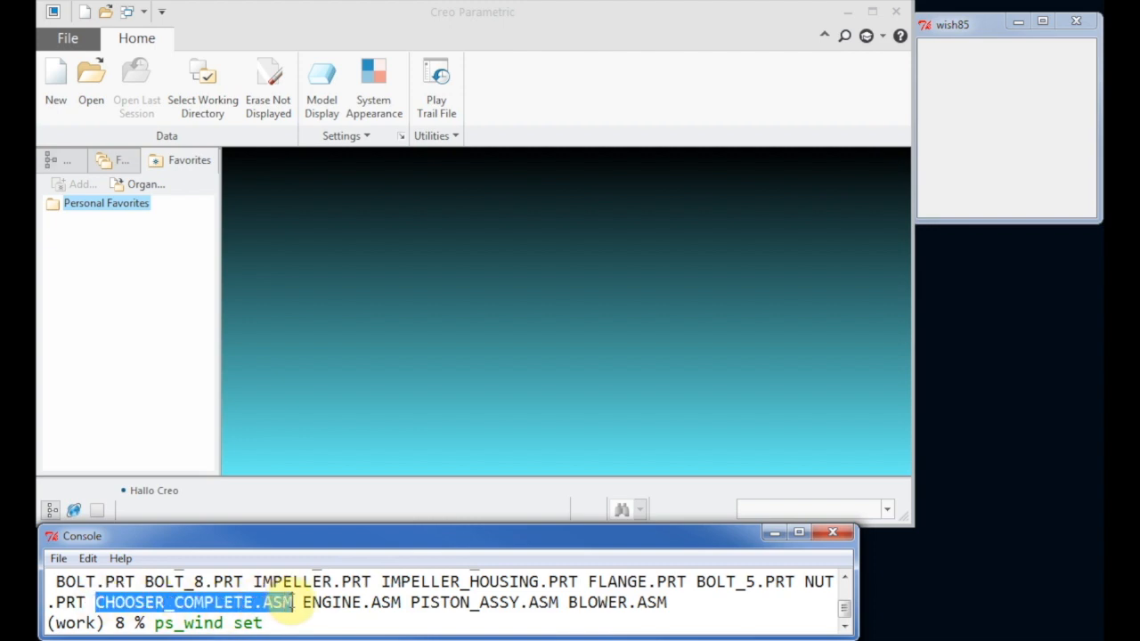
{"action": "key", "text": "Return"}
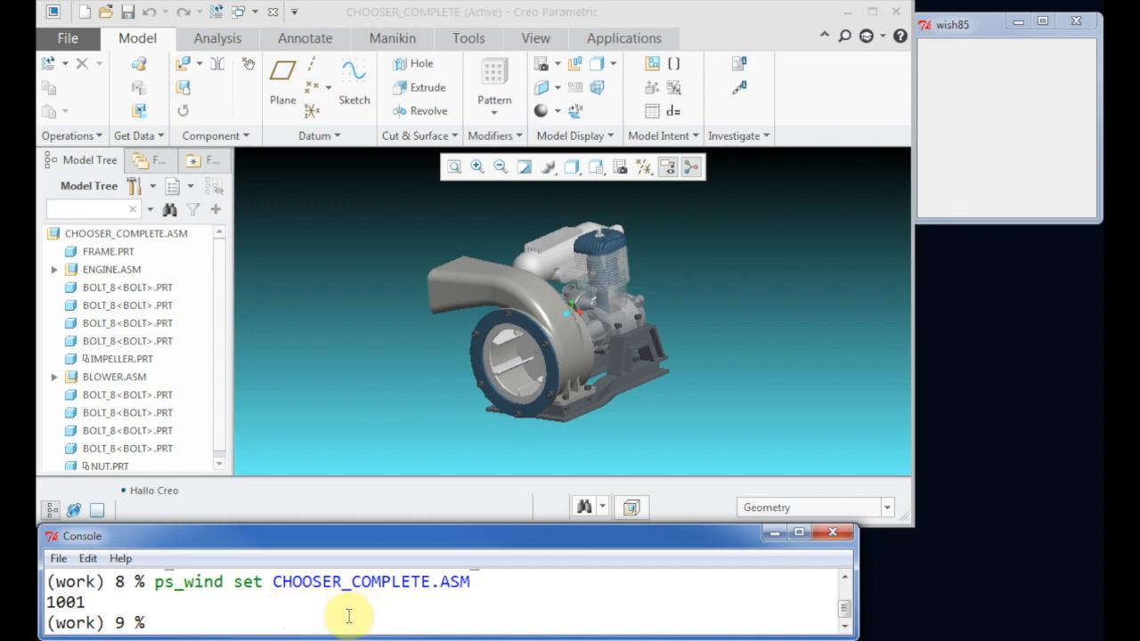
Step: List in-session p*.prt parts and all *.asm assemblies with ps_glob
{"action": "type", "text": "ps_glob"}
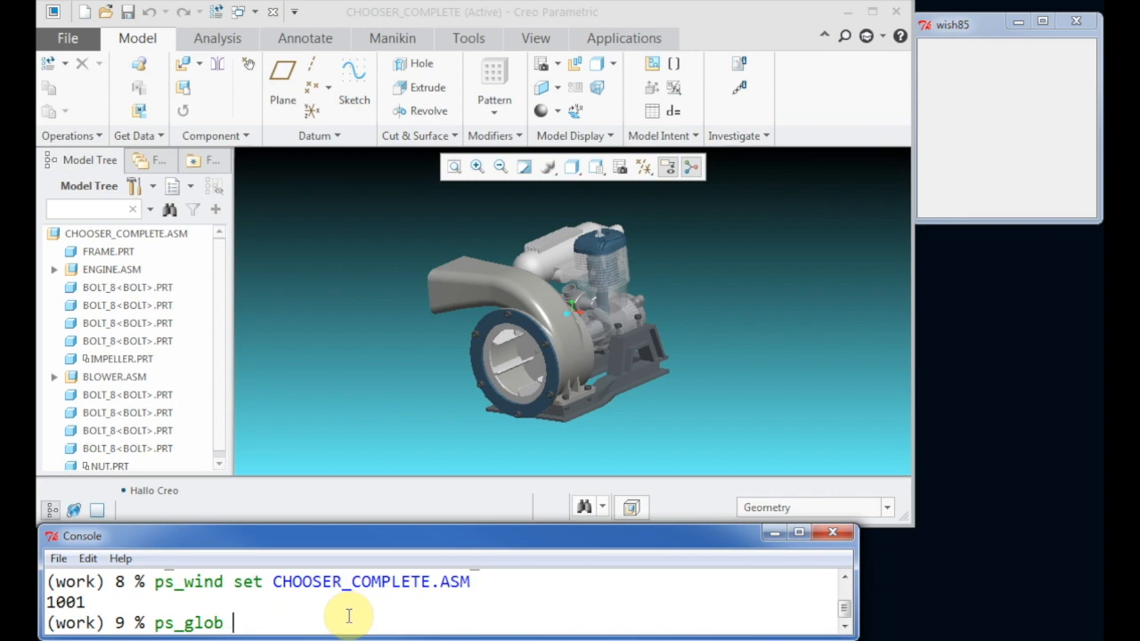
{"action": "type", "text": "p*.prt"}
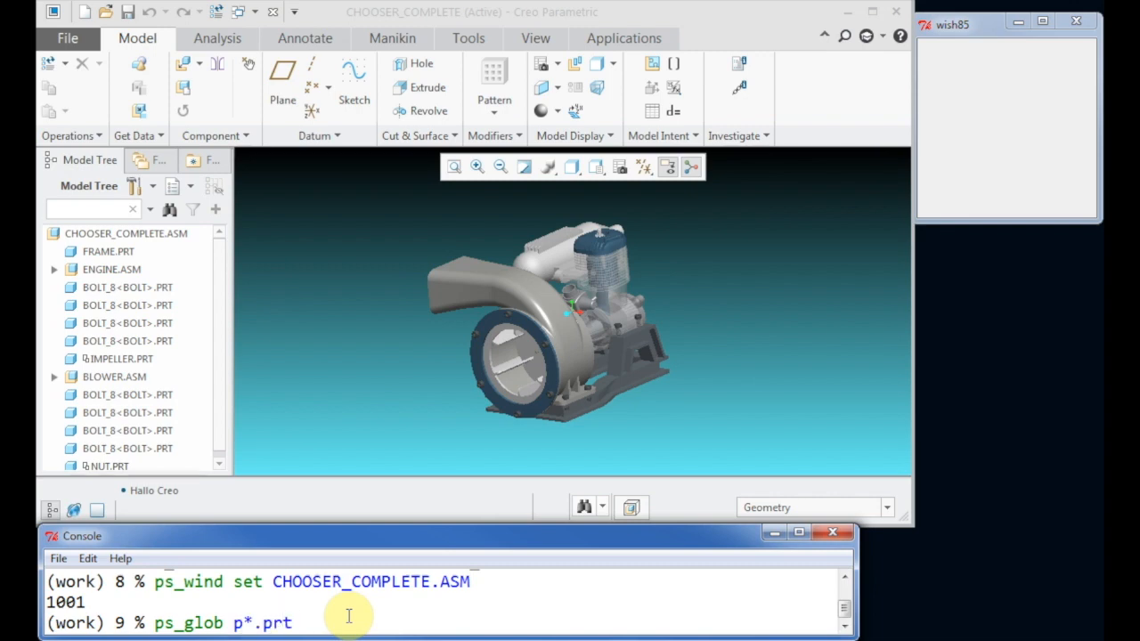
{"action": "key", "text": "Return"}
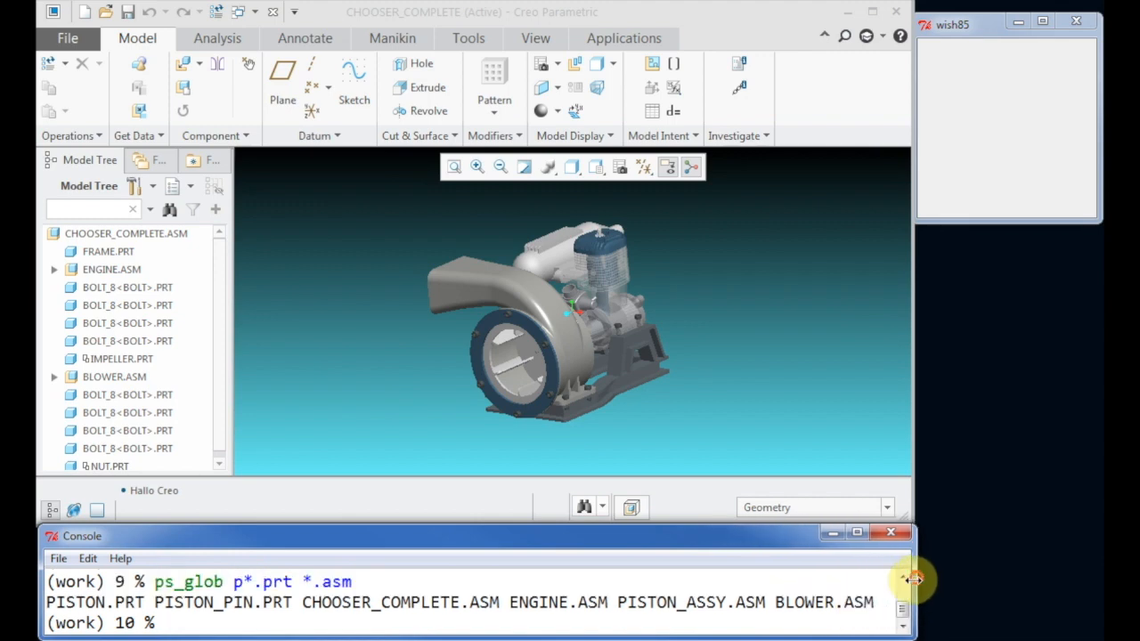
{"action": "type", "text": "ps"}
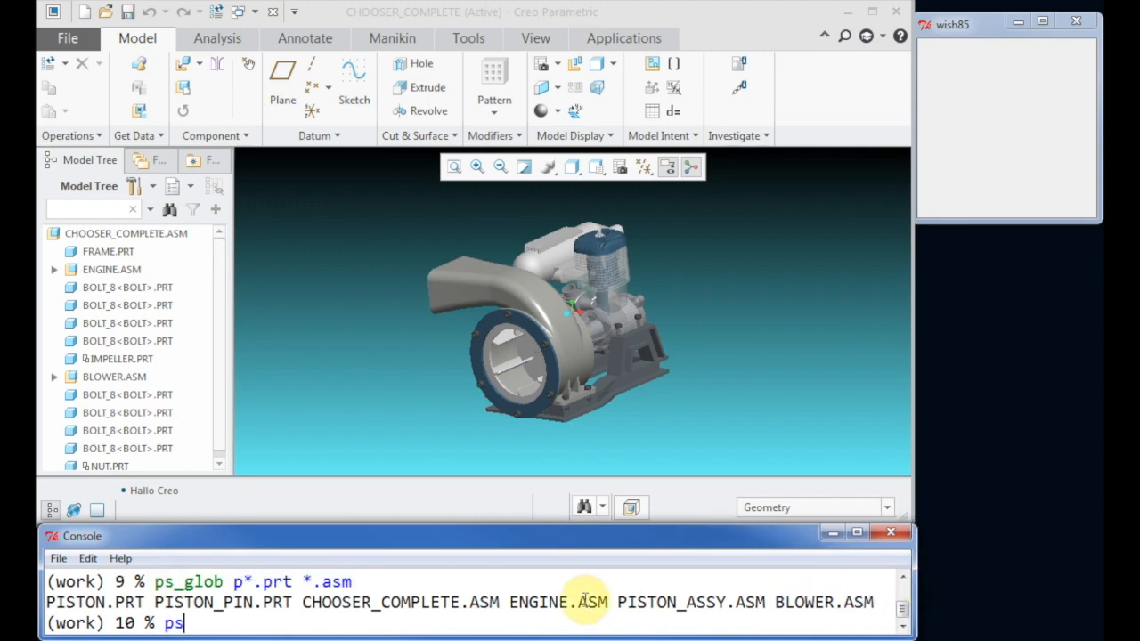
{"action": "type", "text": "_wind set"}
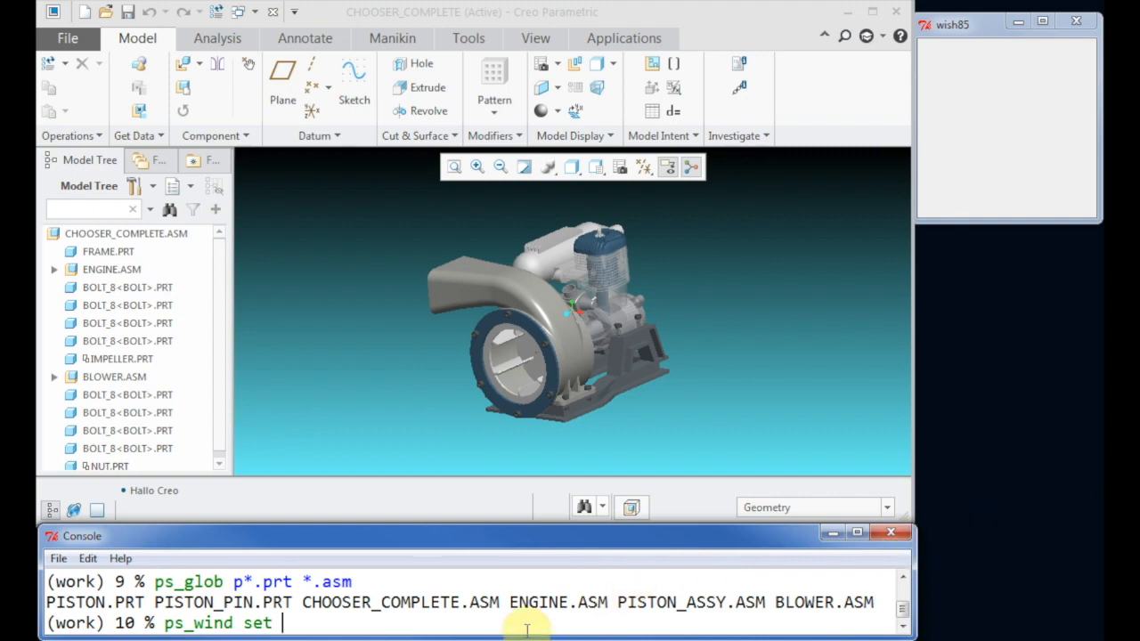
Step: Make IMPELLER_HOUSING.PRT the active window with ps_wind set
{"action": "type", "text": "impeller_"}
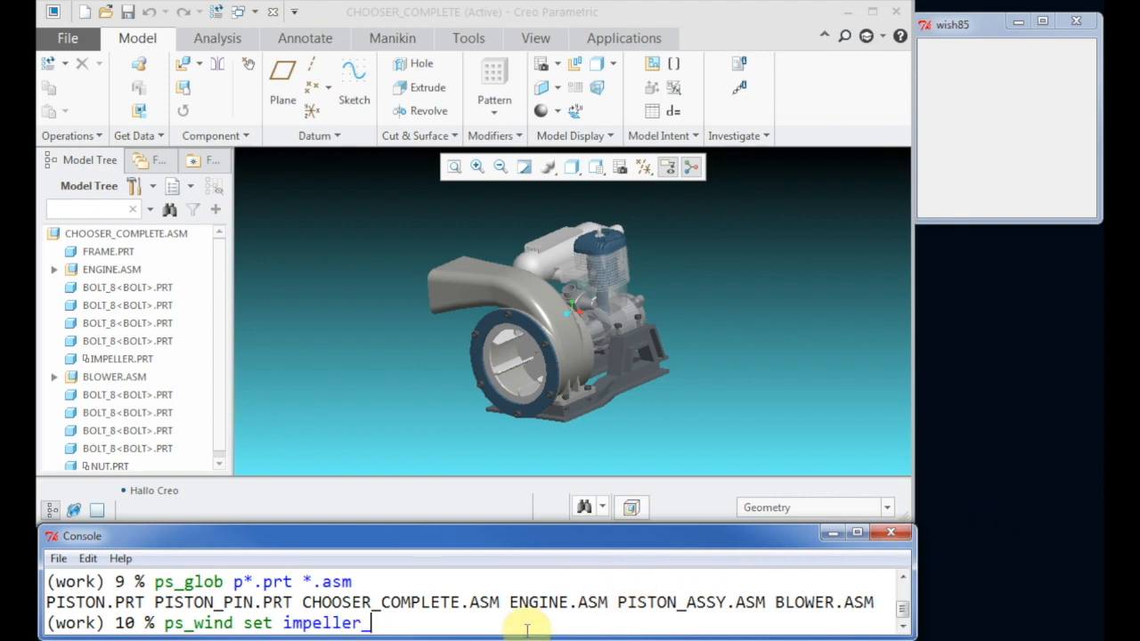
{"action": "type", "text": "housin"}
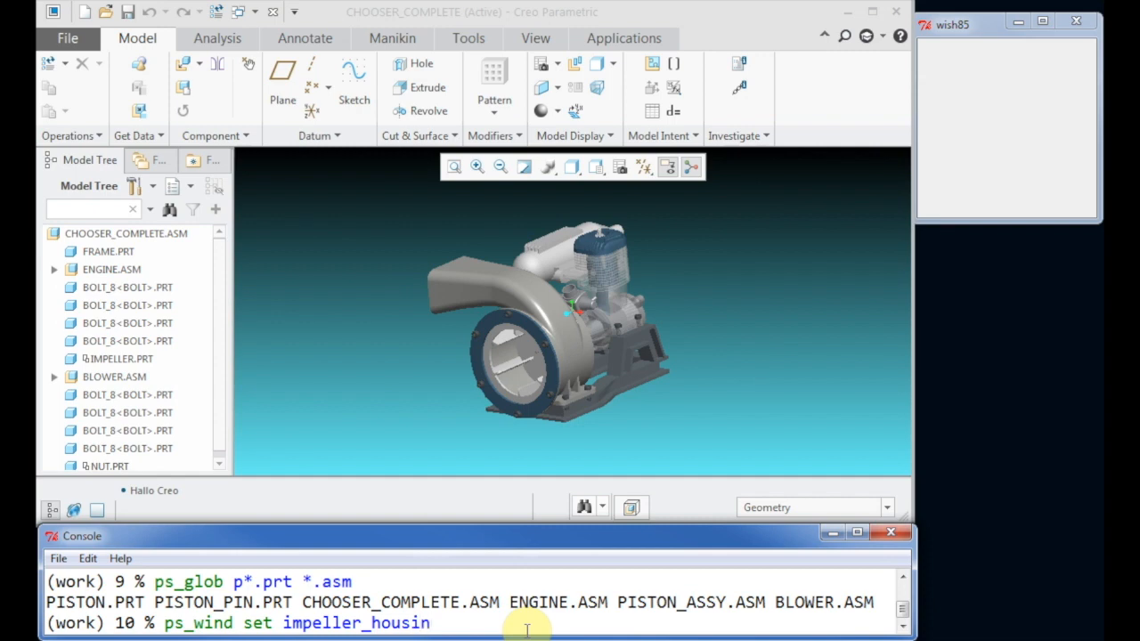
{"action": "key", "text": "Return"}
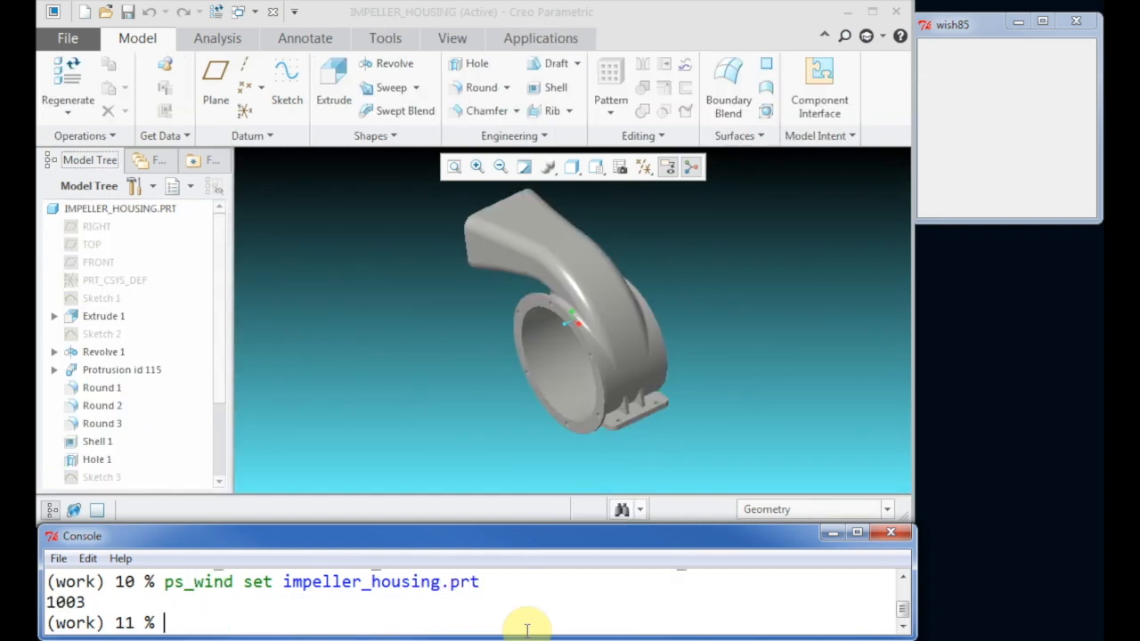
{"action": "mouse_move", "coordinate": [552, 508]}
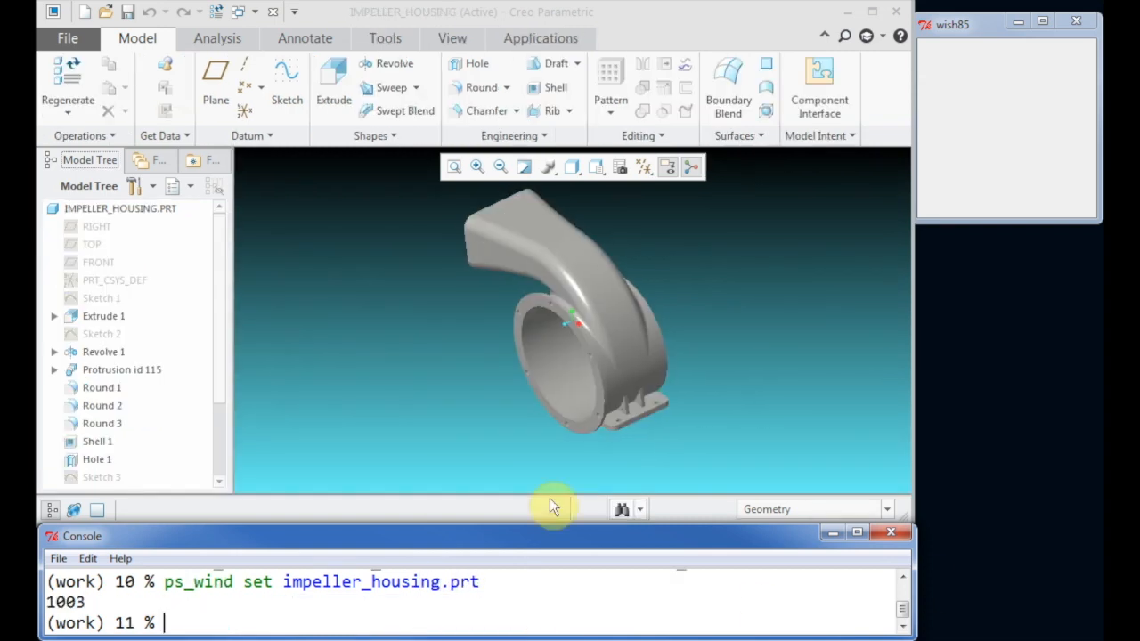
Step: Store the current model in variable M and show ps_feat help
{"action": "type", "text": "set M"}
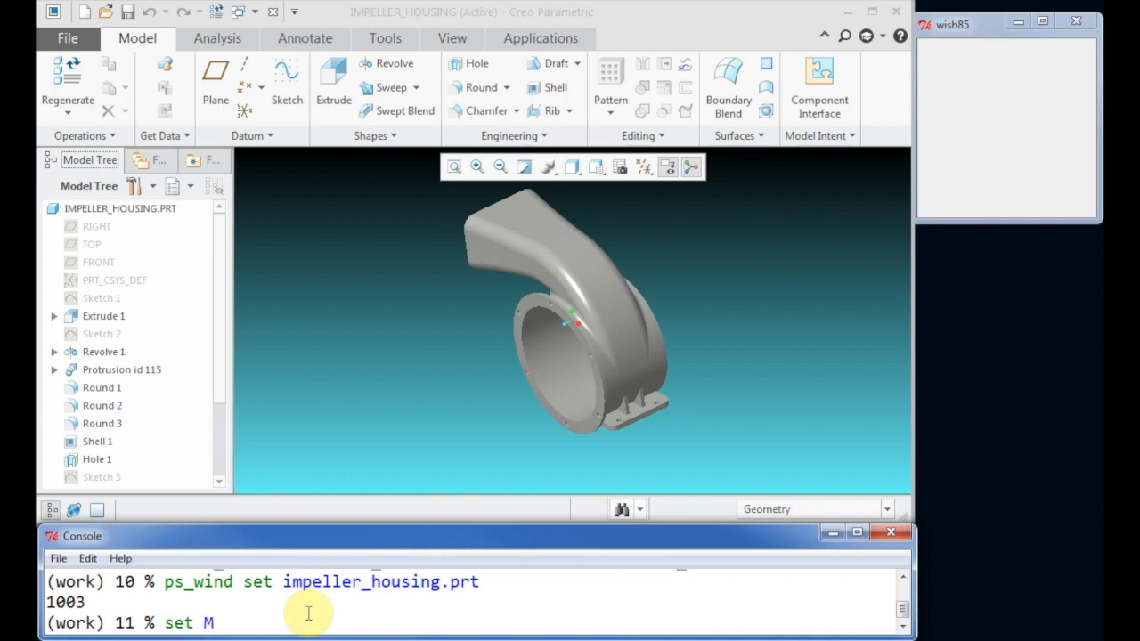
{"action": "type", "text": "[ps_model current"}
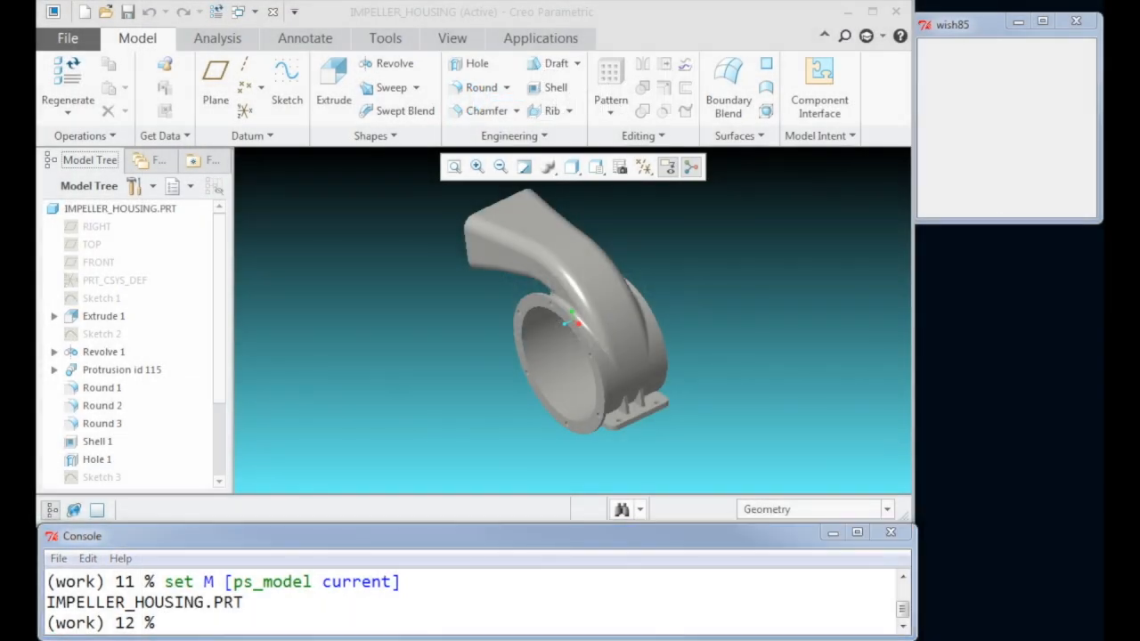
{"action": "left_click", "coordinate": [229, 621]}
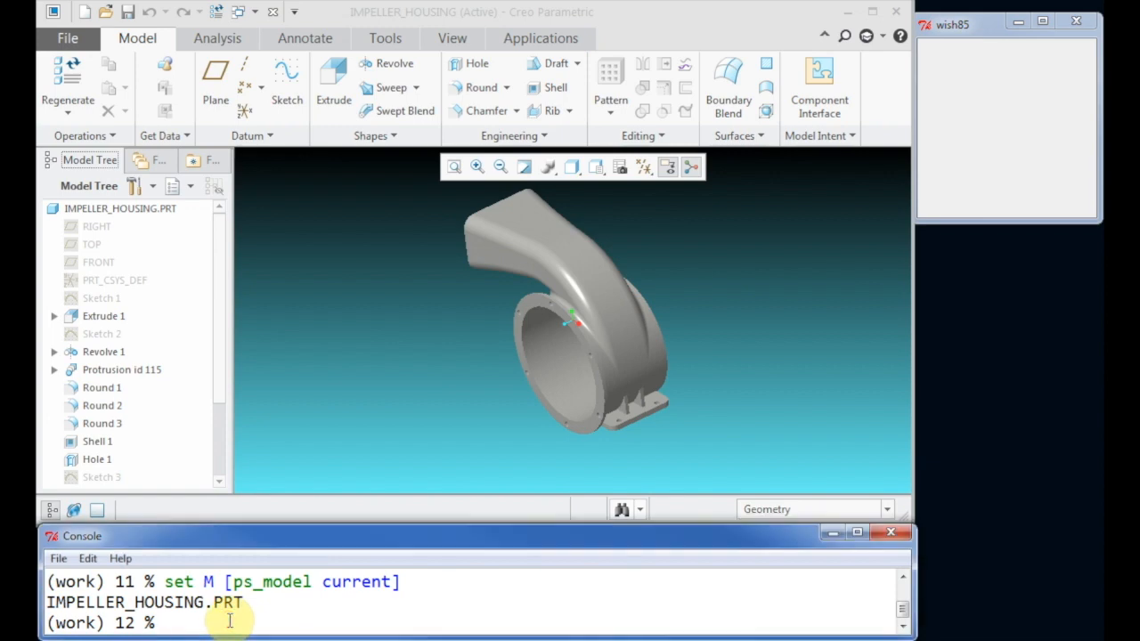
{"action": "type", "text": "ps_feat -help"}
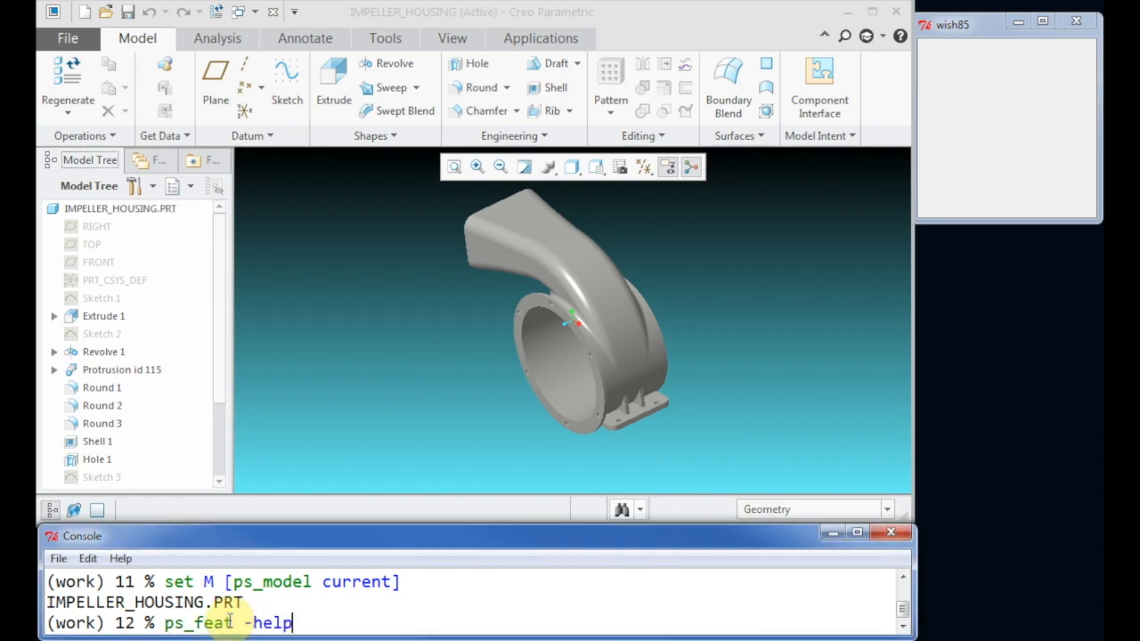
{"action": "key", "text": "Return"}
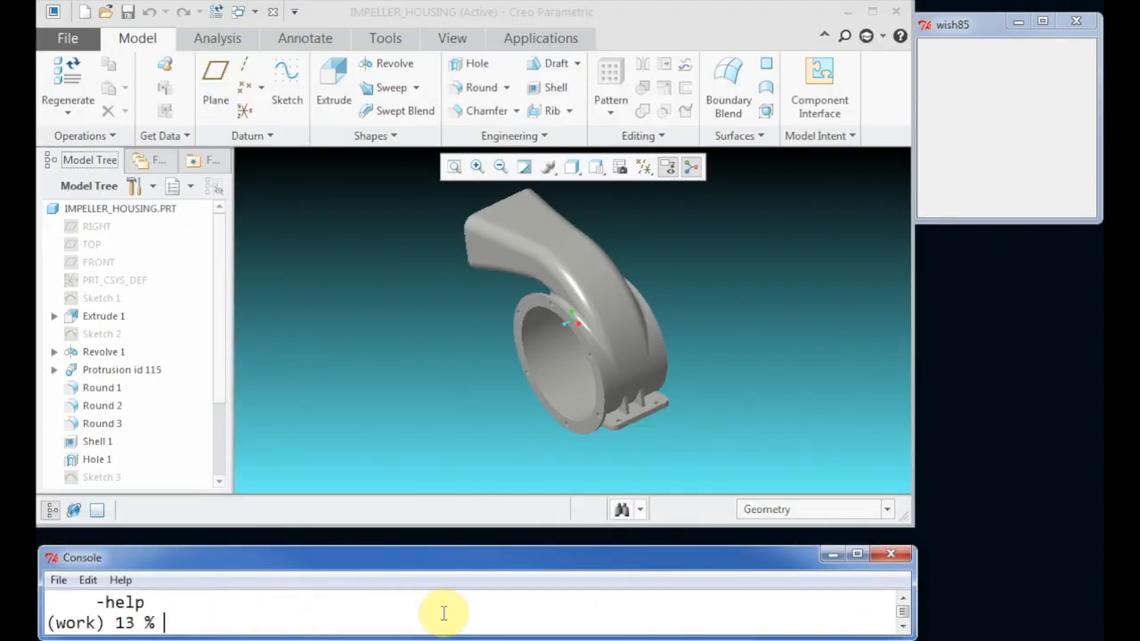
Step: List impeller housing feature IDs with ps_feat list -model $M and compare Model Tree Feat IDs
{"action": "type", "text": "ps_feat list"}
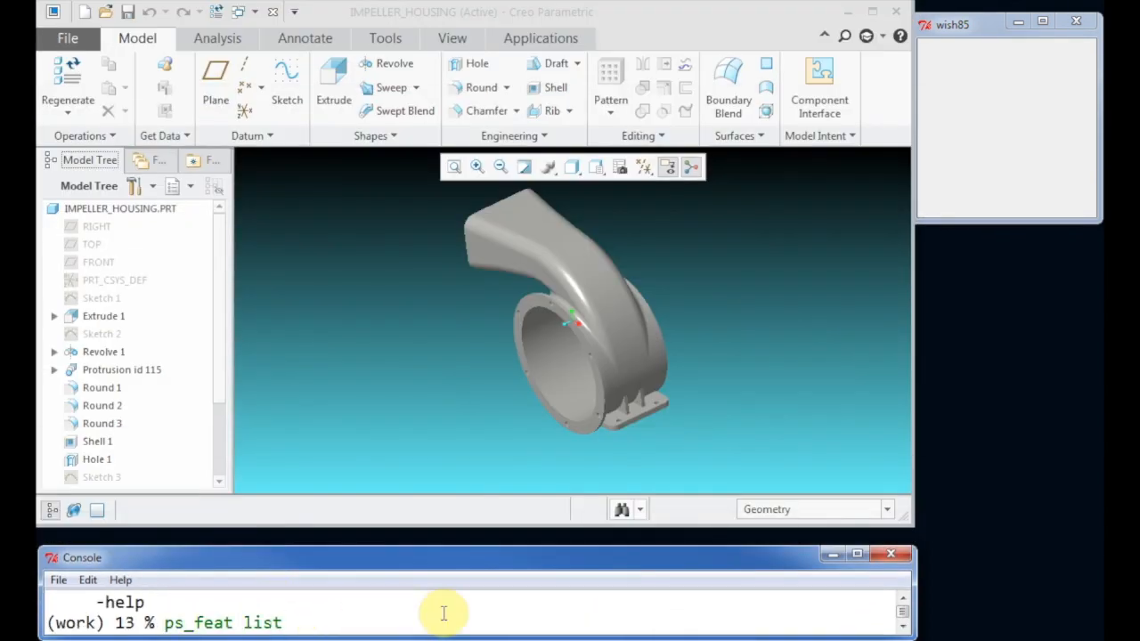
{"action": "type", "text": "-model $M"}
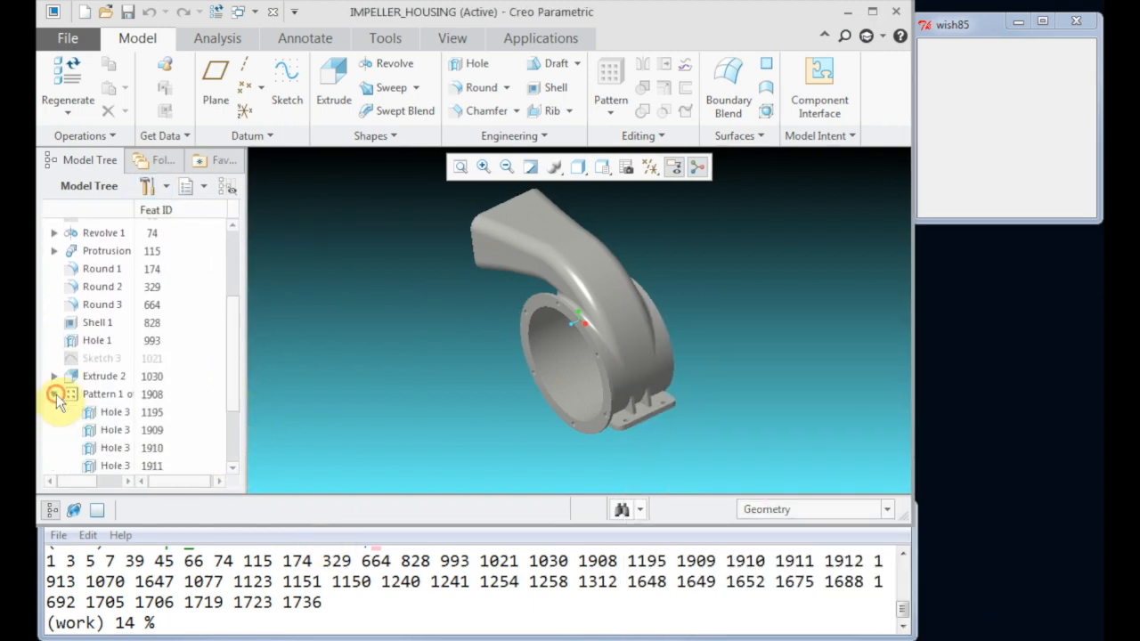
{"action": "scroll", "scroll_direction": "down", "scroll_amount": 3}
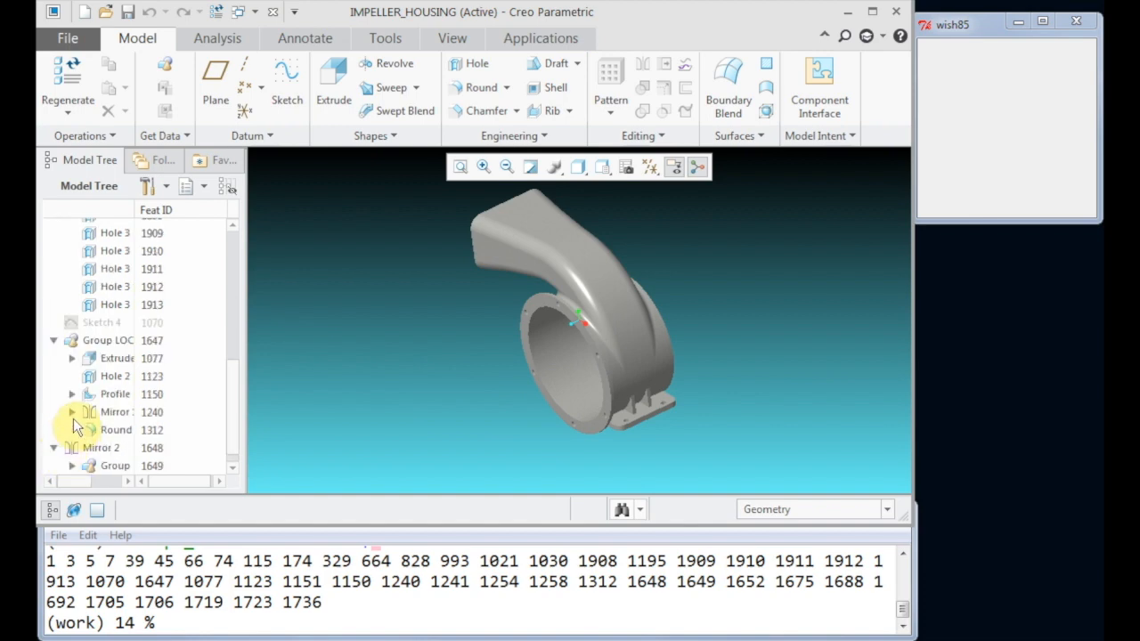
{"action": "scroll", "scroll_direction": "up", "scroll_amount": 3}
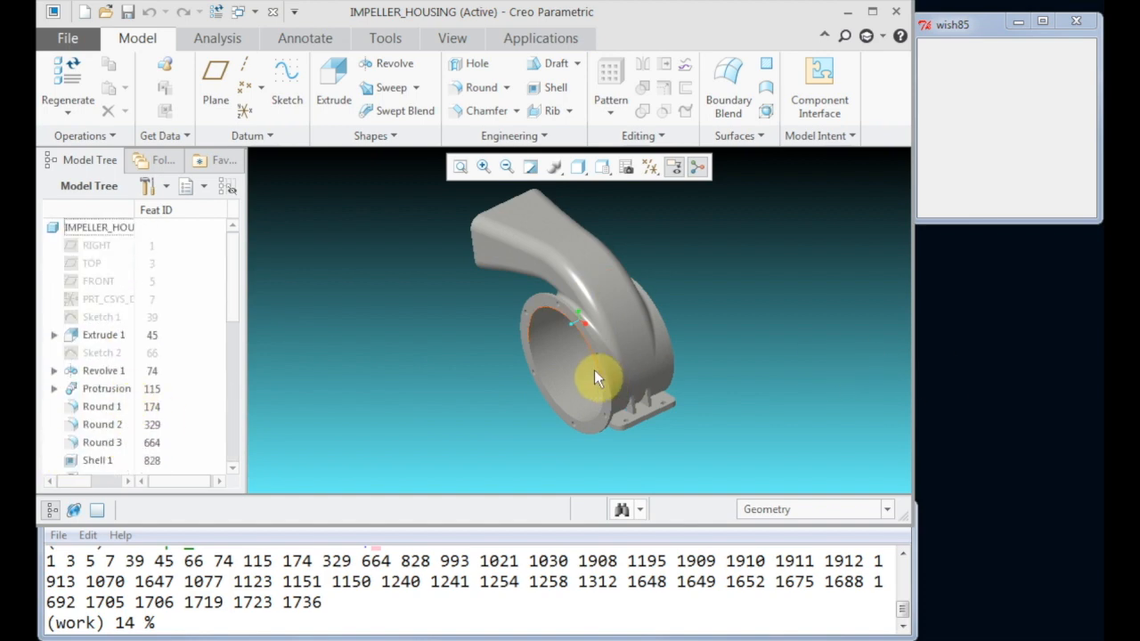
{"action": "left_click", "coordinate": [552, 238]}
{"action": "type", "text": "ps_"}
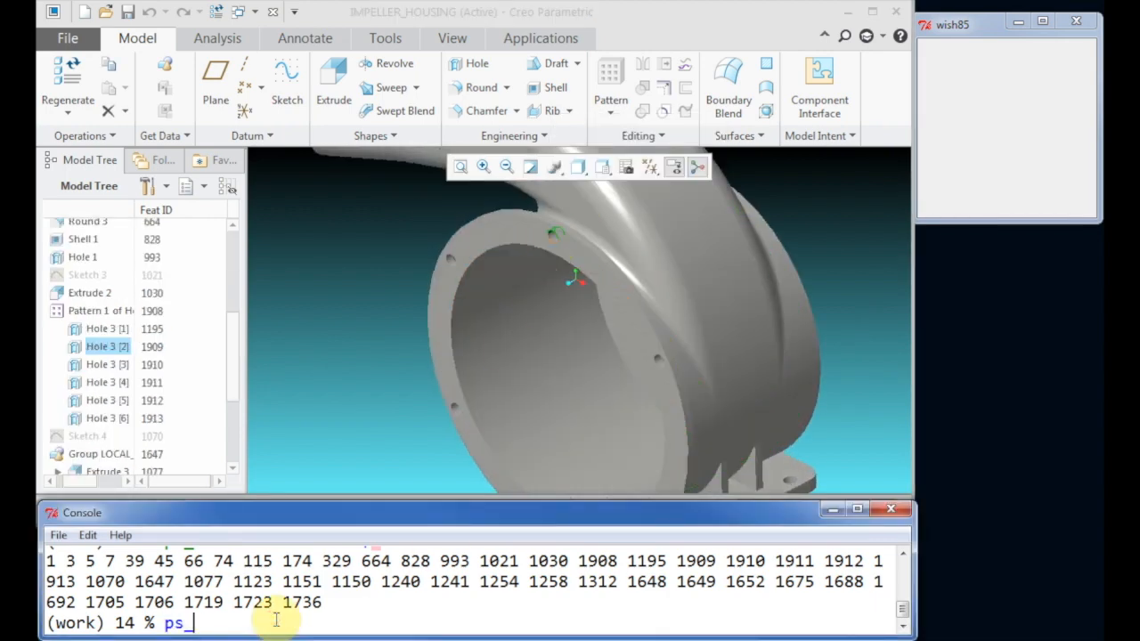
Step: Suppress hole pattern feature 1908 on model $M
{"action": "type", "text": "feat supp"}
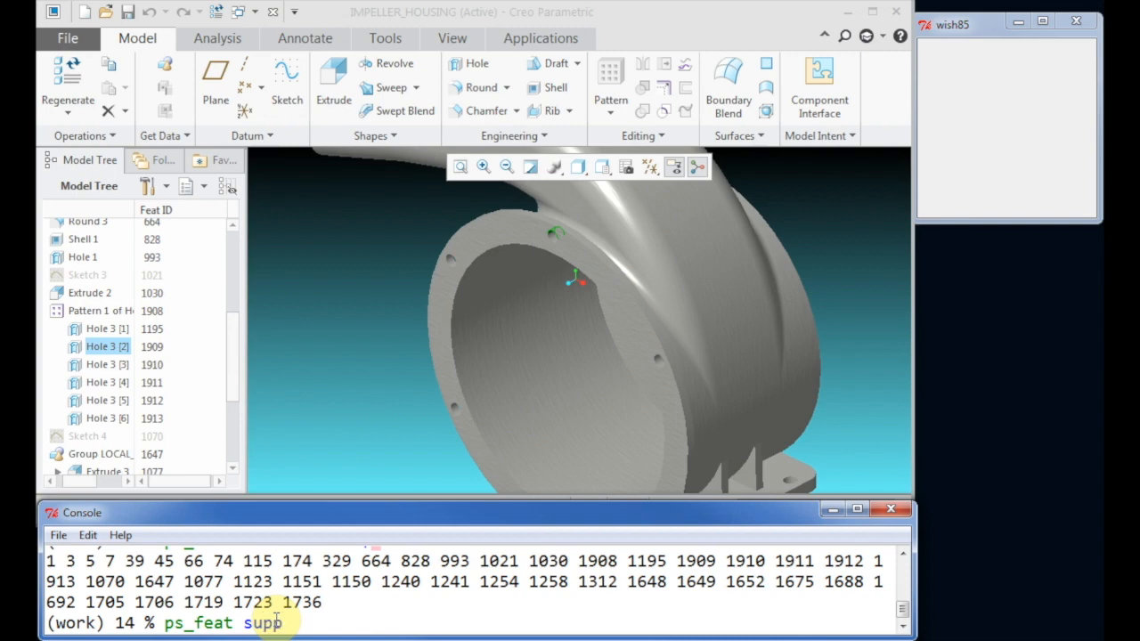
{"action": "type", "text": "-model $"}
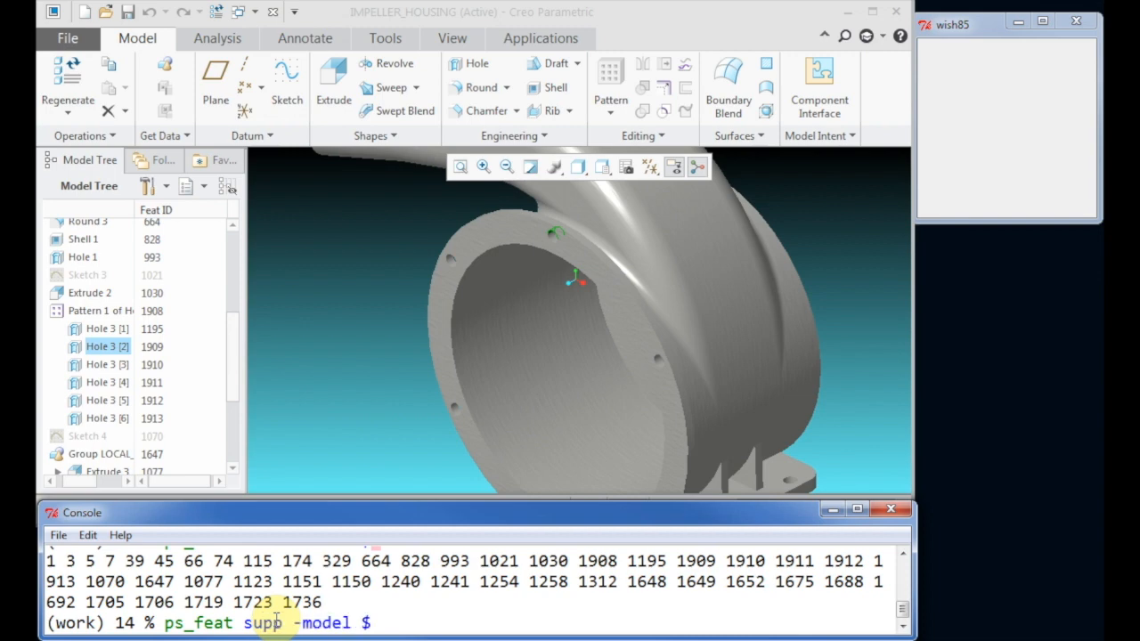
{"action": "type", "text": "M -- 19"}
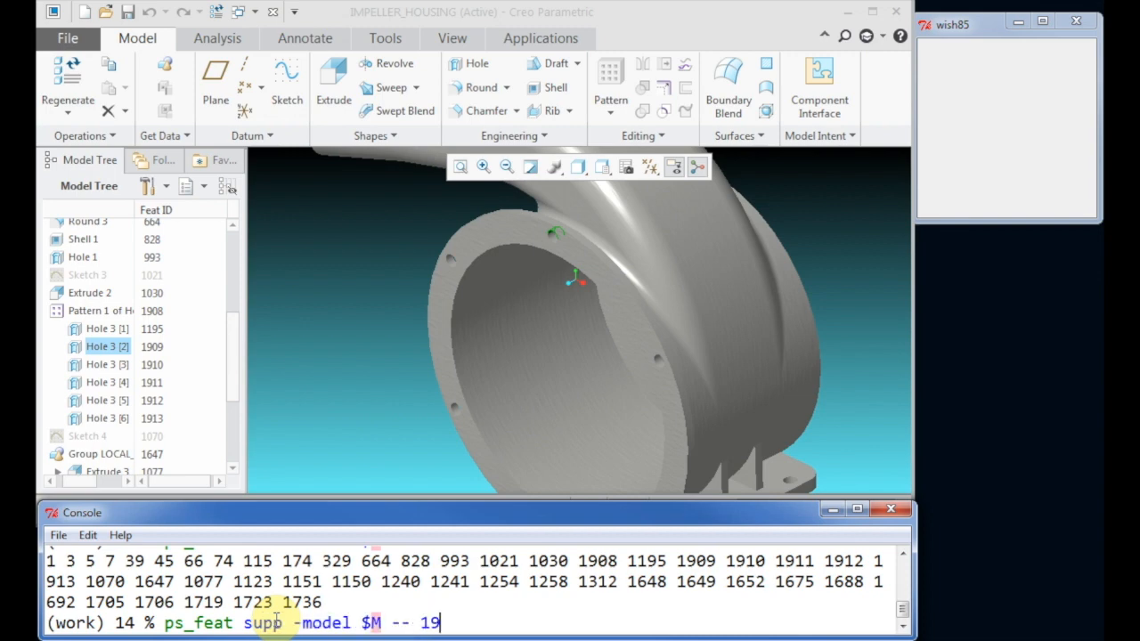
{"action": "key", "text": "Return"}
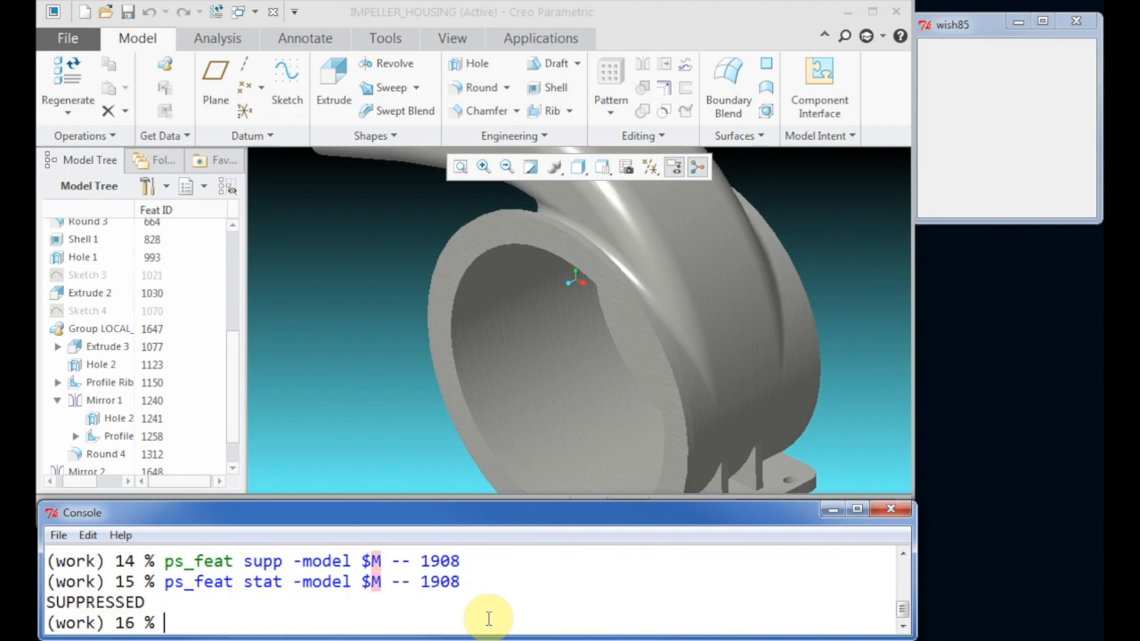
Step: Resume feature 1908, adding the -opt with option
{"action": "type", "text": "ps_feat supp -model $M -- 1908"}
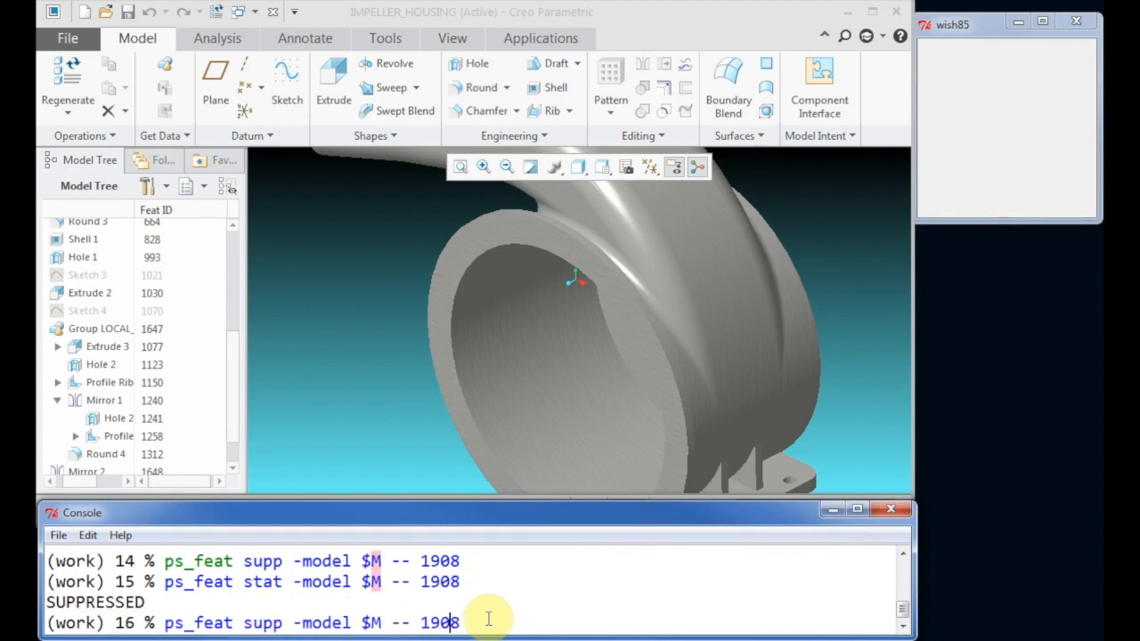
{"action": "type", "text": "res"}
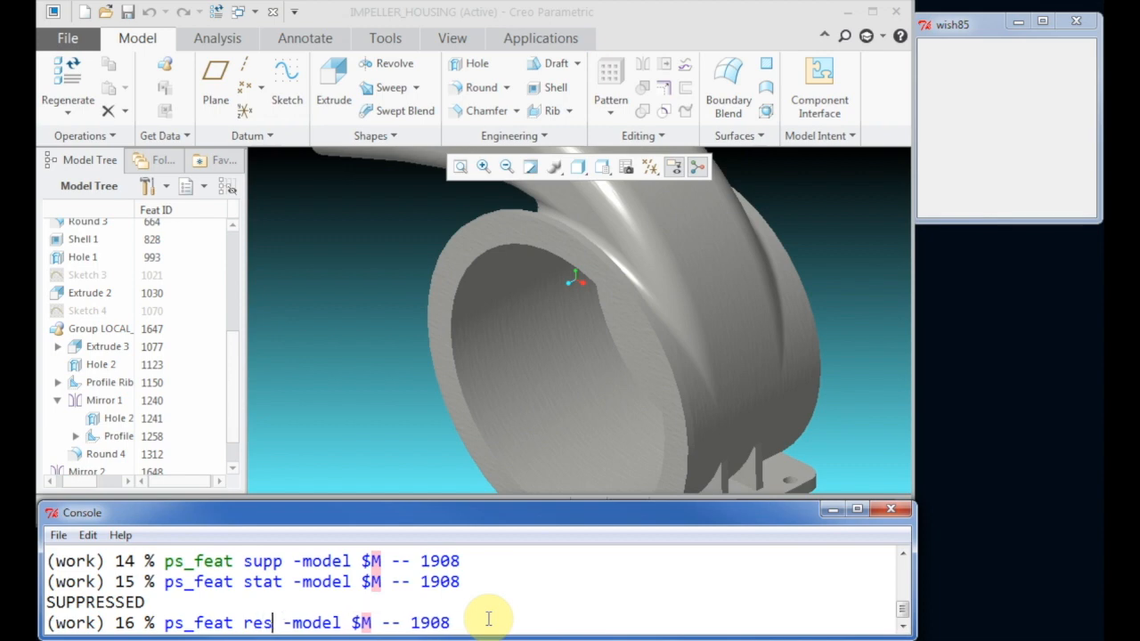
{"action": "type", "text": "ume"}
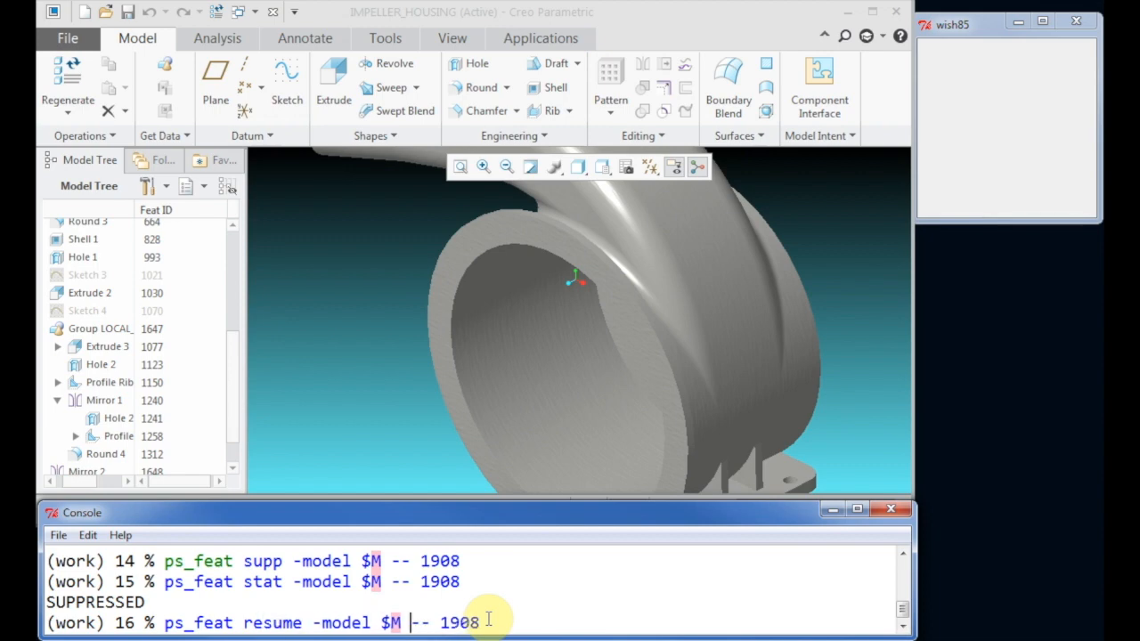
{"action": "type", "text": "-opt with"}
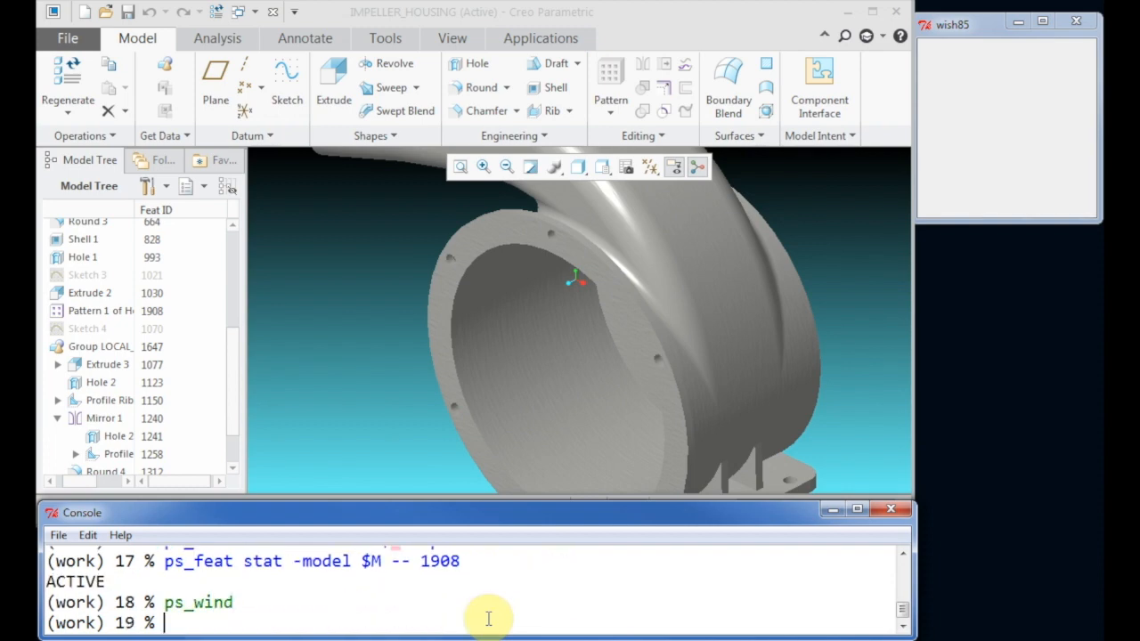
Step: List Hole feature IDs with ps_visit type, then expand the hole pattern in the Model Tree
{"action": "type", "text": "ps_visi"}
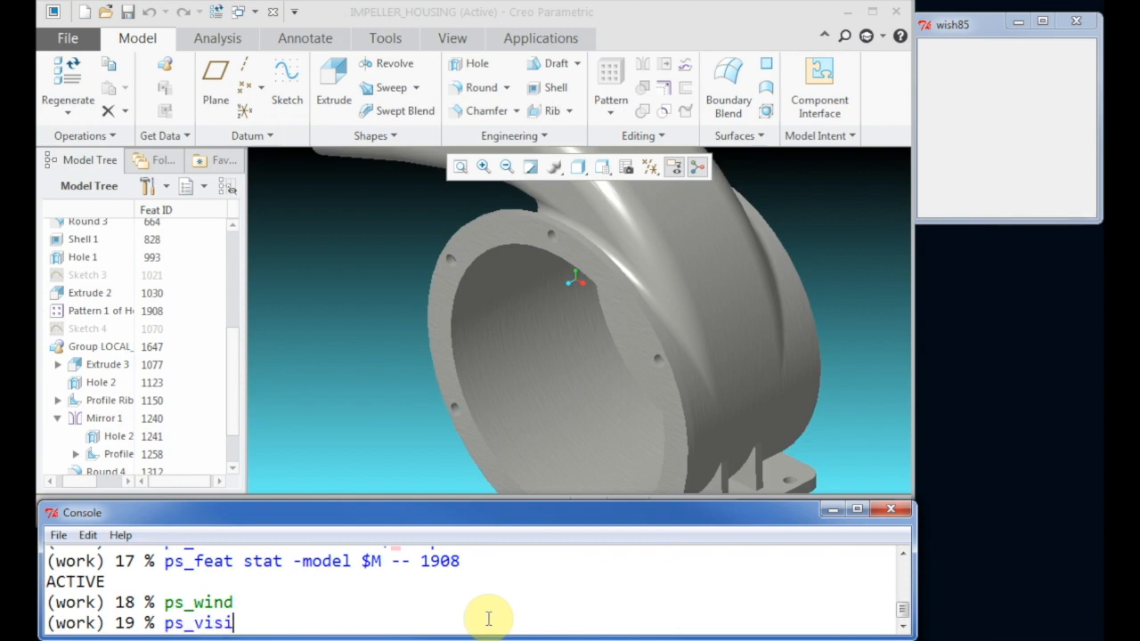
{"action": "type", "text": "t type"}
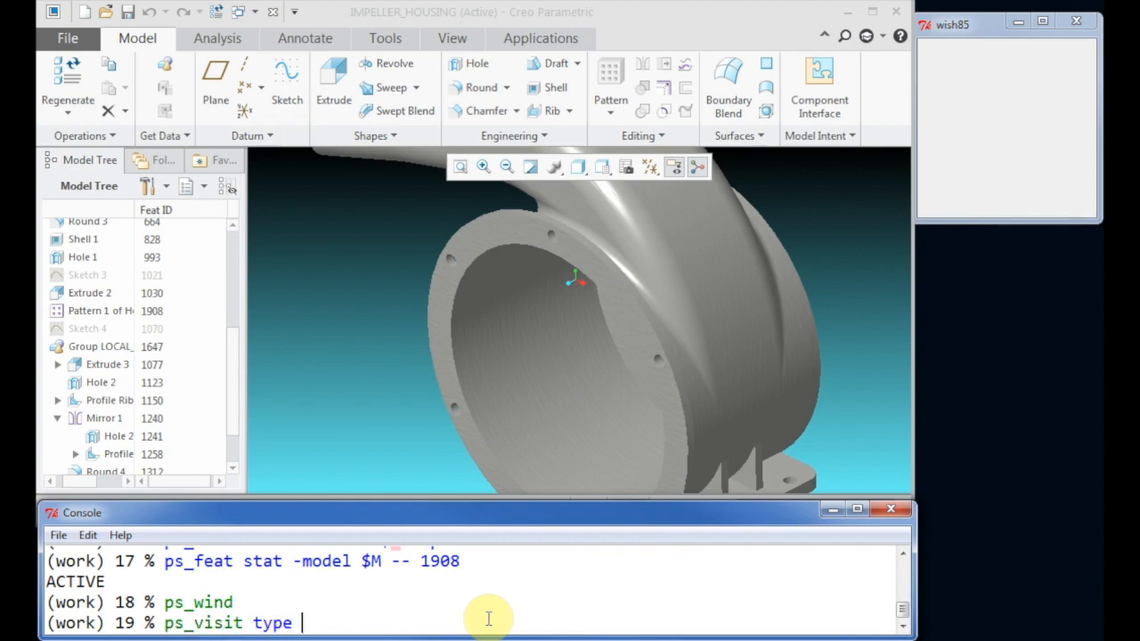
{"action": "type", "text": "-model $M"}
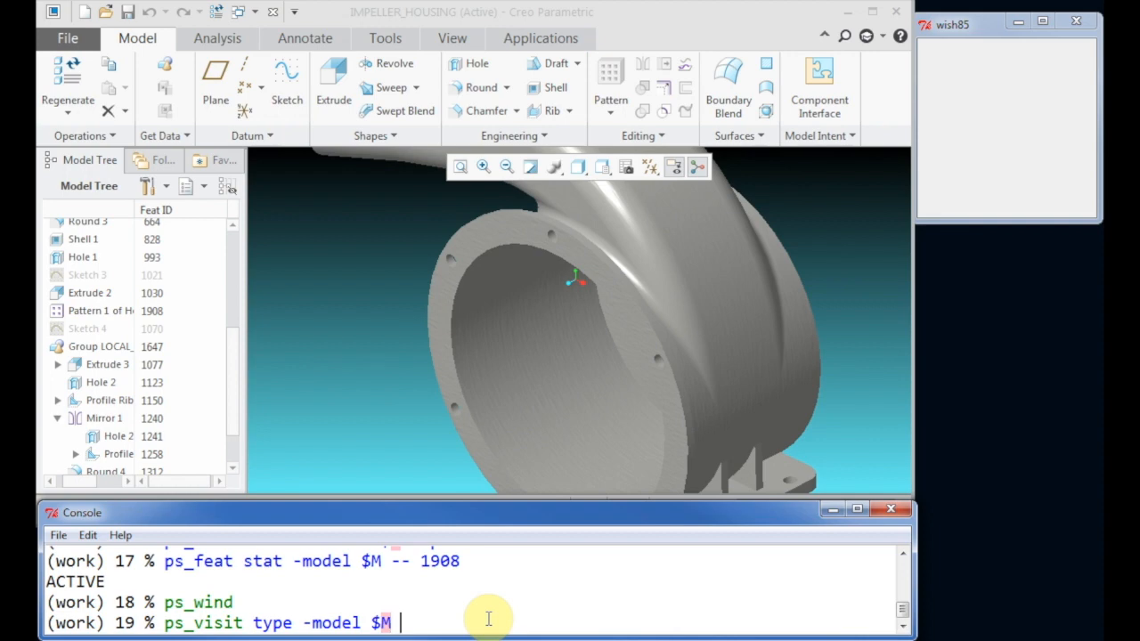
{"action": "key", "text": "Return"}
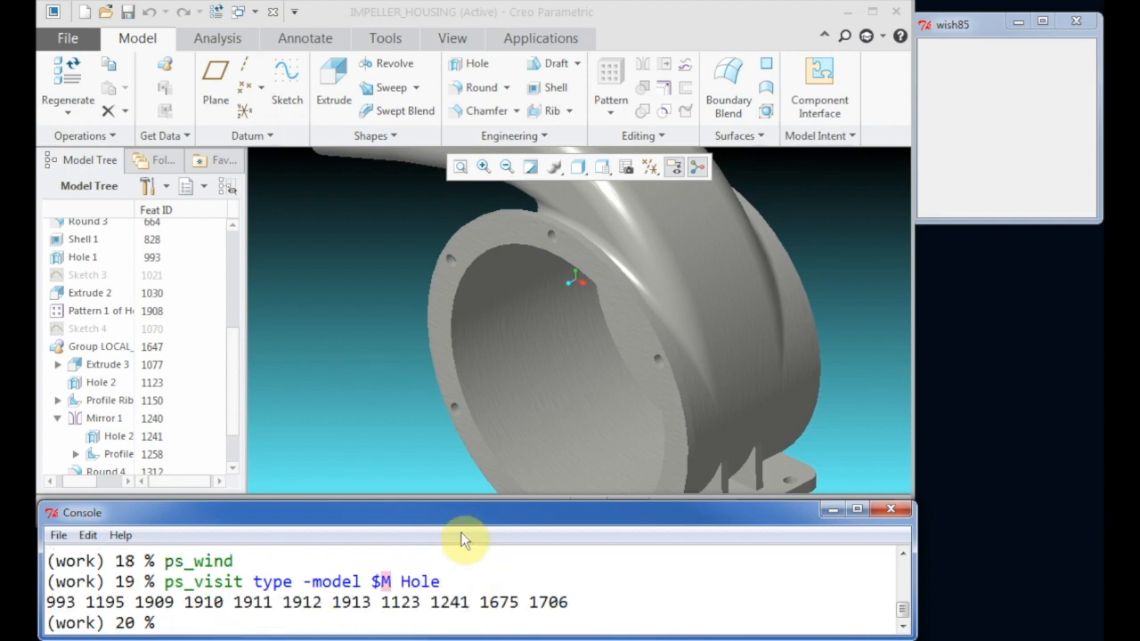
{"action": "left_click", "coordinate": [100, 334]}
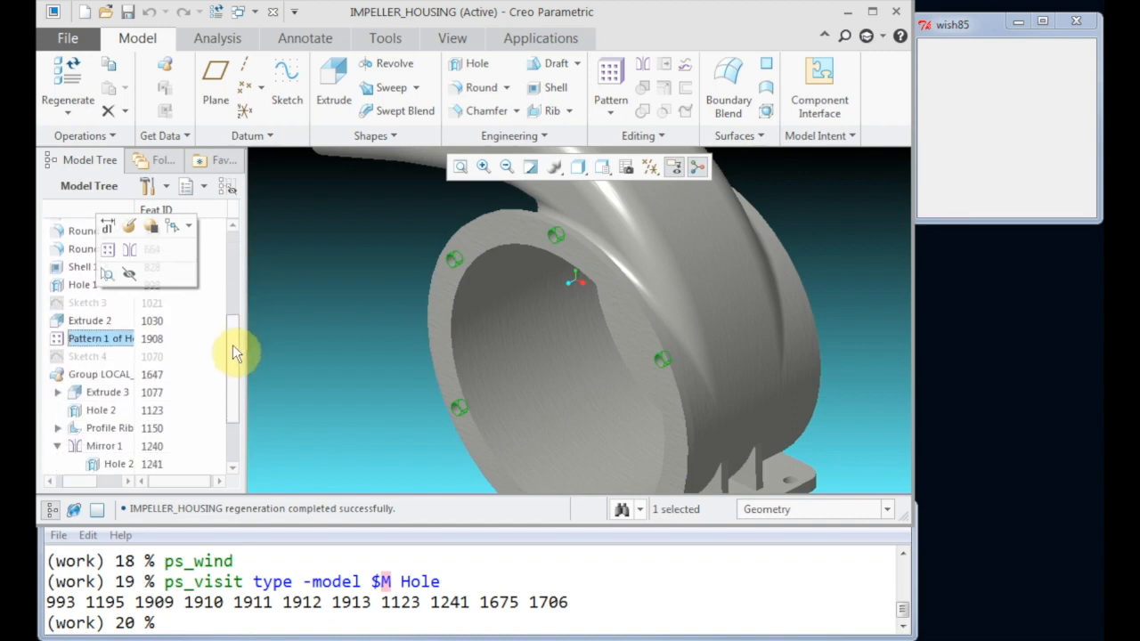
{"action": "left_click", "coordinate": [57, 332]}
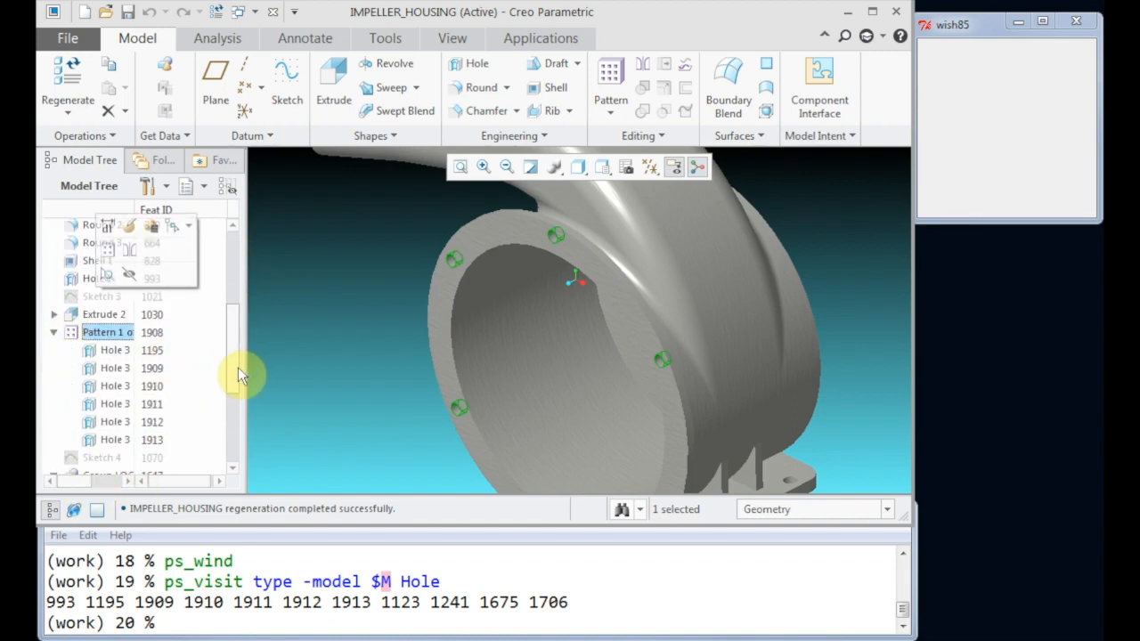
{"action": "scroll", "scroll_direction": "up", "scroll_amount": 3}
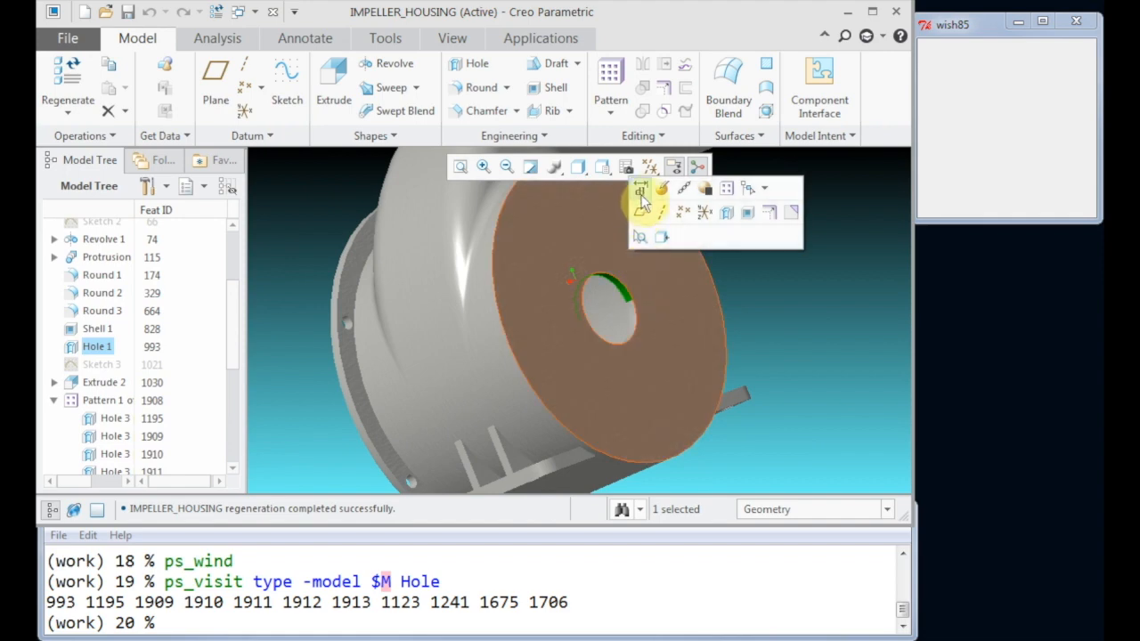
Step: Show the hole's diameter dimension and list all model dimensions with ps_dim list
{"action": "left_click", "coordinate": [814, 135]}
{"action": "type", "text": "ps"}
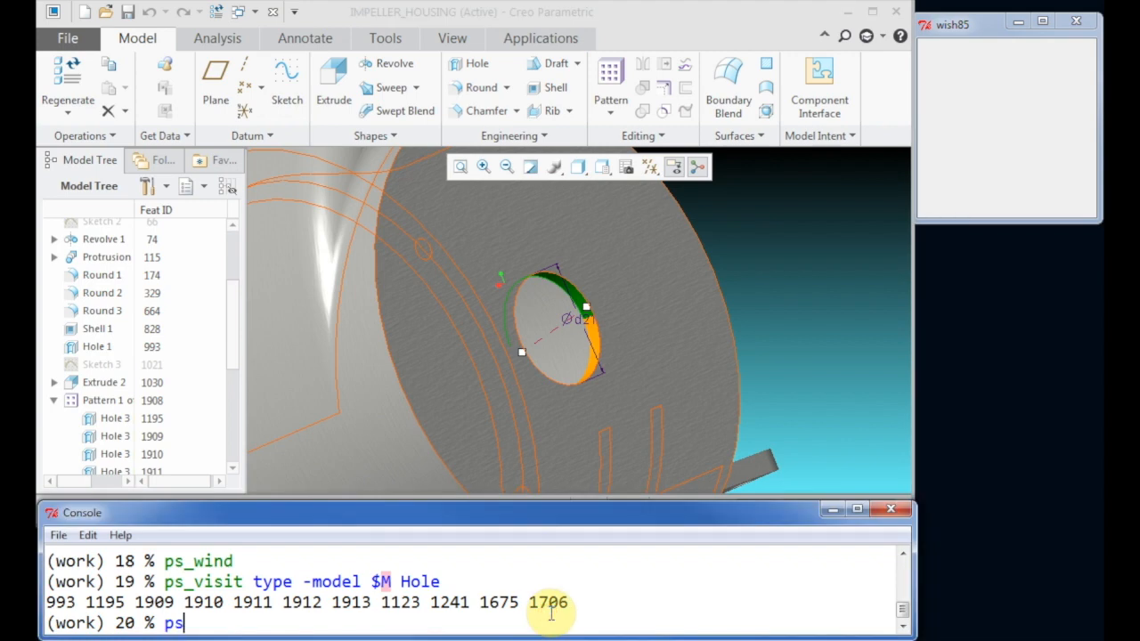
{"action": "type", "text": "_dim list"}
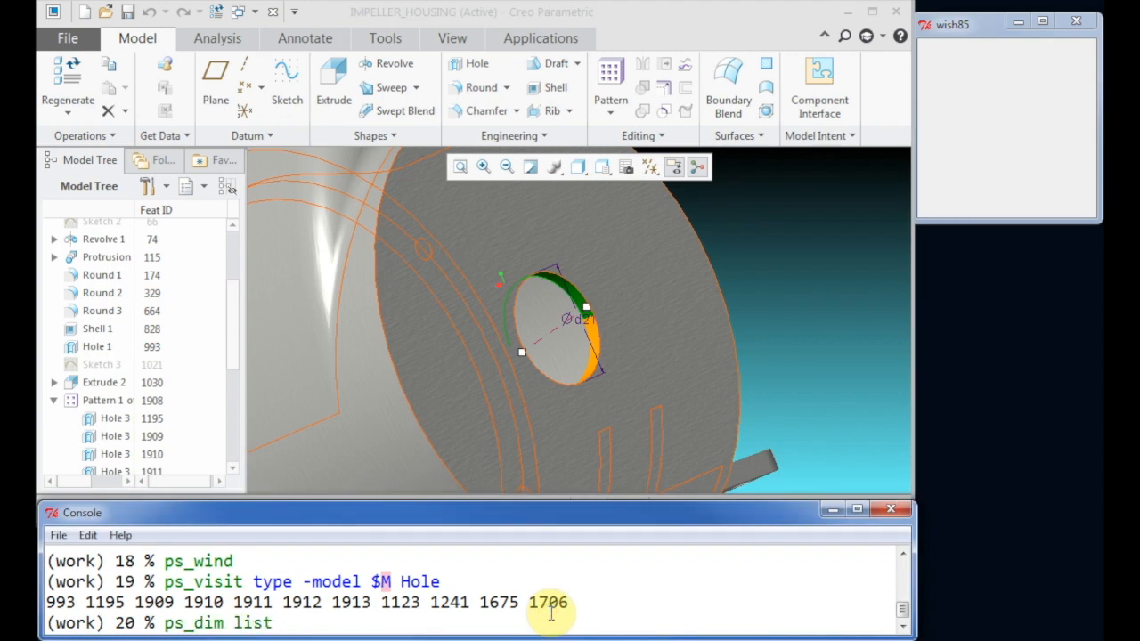
{"action": "type", "text": "-model"}
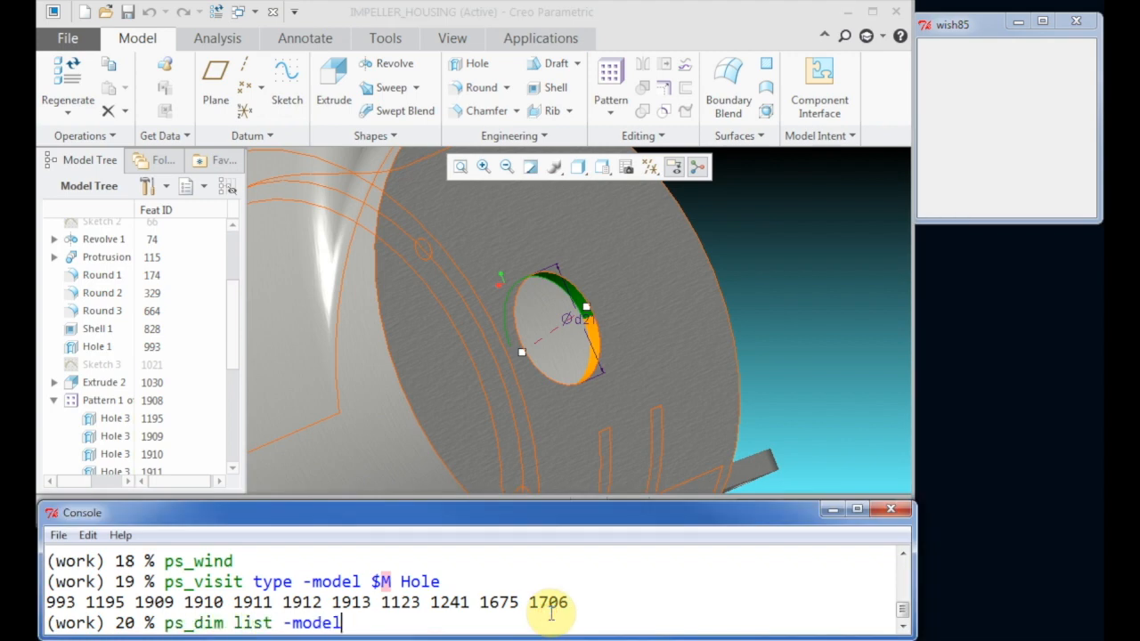
{"action": "type", "text": "$M"}
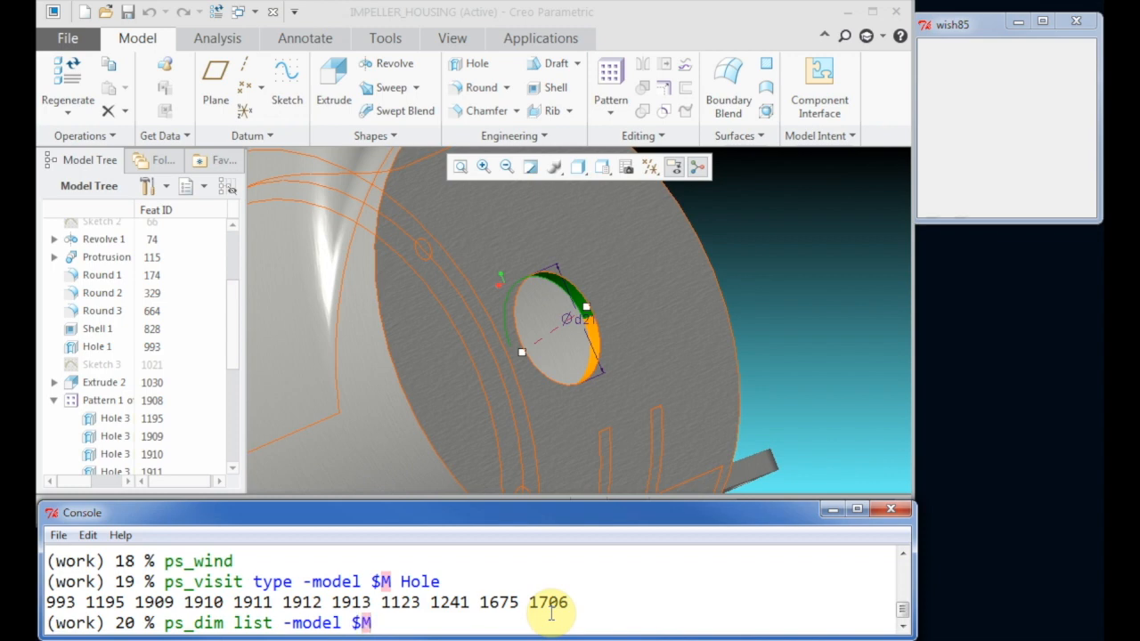
{"action": "key", "text": "Return"}
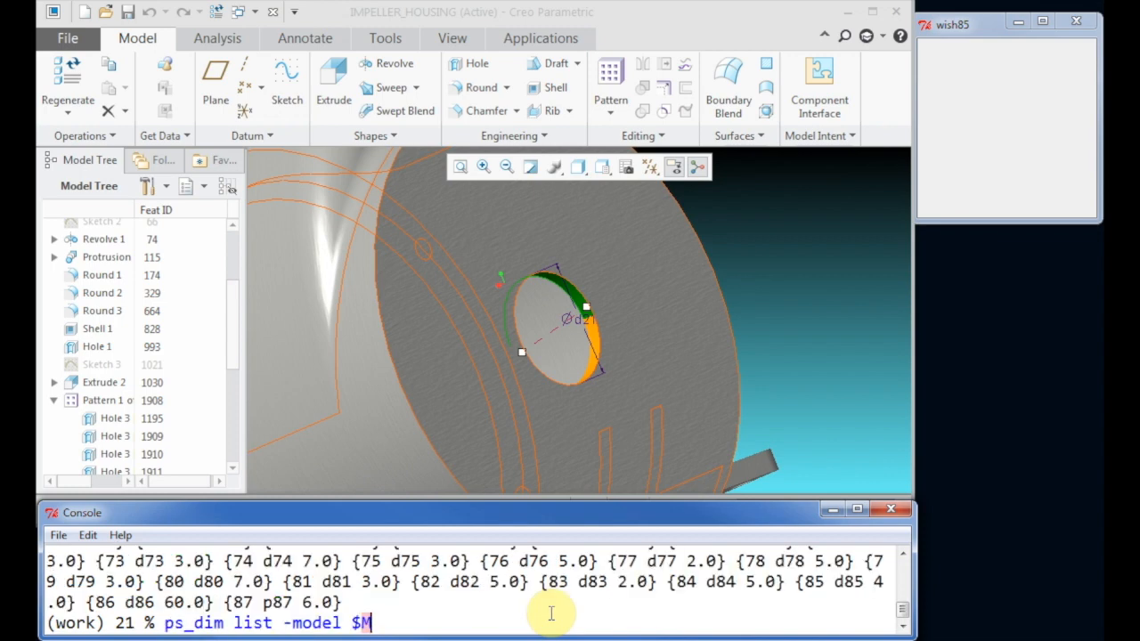
Step: Query dimension d21 by name with ps_dim list -patter d21
{"action": "type", "text": "-patte"}
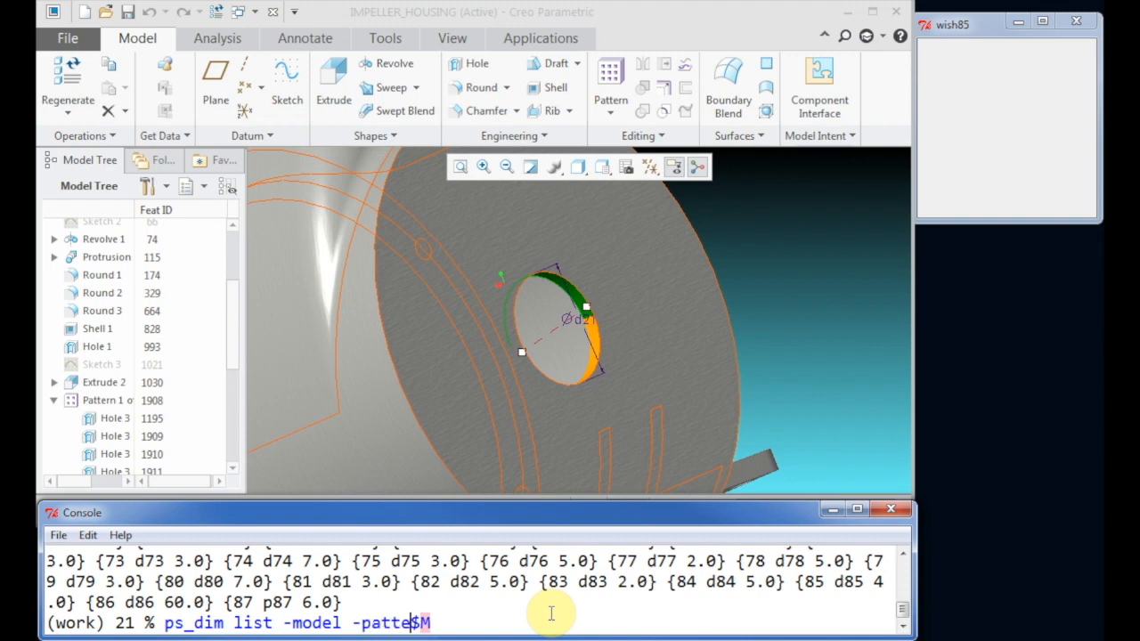
{"action": "key", "text": "Return"}
{"action": "type", "text": "ps_dim list -model -patter d21"}
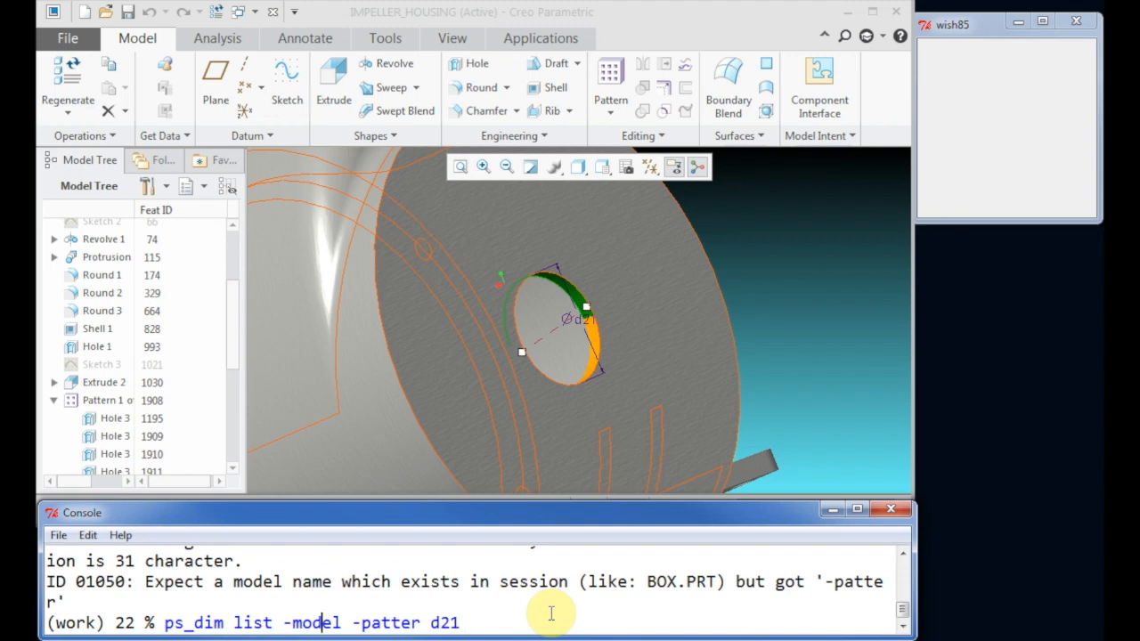
{"action": "type", "text": "$M "}
{"action": "key", "text": "Return"}
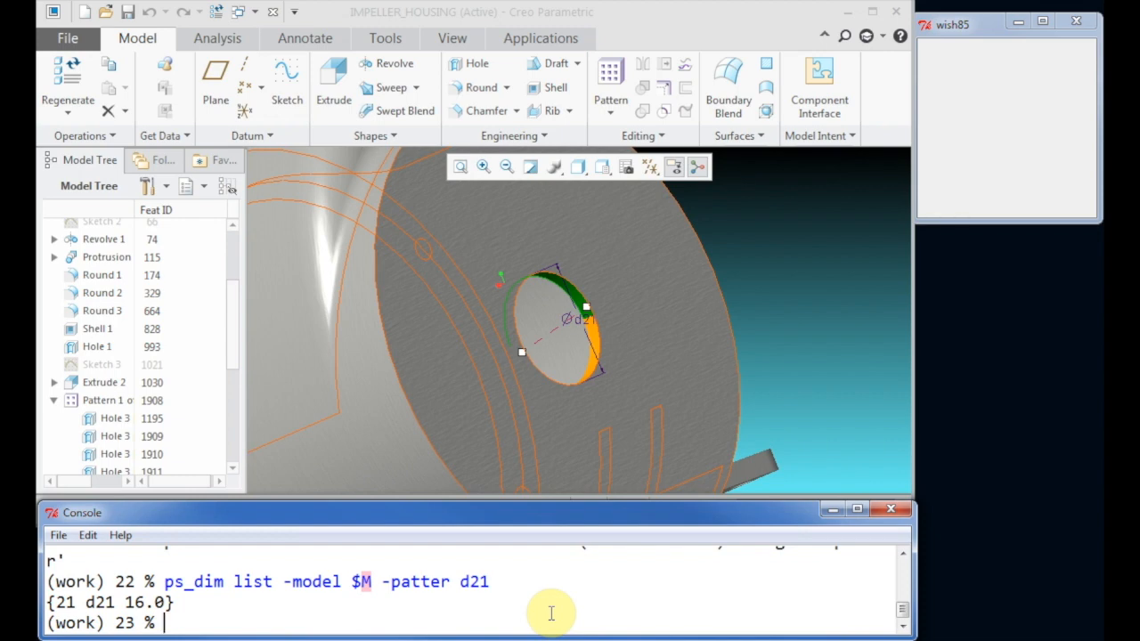
{"action": "type", "text": "ps_dim list -model $M -patter d21"}
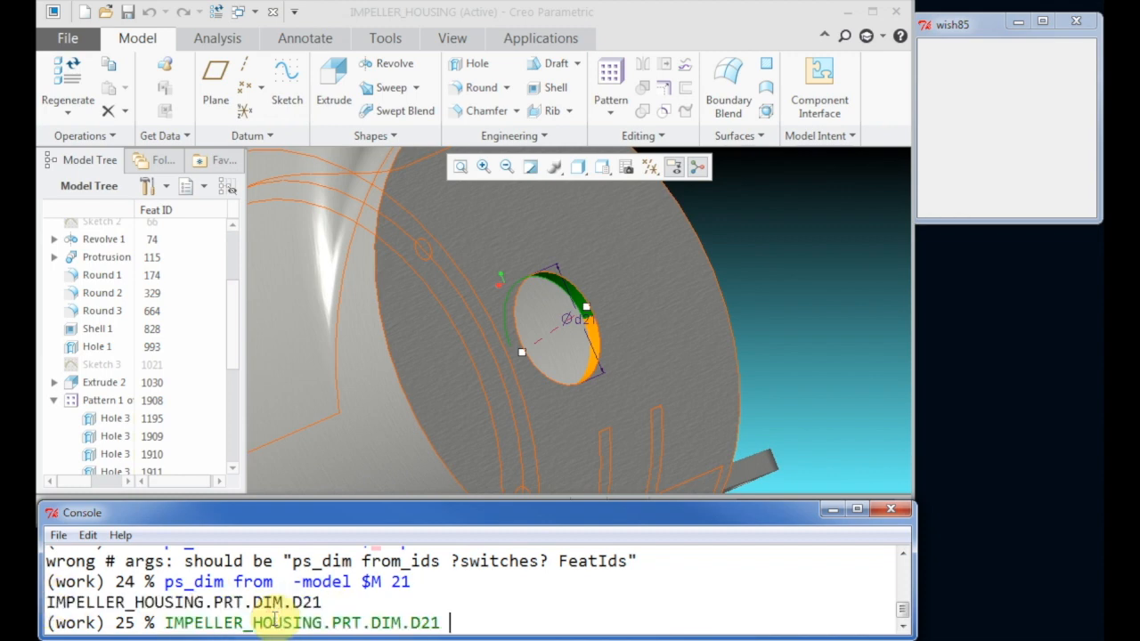
Step: List d21's properties, read its value 16.0, and set it to 40
{"action": "key", "text": "Return"}
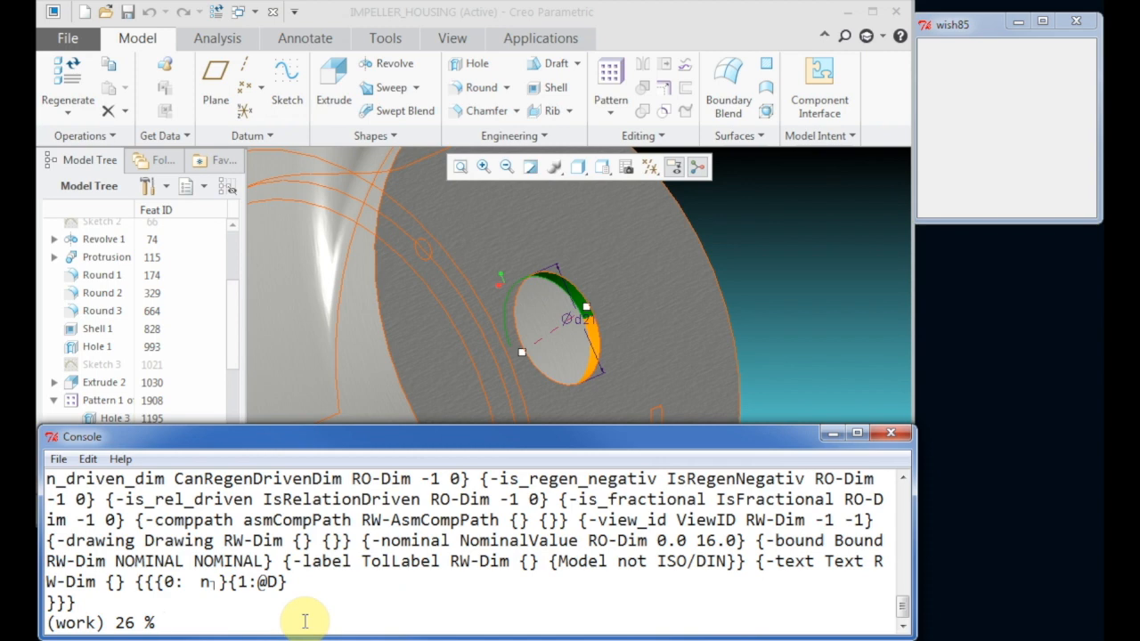
{"action": "type", "text": "IMPELLER_HOUSING.PRT.DIM.D21 cget -va"}
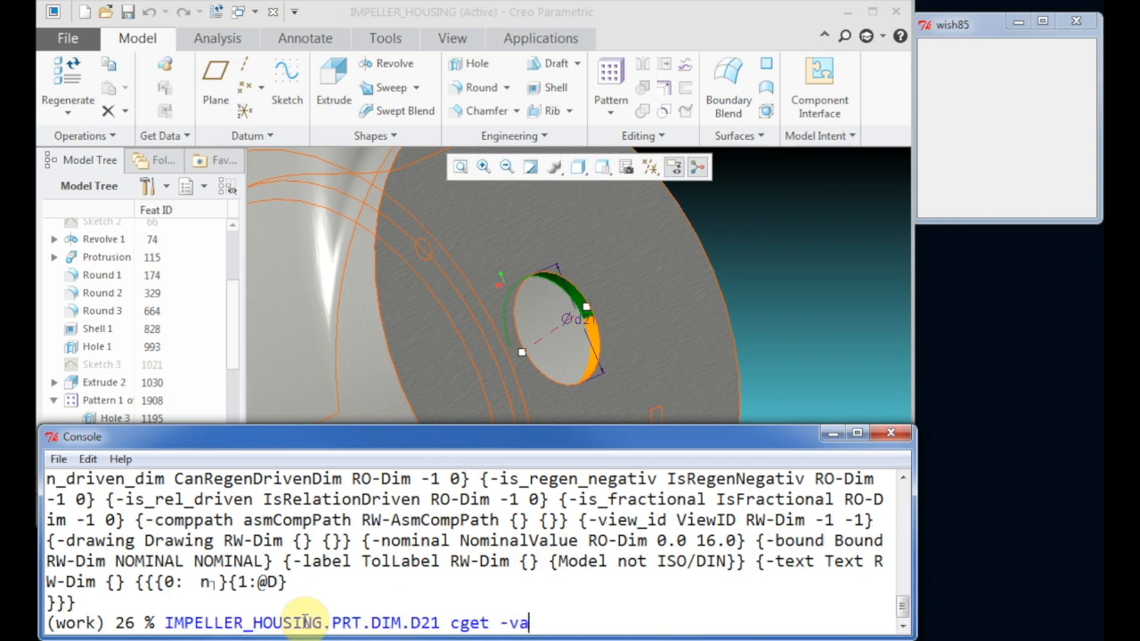
{"action": "key", "text": "Return"}
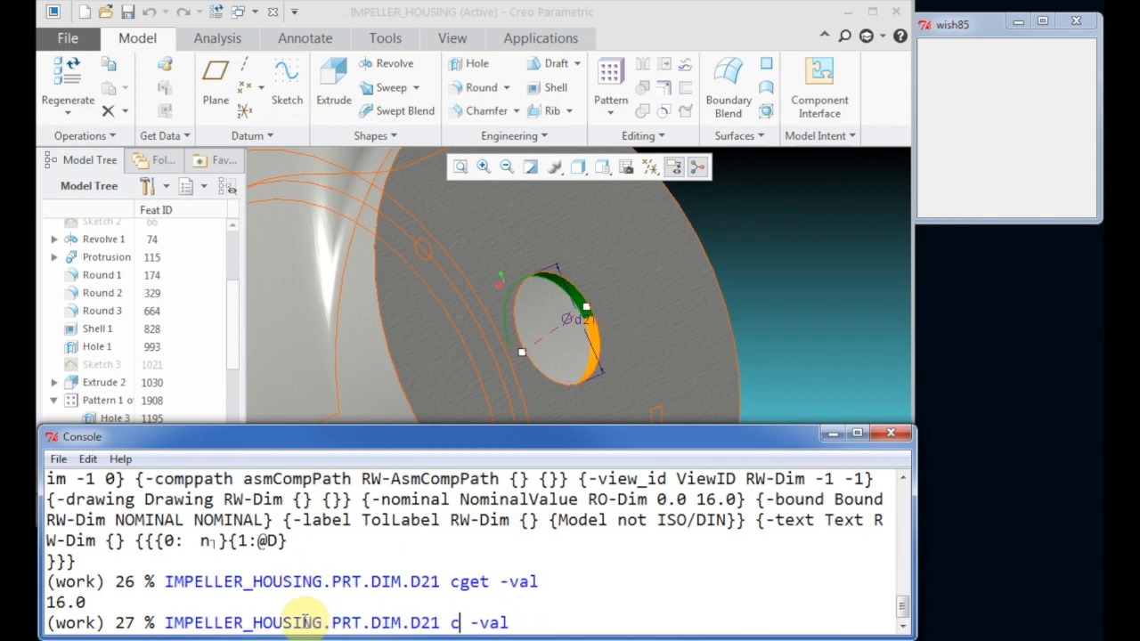
{"action": "type", "text": "onf"}
{"action": "type", "text": "ps_regen"}
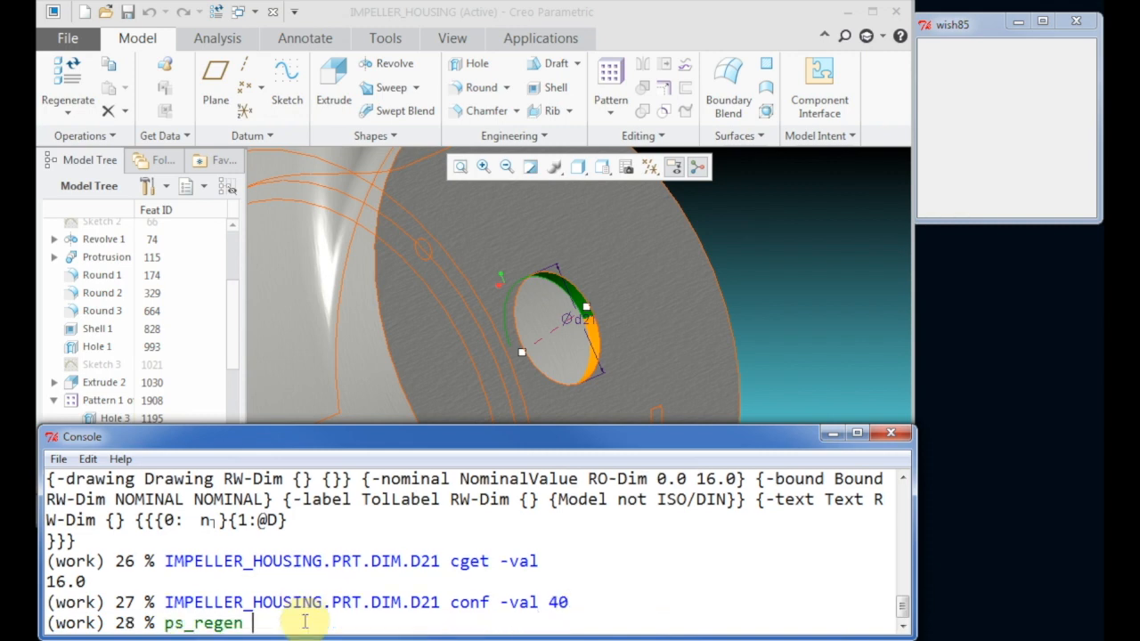
Step: Regenerate with hole dimension D21 at 40, 4, then 16, refreshing the window each time
{"action": "type", "text": "model"}
{"action": "type", "text": "ps"}
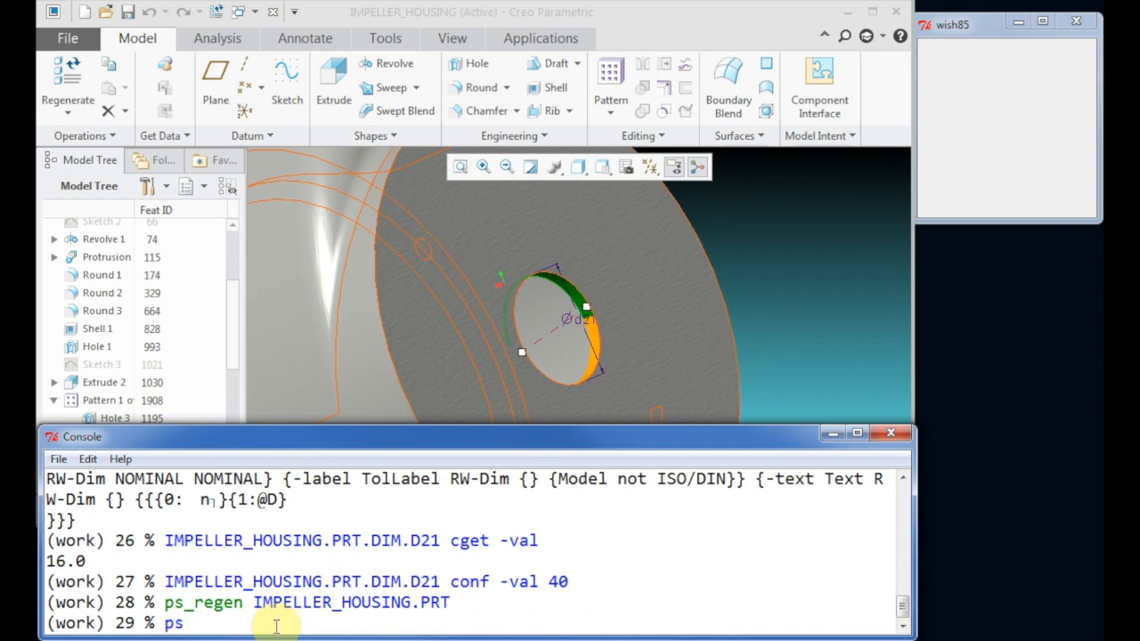
{"action": "type", "text": "_wind"}
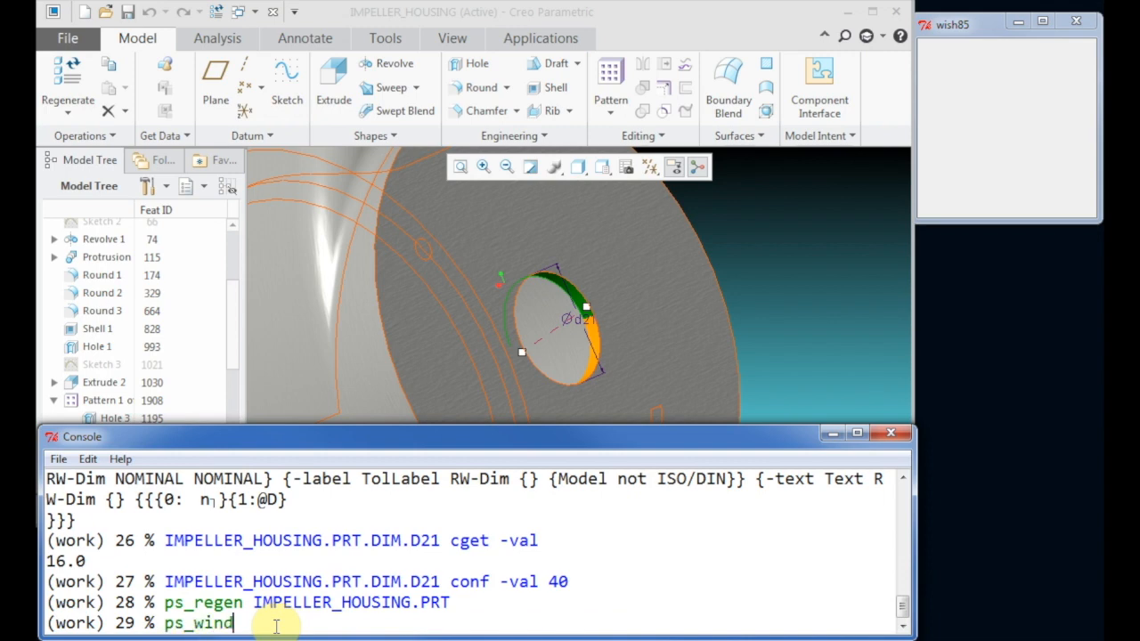
{"action": "key", "text": "Return"}
{"action": "type", "text": "IMPELLER_HOUSING.PRT.DIM.D21 conf -val 4"}
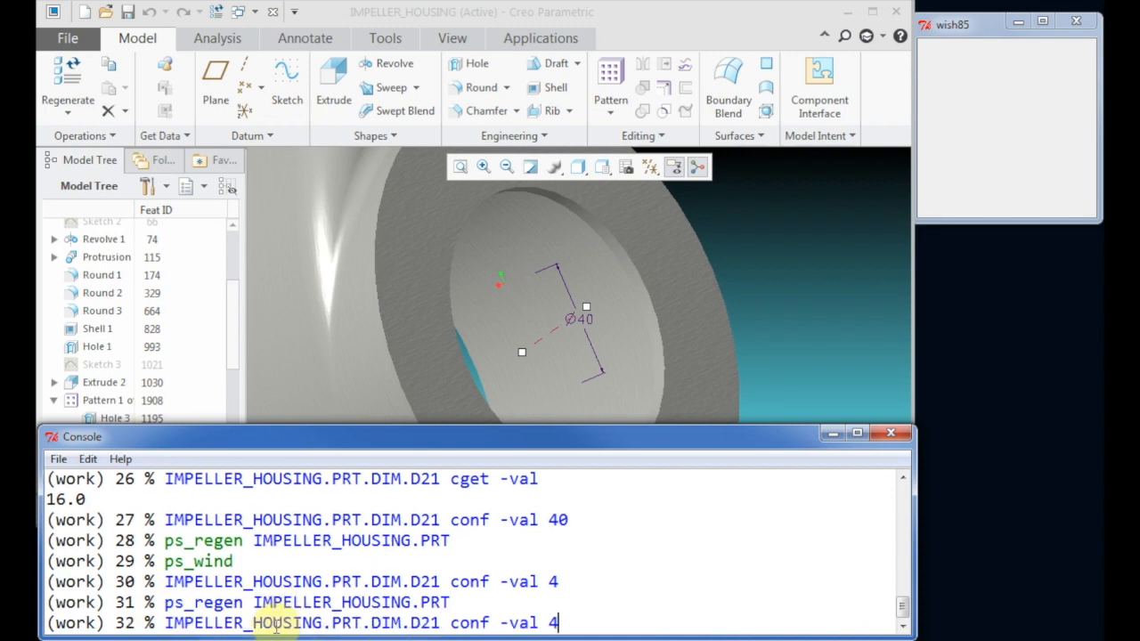
{"action": "key", "text": "Return"}
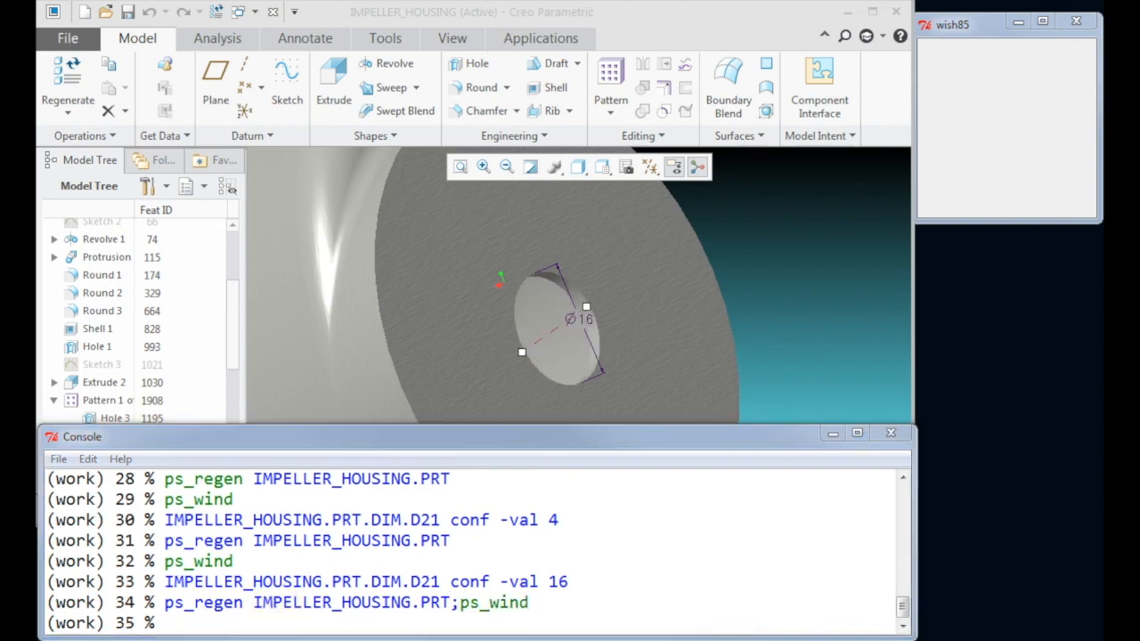
{"action": "left_click", "coordinate": [385, 38]}
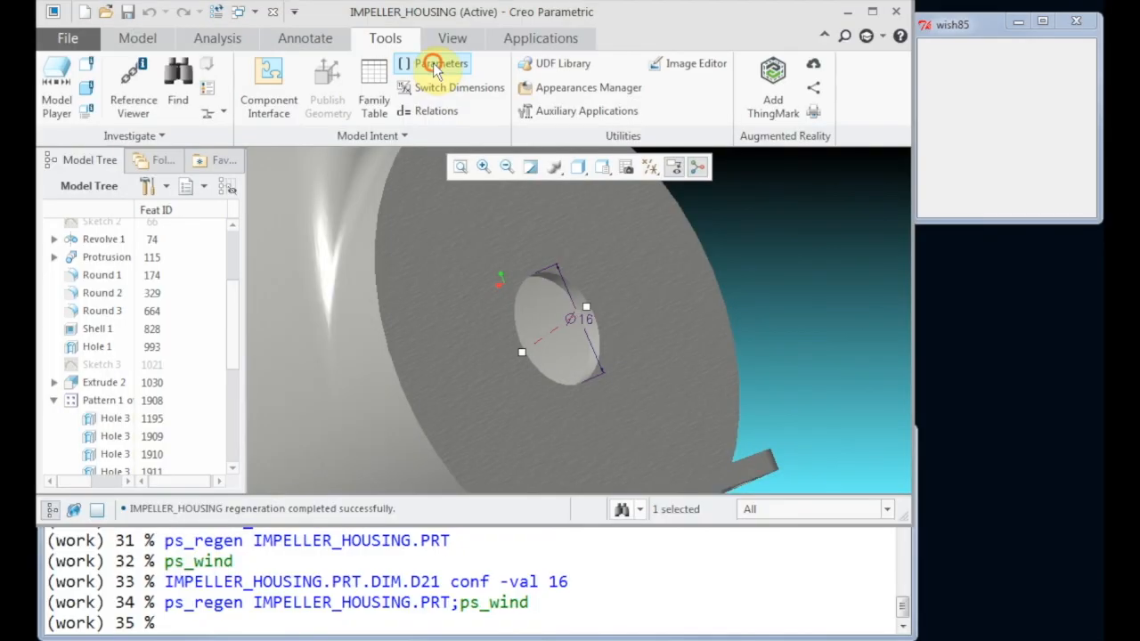
Step: List the part's parameter names with ps_param names and store DESCRIPTION in pObj
{"action": "left_click", "coordinate": [440, 63]}
{"action": "type", "text": "p"}
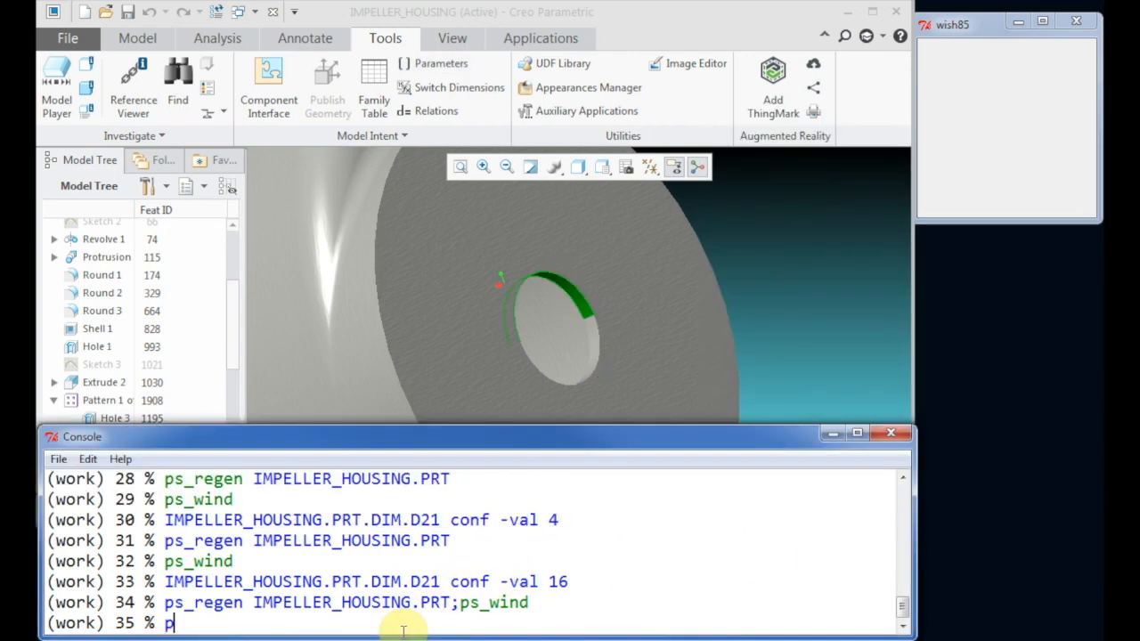
{"action": "type", "text": "s_param names -model $M"}
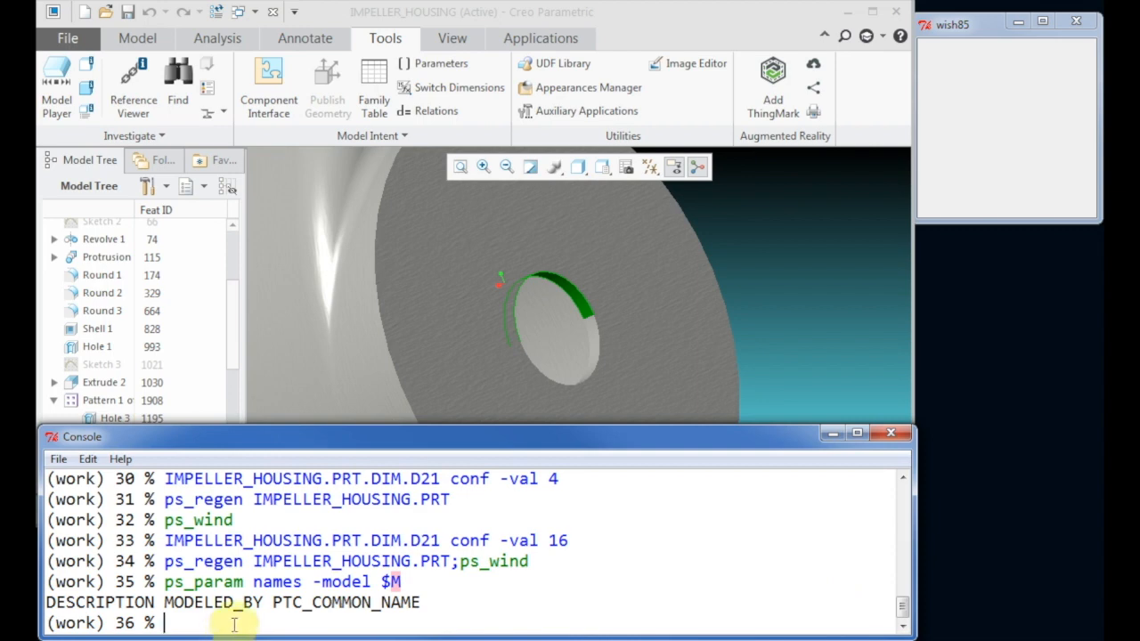
{"action": "type", "text": "set p0"}
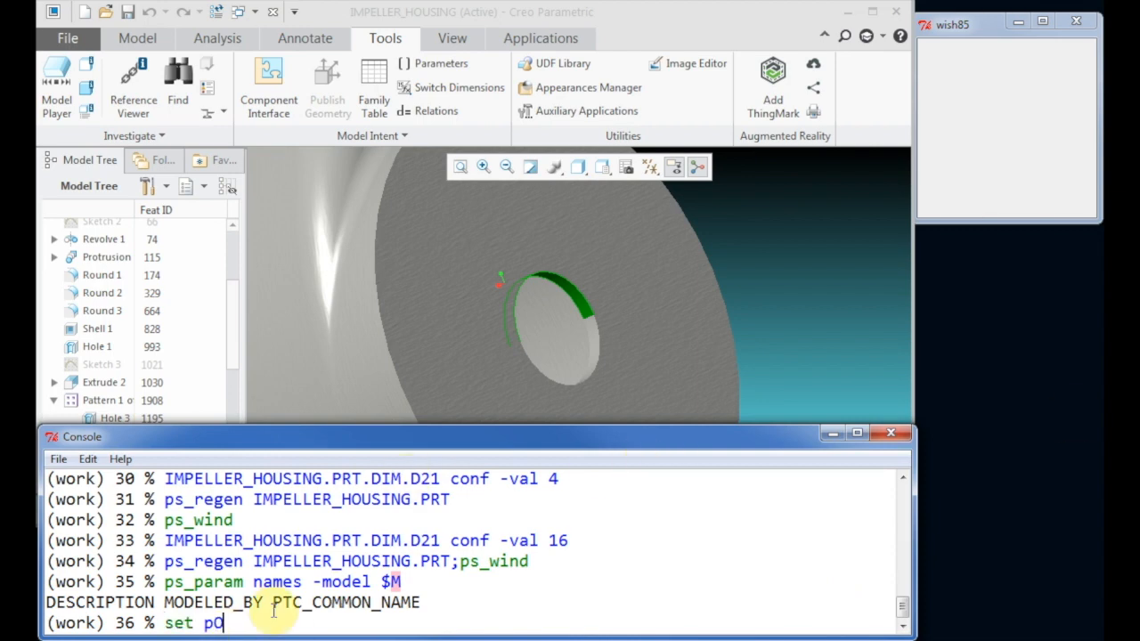
{"action": "type", "text": "bj"}
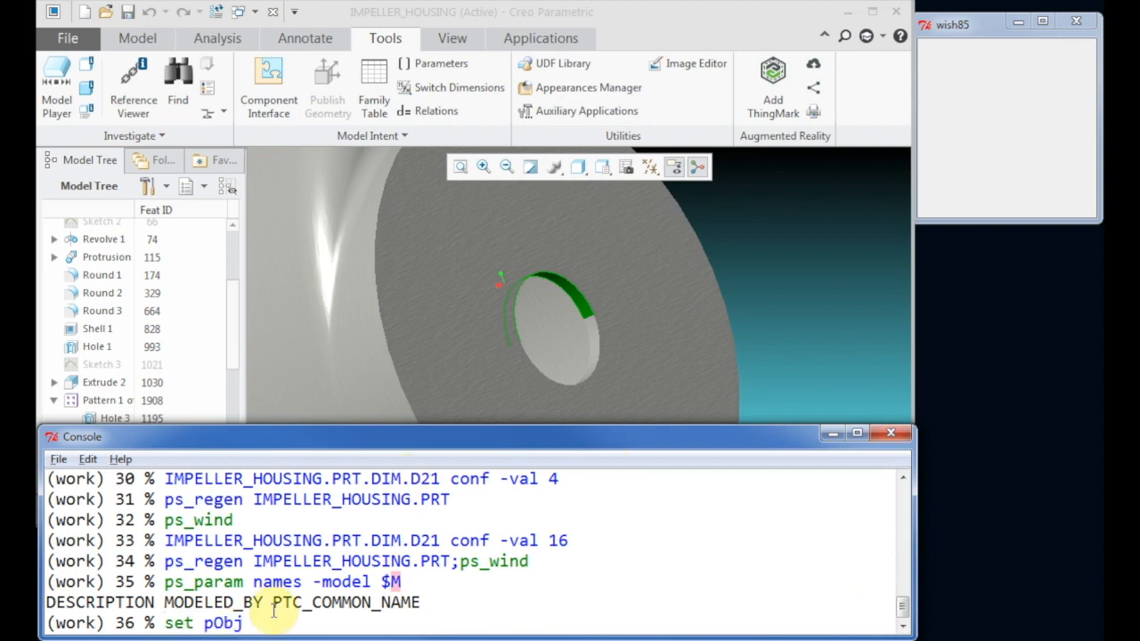
{"action": "type", "text": "[]"}
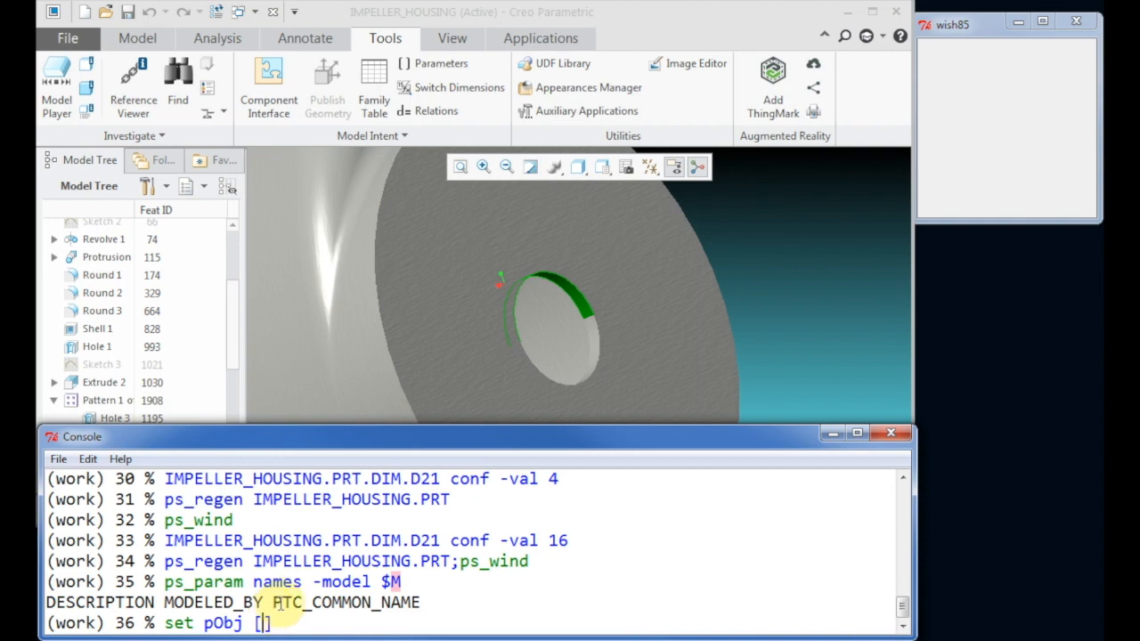
{"action": "type", "text": "ps_param list -model $"}
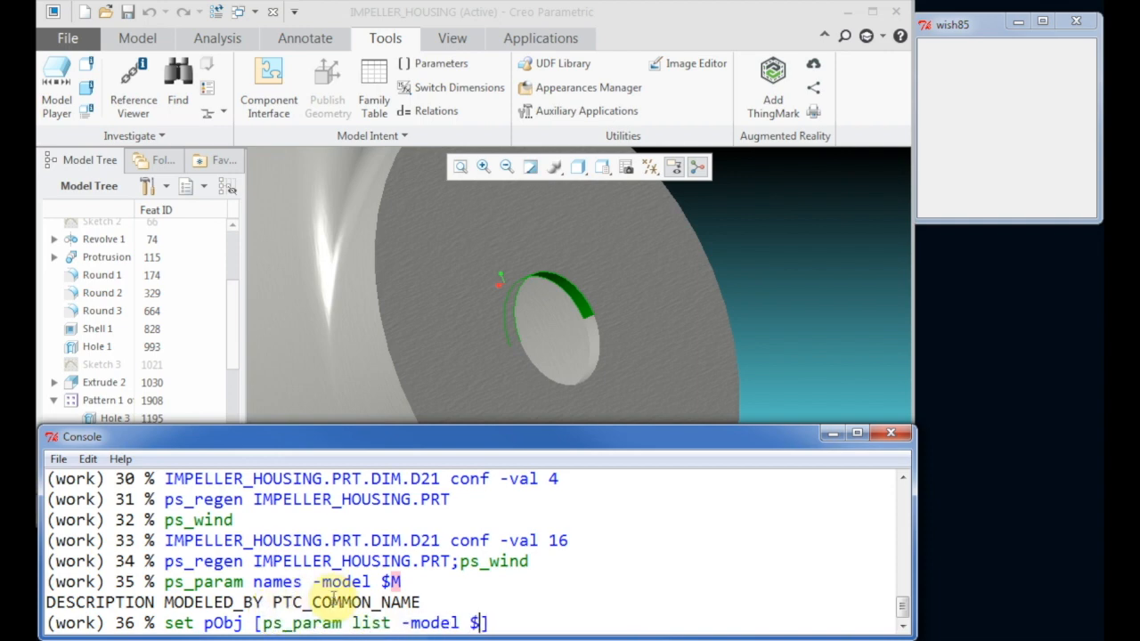
{"action": "type", "text": "M -- DESCRIPTION"}
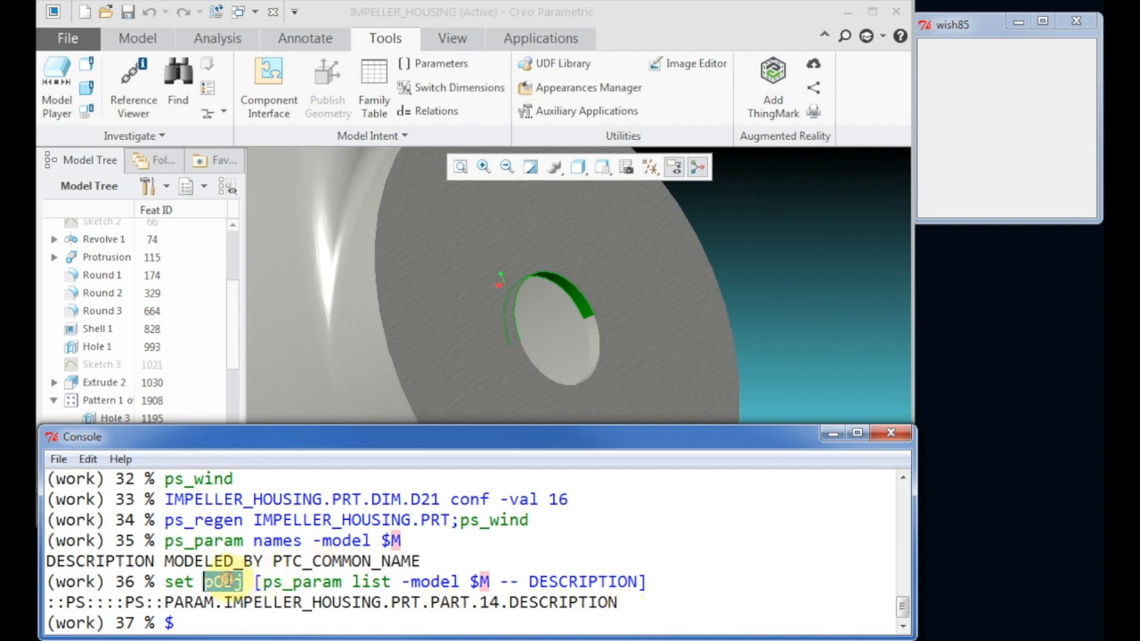
Step: Set DESCRIPTION to 'Hello Creo' via $pObj config and check it in Parameters
{"action": "type", "text": "$pObj confi"}
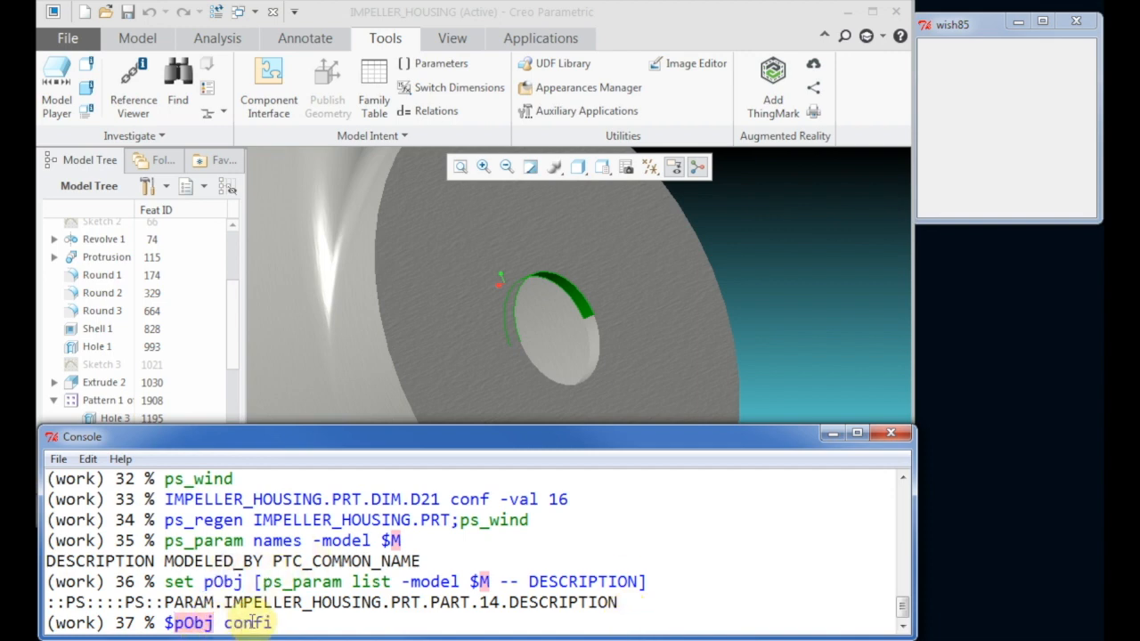
{"action": "type", "text": "g -vale \""}
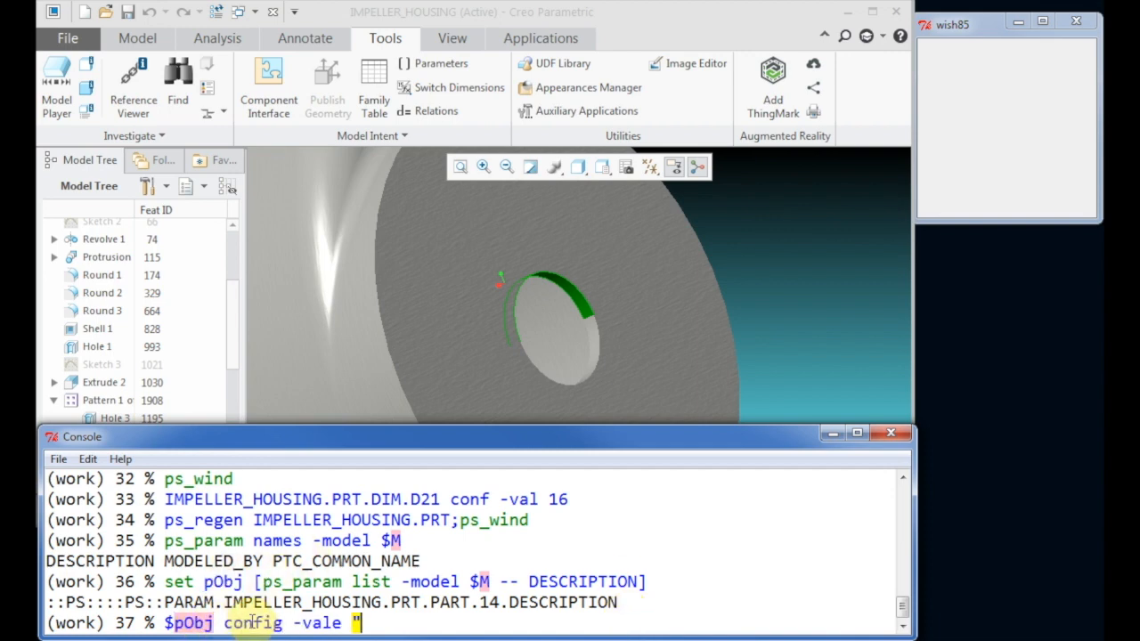
{"action": "type", "text": "Hello Creo"}
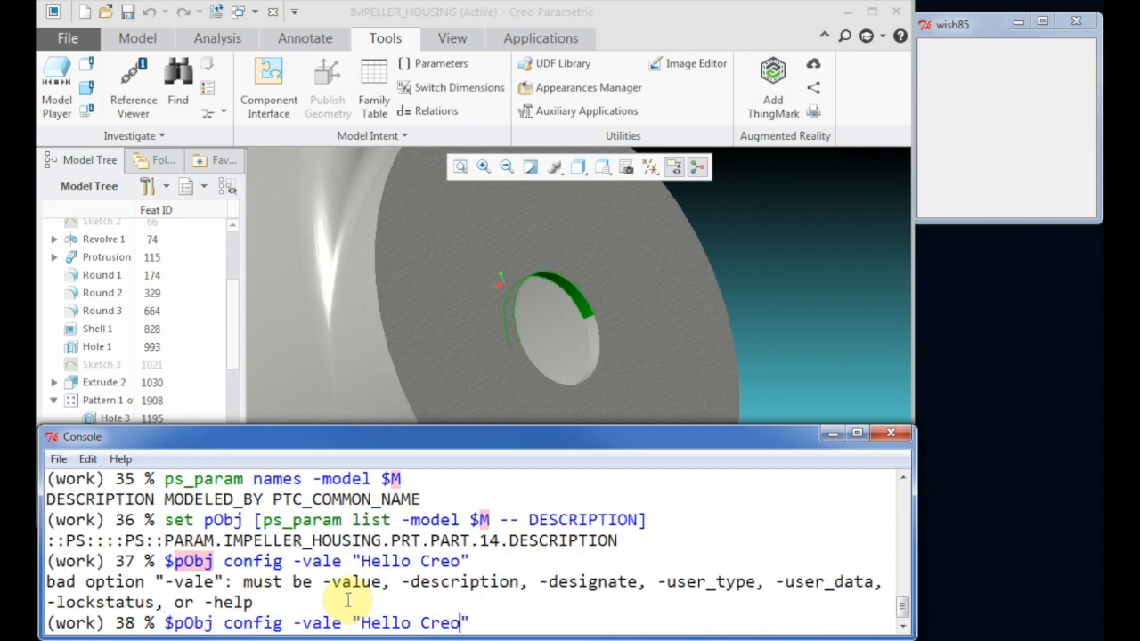
{"action": "key", "text": "Return"}
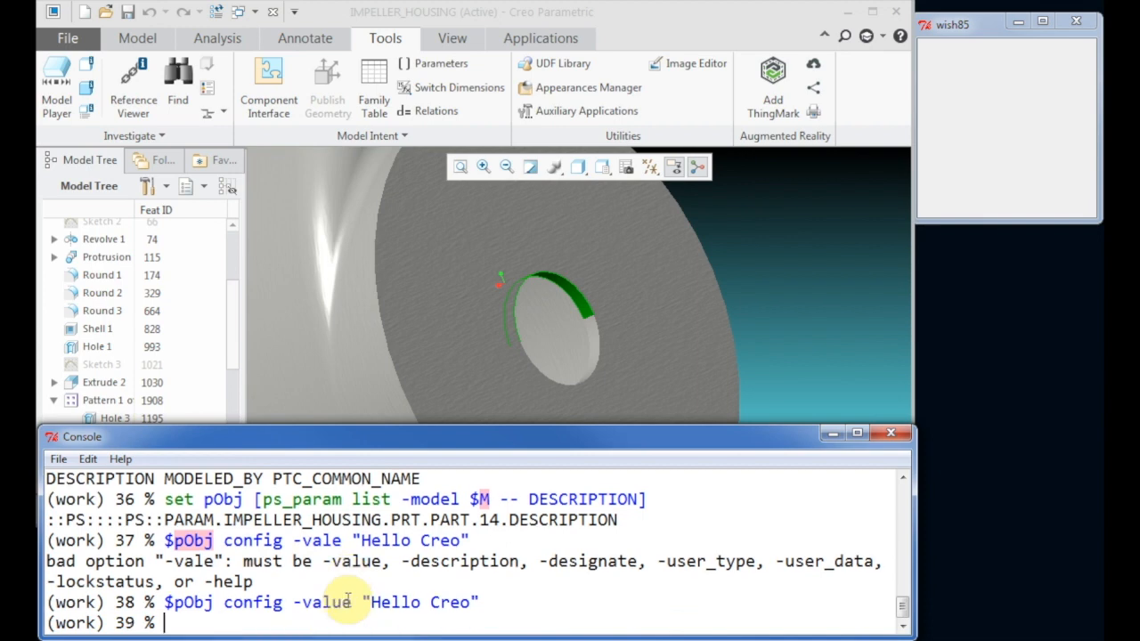
{"action": "left_click", "coordinate": [442, 64]}
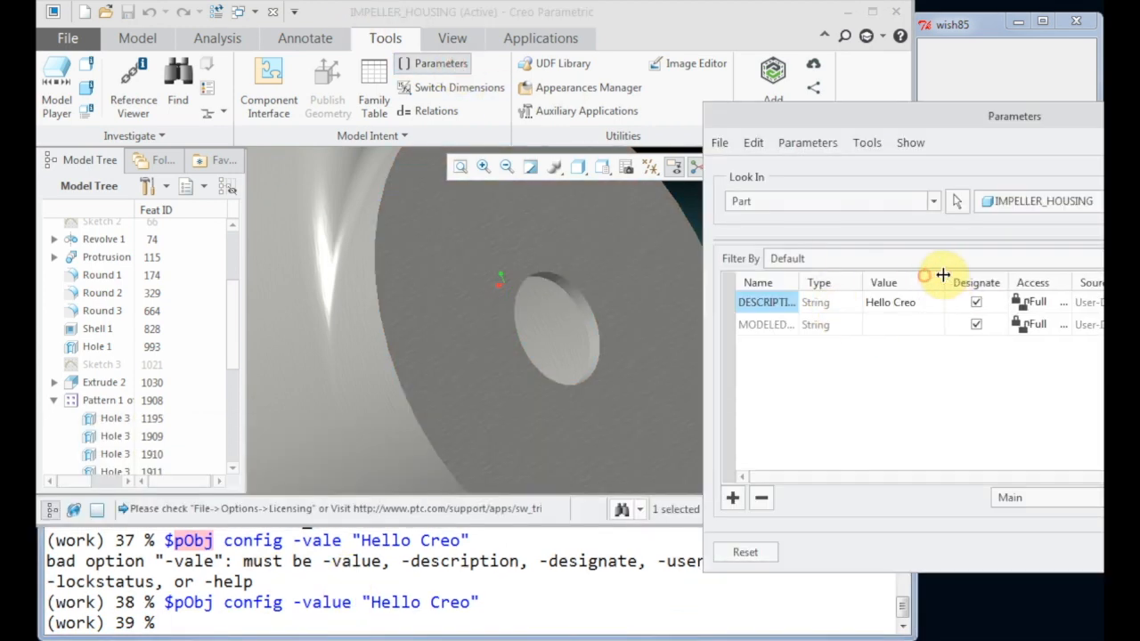
{"action": "mouse_move", "coordinate": [995, 367]}
{"action": "type", "text": "$pObj config -value \"Hello Creo 2\" -designa"}
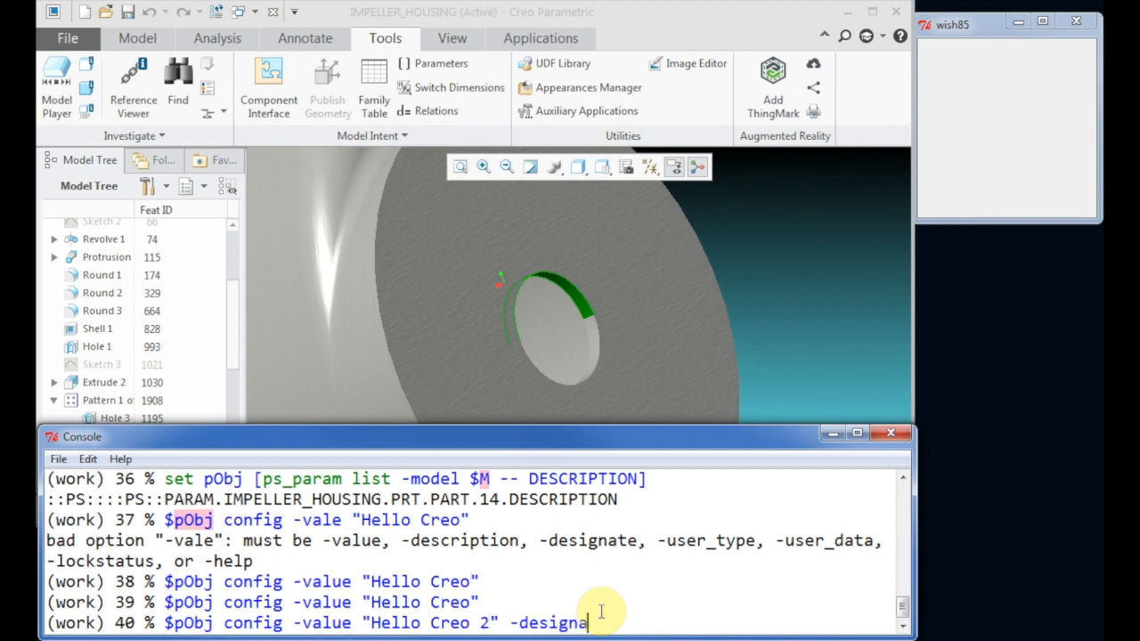
Step: Change DESCRIPTION to 'Hello Creo 2', undesignate it, and verify in Parameters
{"action": "key", "text": "Return"}
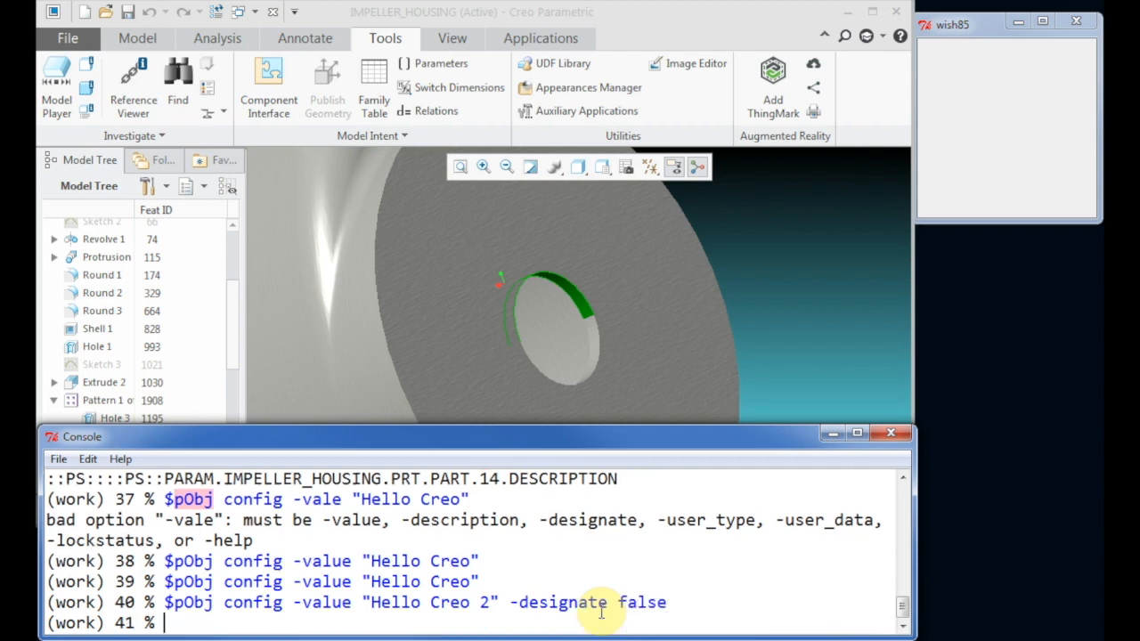
{"action": "left_click", "coordinate": [439, 63]}
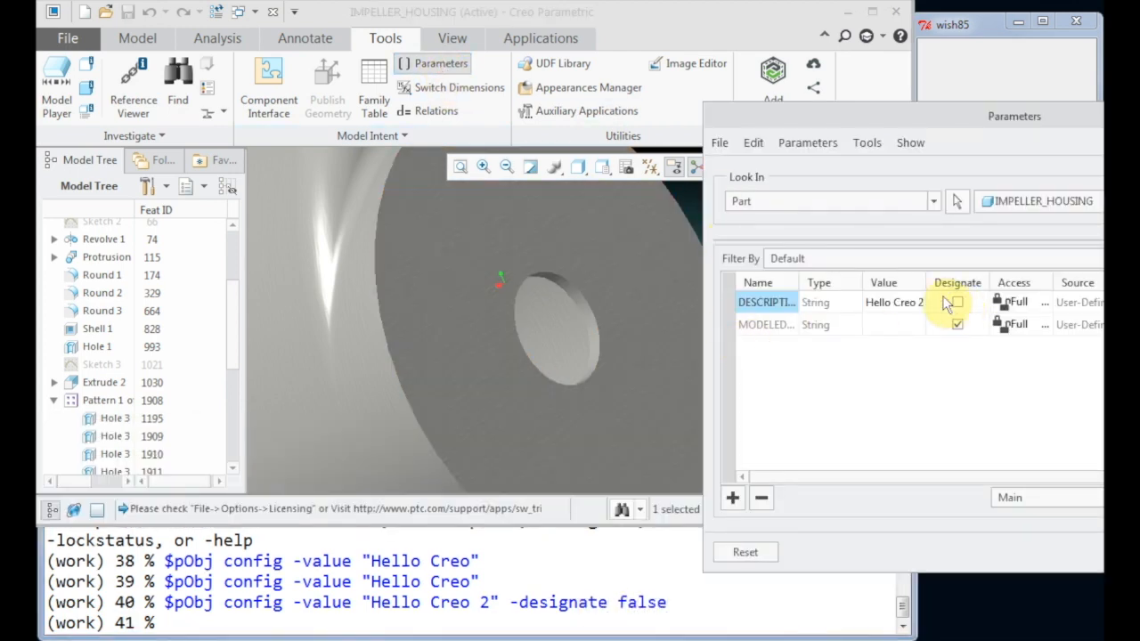
{"action": "left_click", "coordinate": [953, 302]}
{"action": "type", "text": "pack [label"}
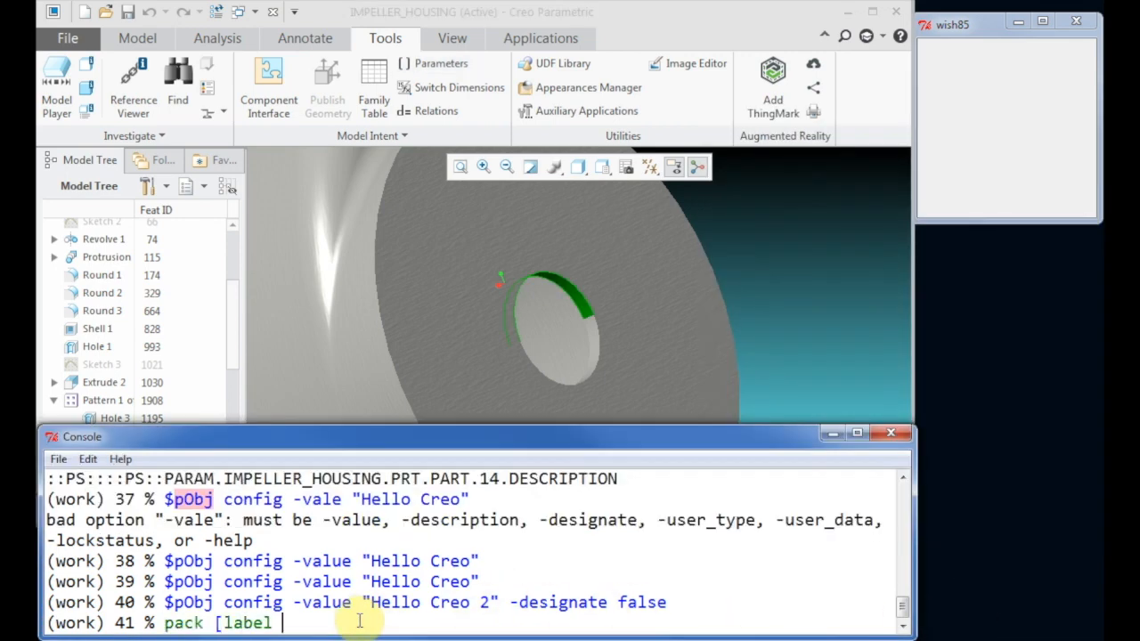
Step: Build a 'Select Fruits' label and an Apple/Orange/Banana combobox in the Tk window
{"action": "type", "text": ".1 -text"}
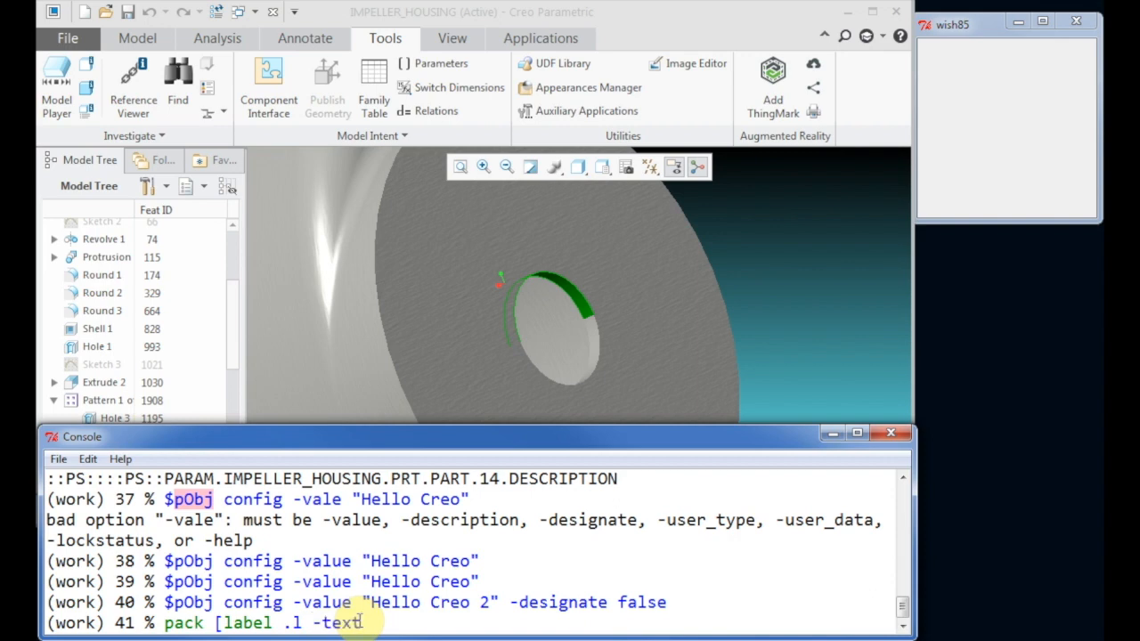
{"action": "type", "text": "\"Select"}
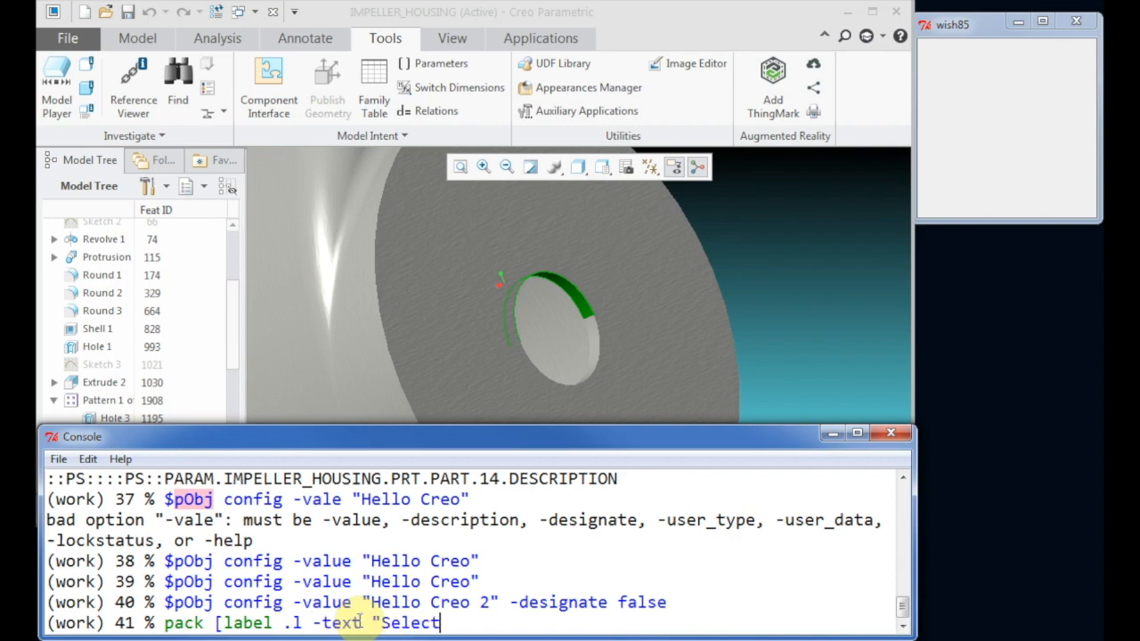
{"action": "type", "text": "Fruits\""}
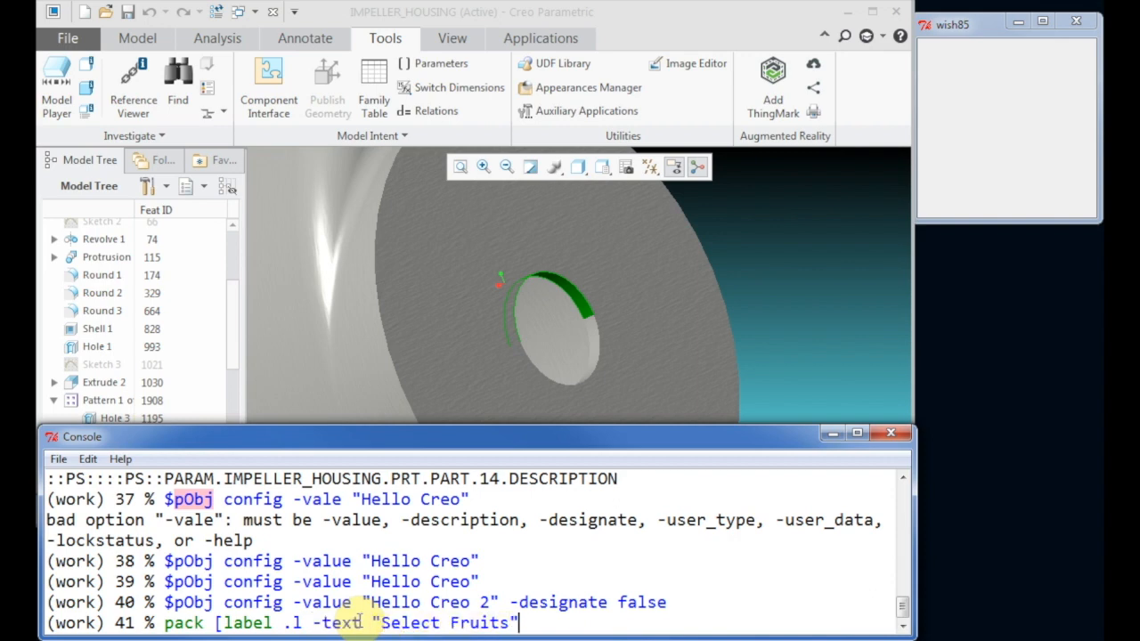
{"action": "key", "text": "Return"}
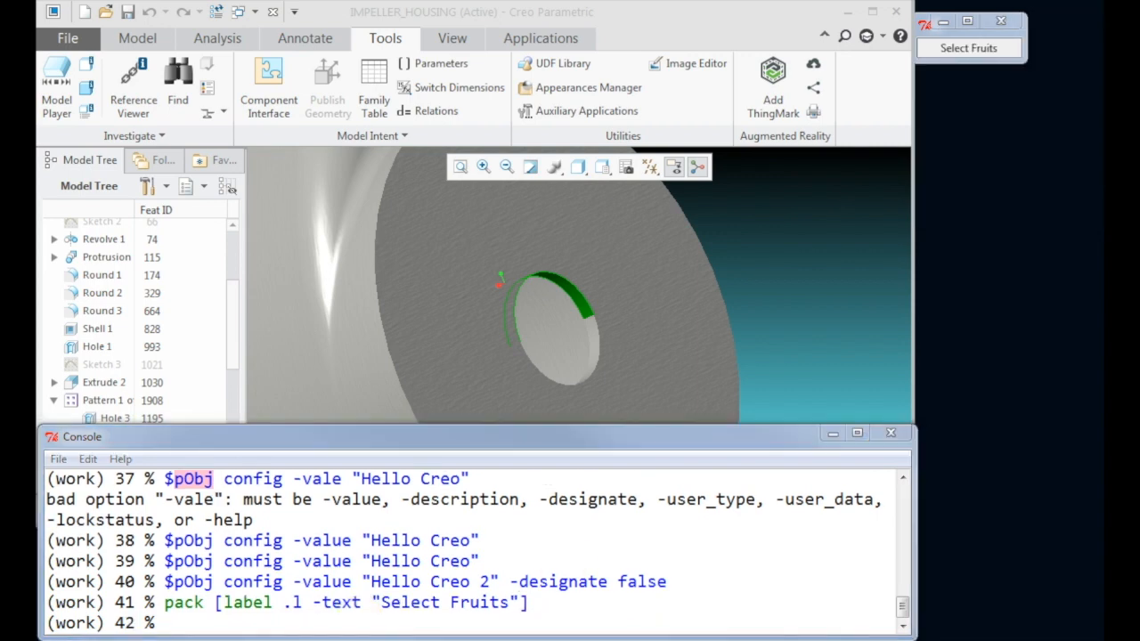
{"action": "key", "text": "Return"}
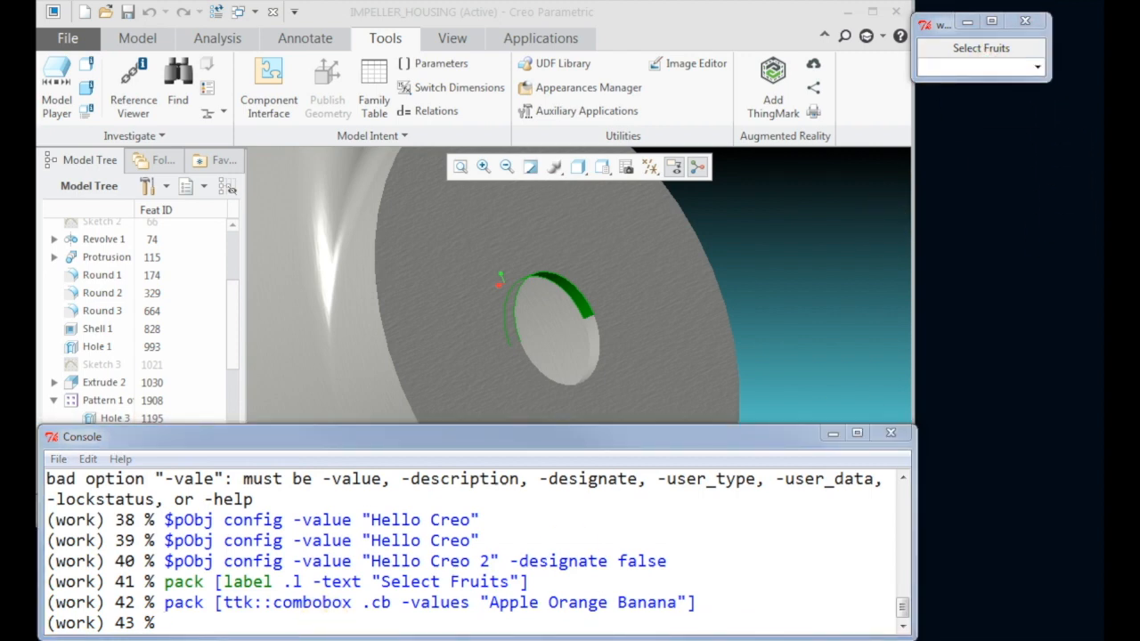
{"action": "key", "text": "Return"}
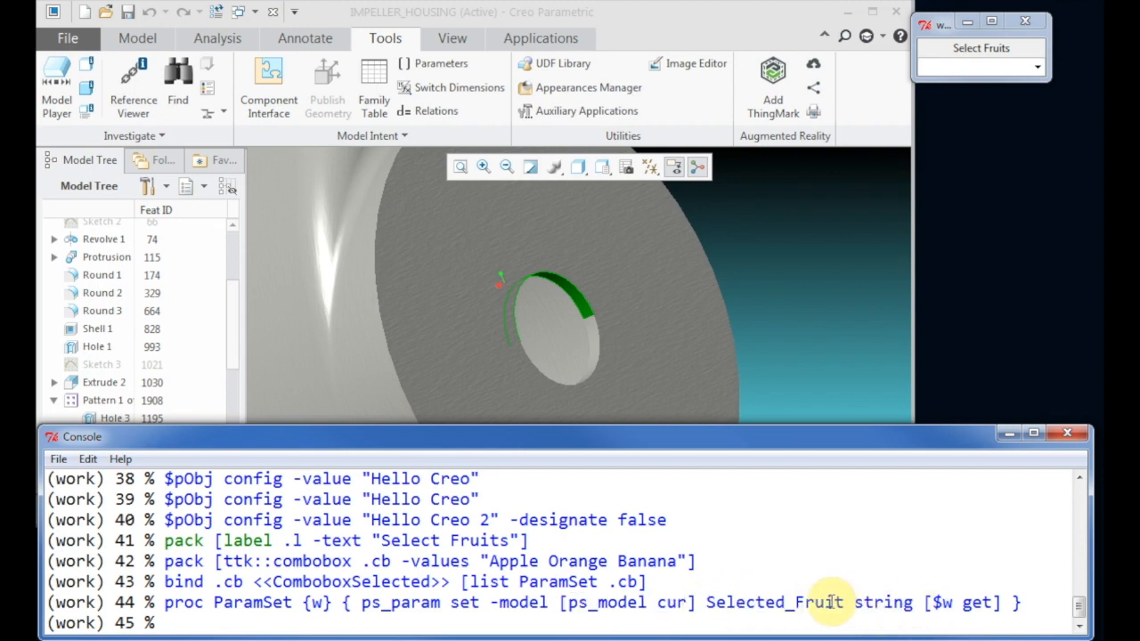
Step: Choose Orange in the fruit combobox to set Selected_Fruit
{"action": "left_click", "coordinate": [441, 63]}
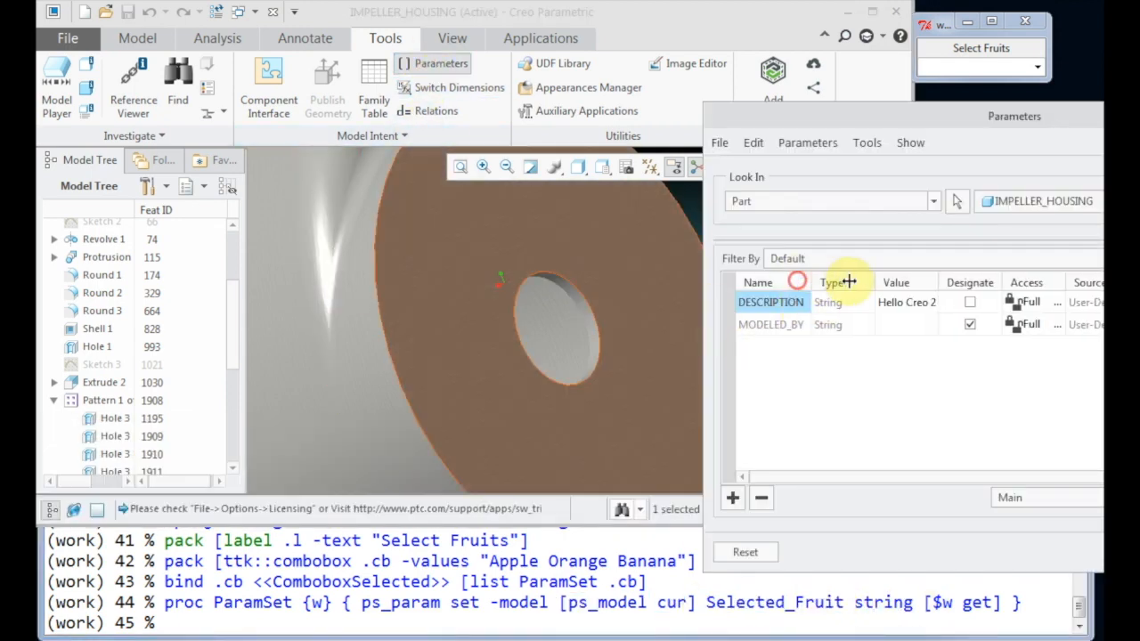
{"action": "left_click", "coordinate": [1035, 69]}
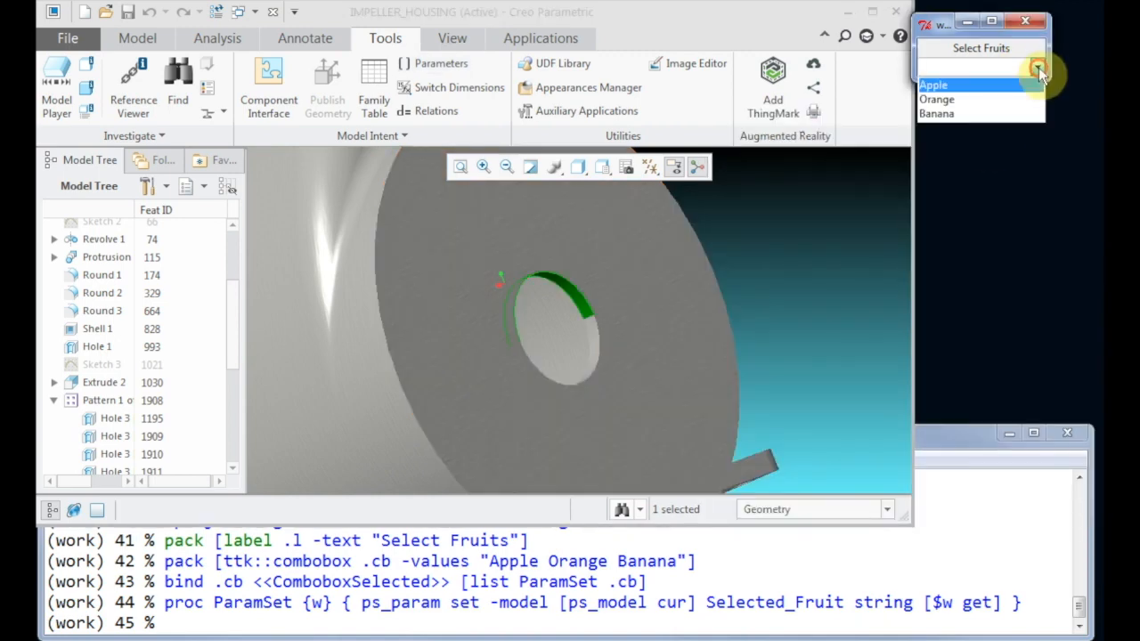
{"action": "left_click", "coordinate": [933, 85]}
{"action": "type", "text": "ps_glon"}
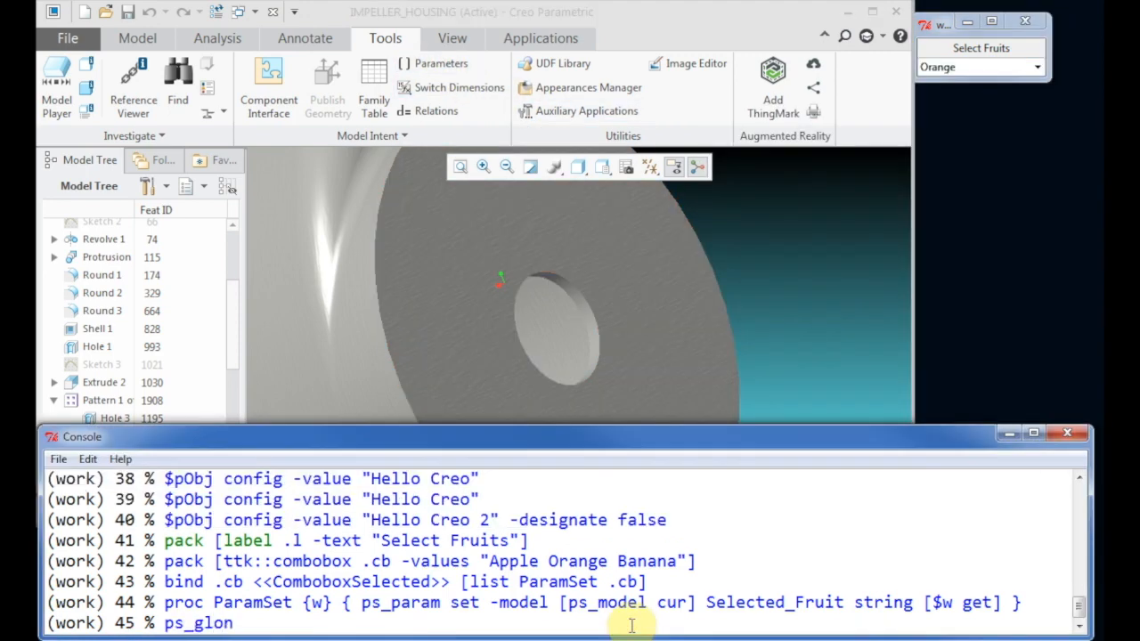
Step: List session models with ps_glob, activate PISTON.PRT, then return to the impeller housing
{"action": "key", "text": "Return"}
{"action": "type", "text": "ps_wind"}
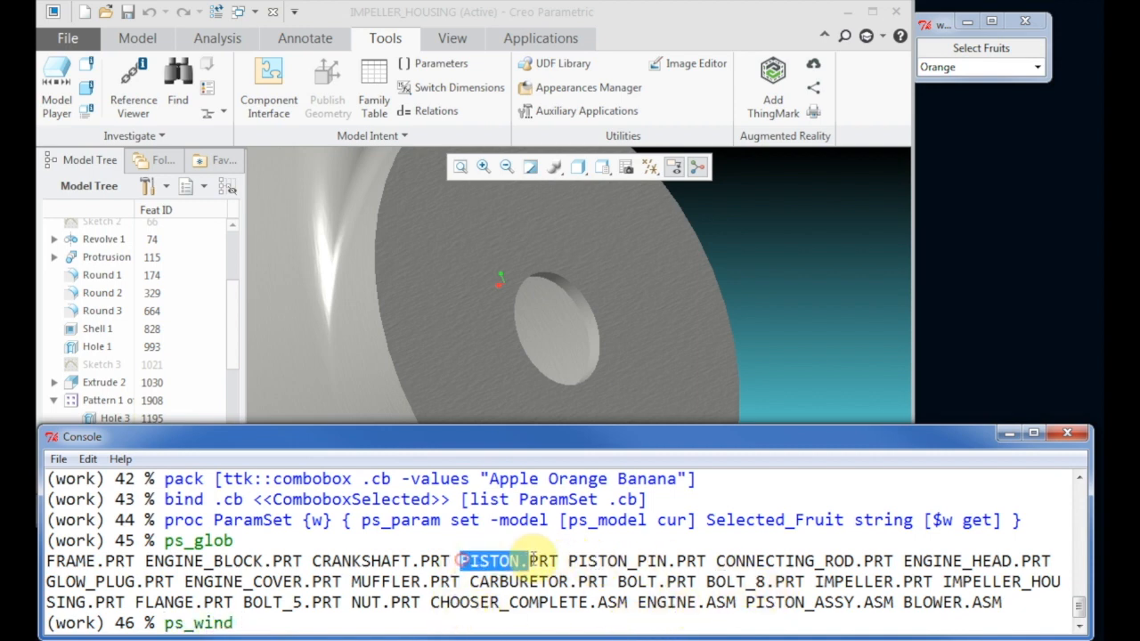
{"action": "type", "text": "se"}
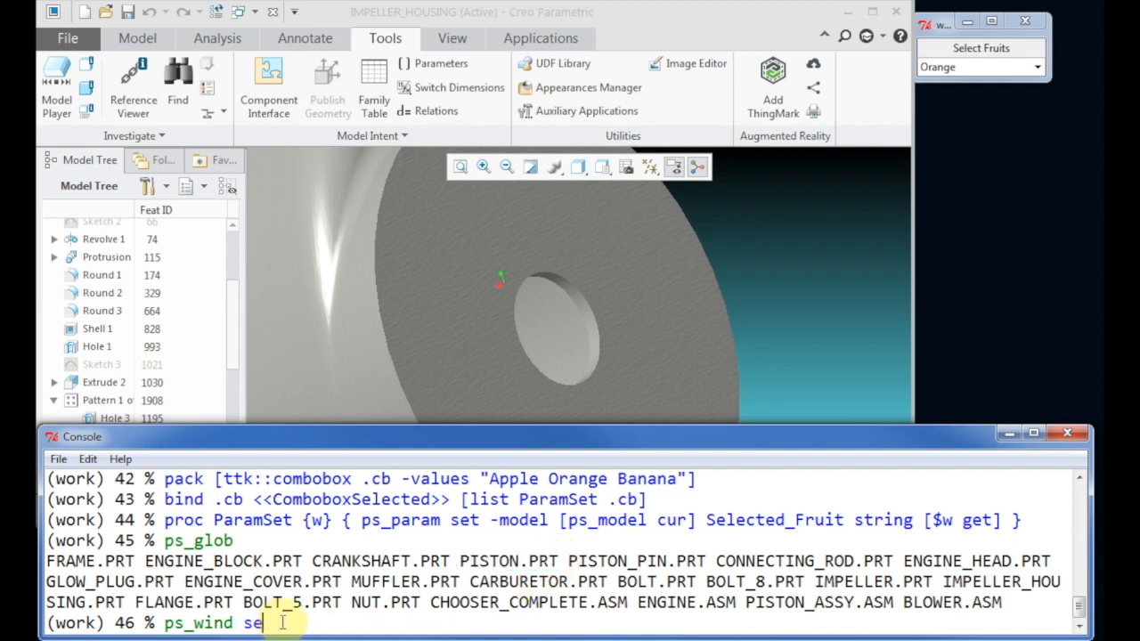
{"action": "key", "text": "Return"}
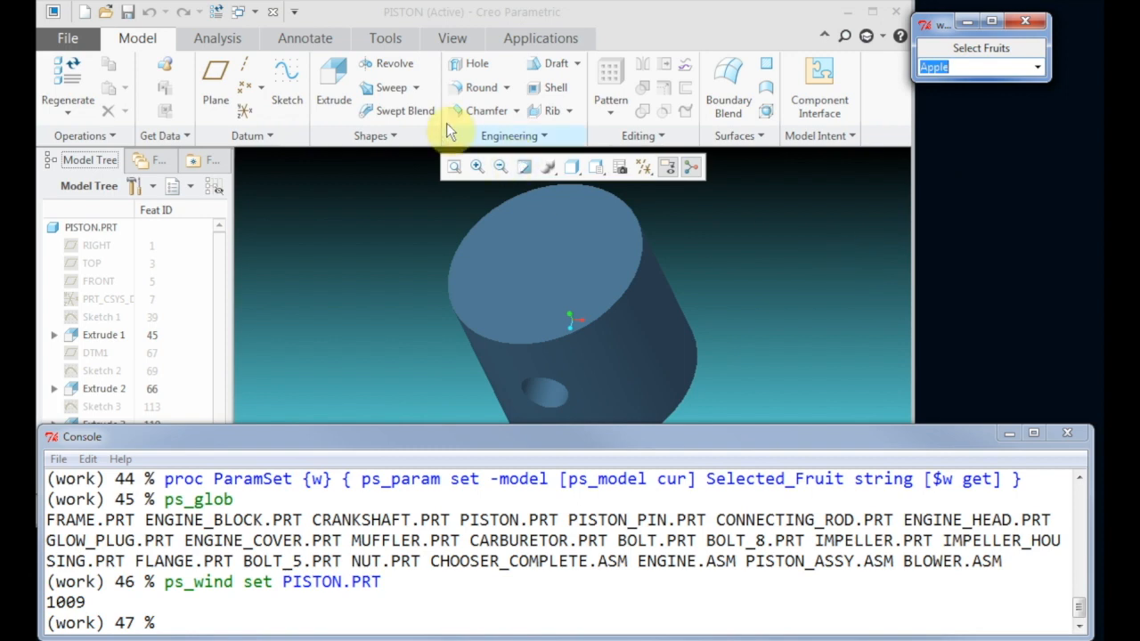
{"action": "left_click", "coordinate": [384, 38]}
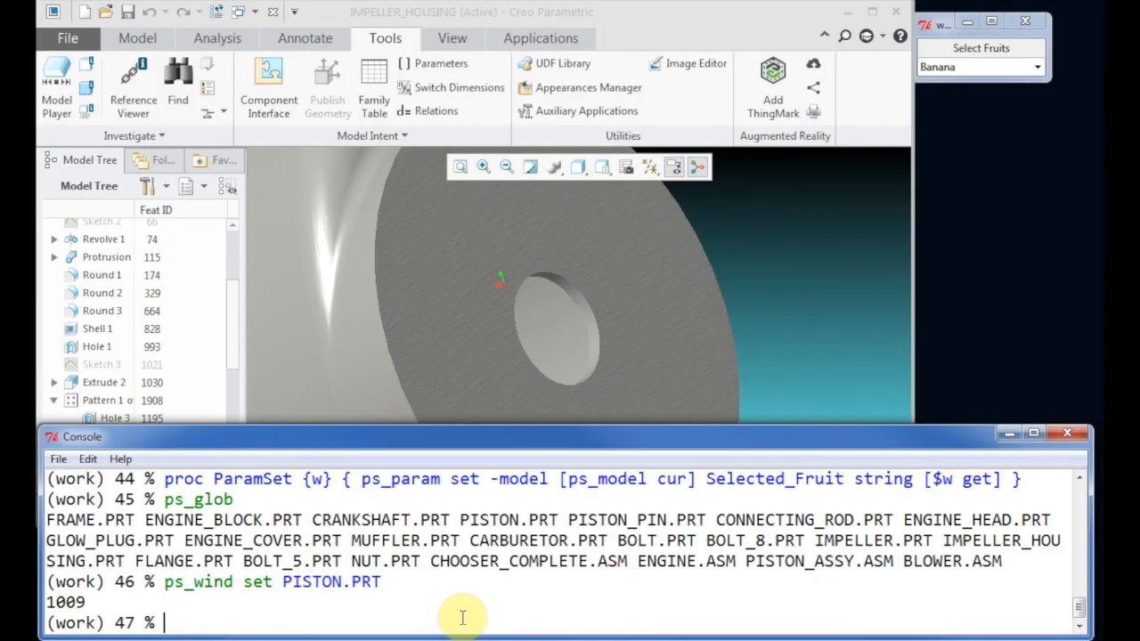
Step: Create a ps_sel selection object and pick a surface on the impeller housing
{"action": "type", "text": "ps_sel"}
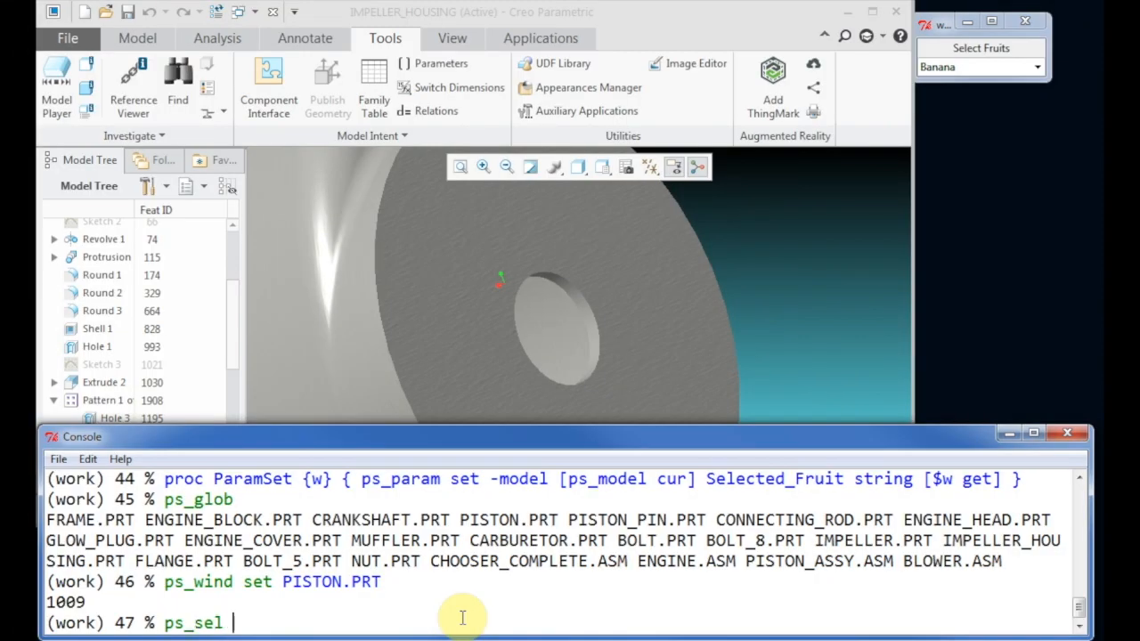
{"action": "key", "text": "Return"}
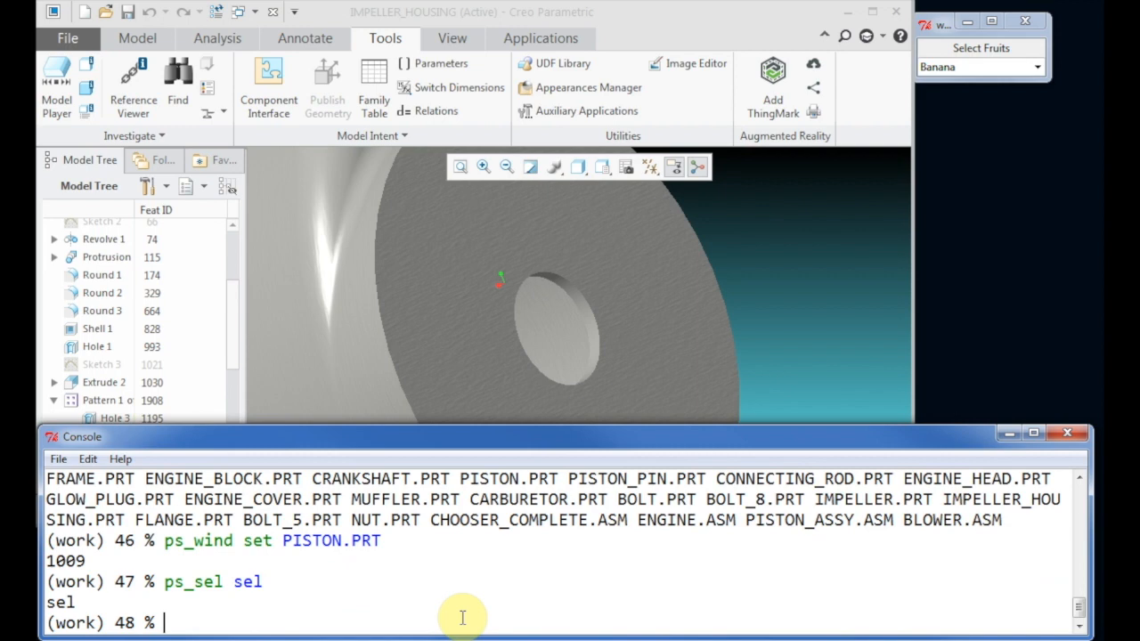
{"action": "type", "text": "sel sel su"}
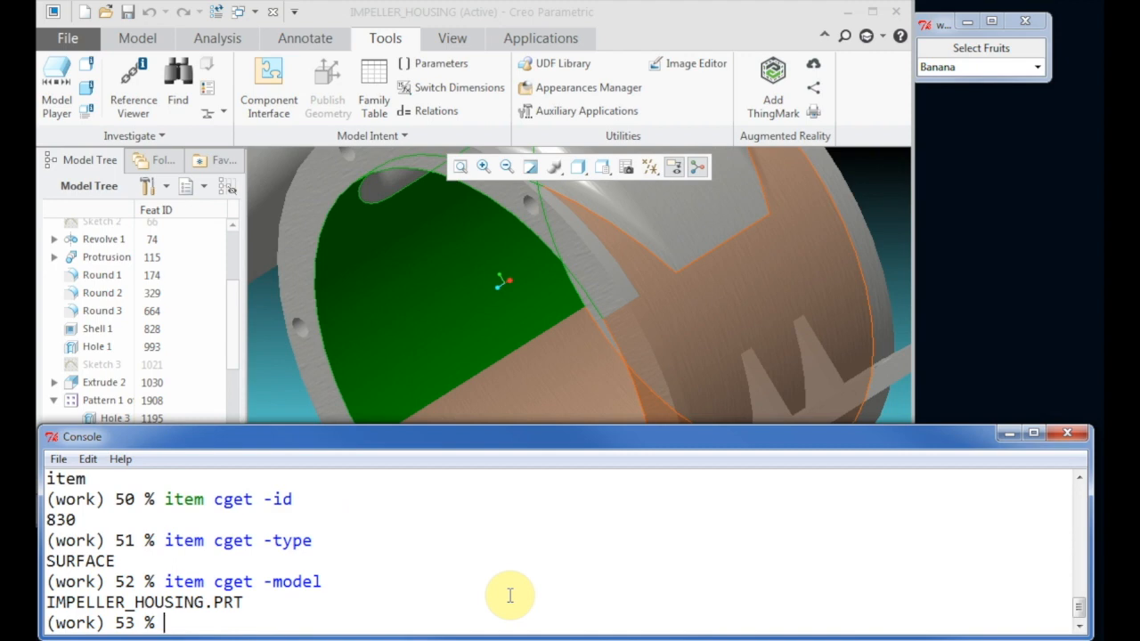
{"action": "type", "text": "item cget -type"}
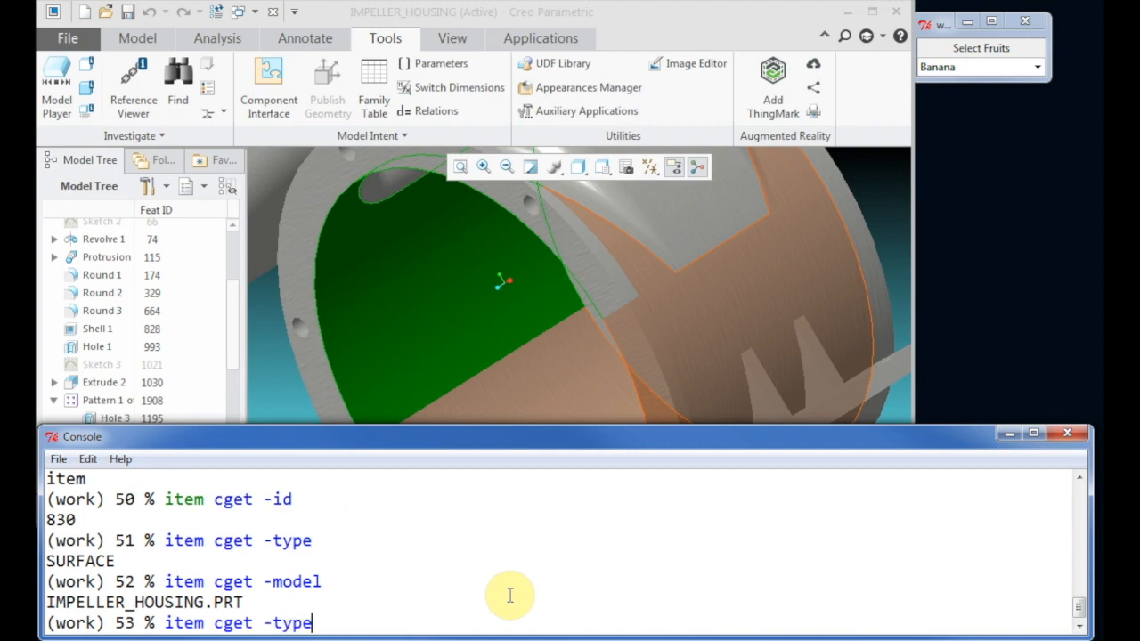
{"action": "type", "text": "ps_sel sel"}
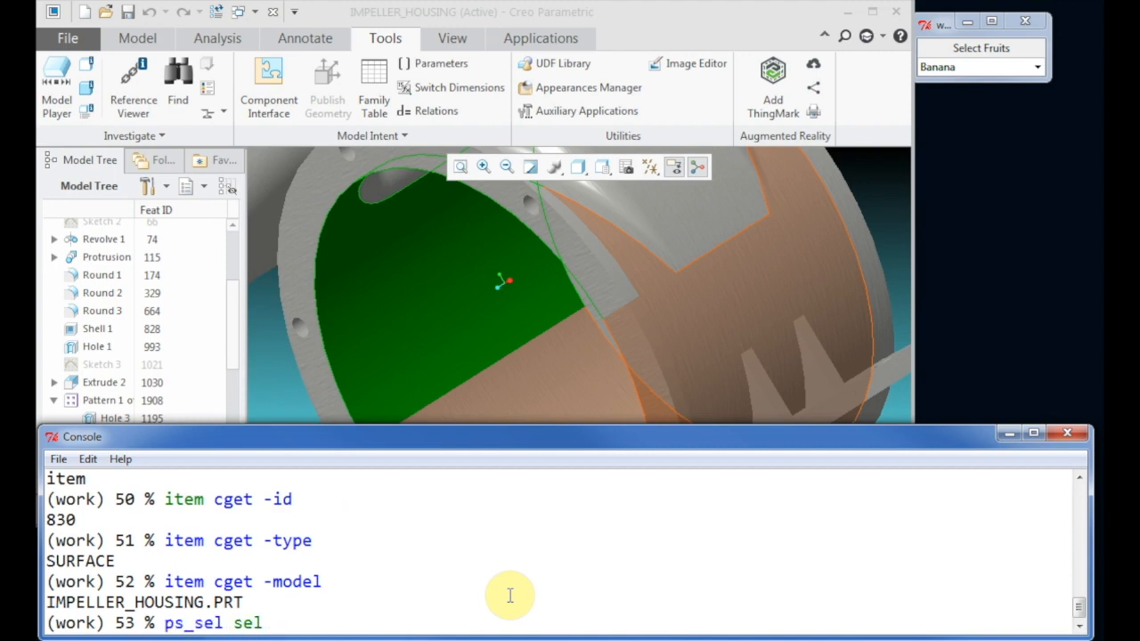
{"action": "type", "text": "-modelitem mi"}
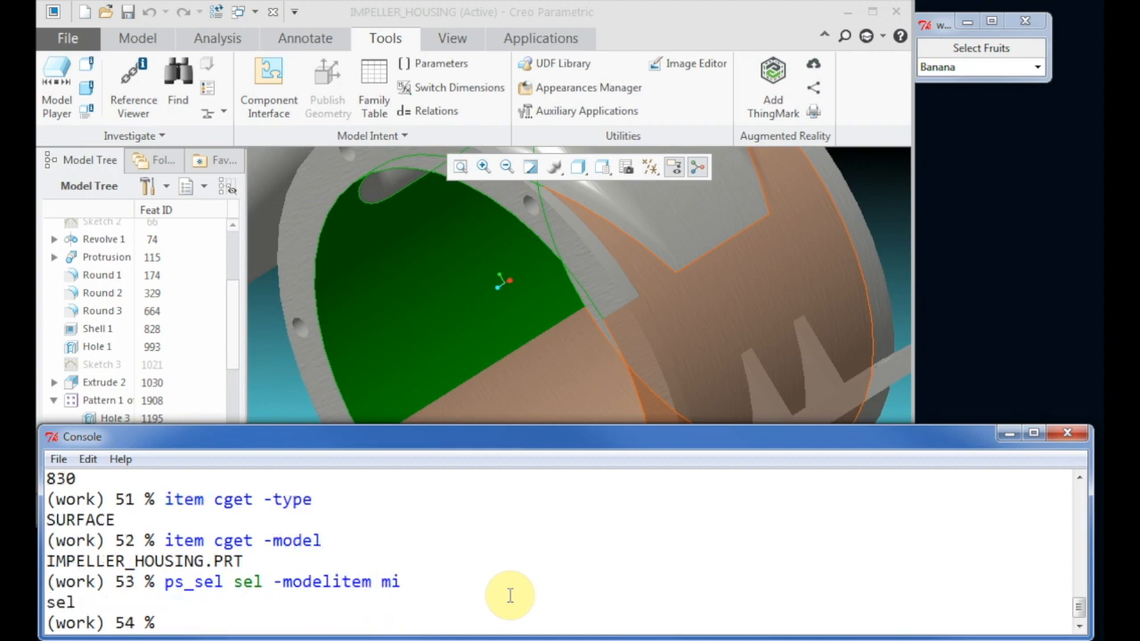
{"action": "type", "text": "sel sel surface"}
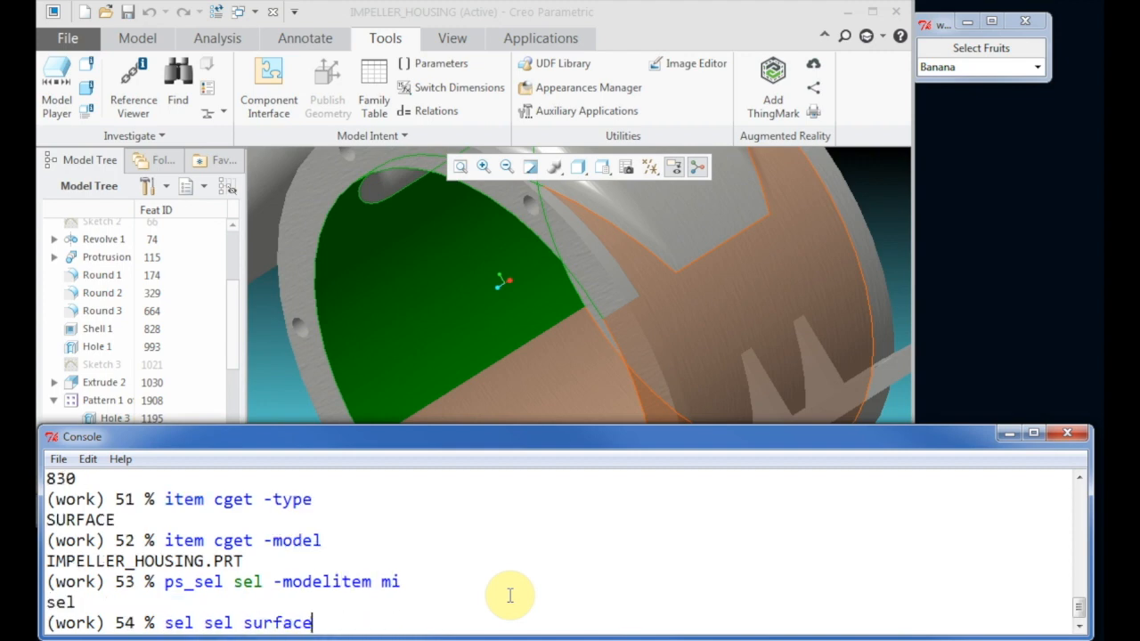
{"action": "left_click", "coordinate": [550, 402]}
{"action": "type", "text": "mi"}
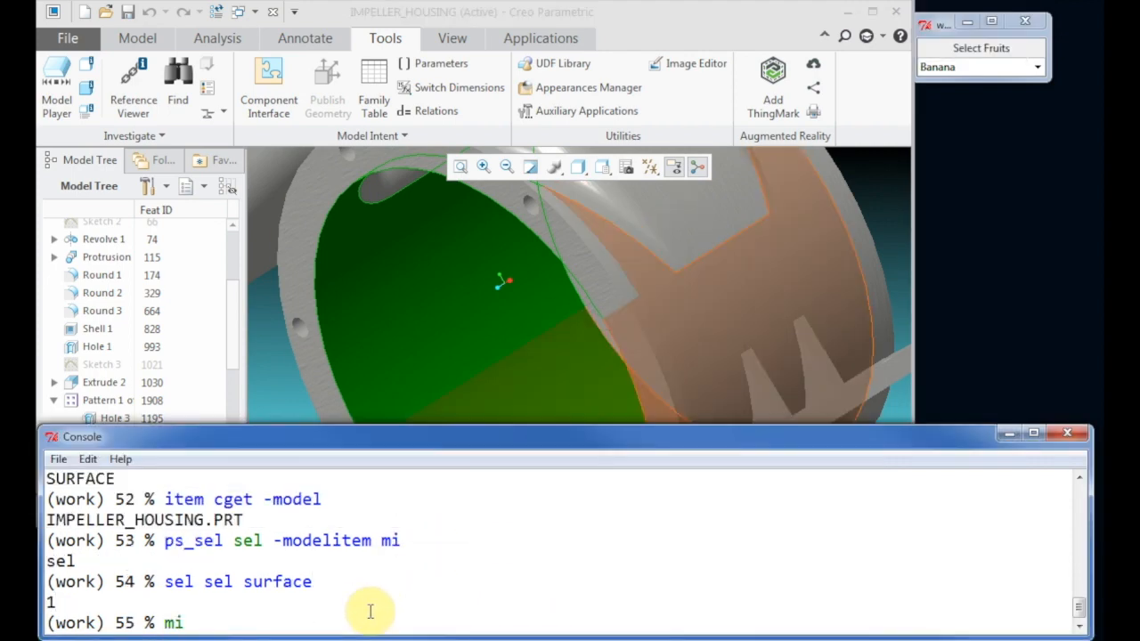
Step: Query the picked surface's id (831) and type (SURFACE)
{"action": "type", "text": "cget -id"}
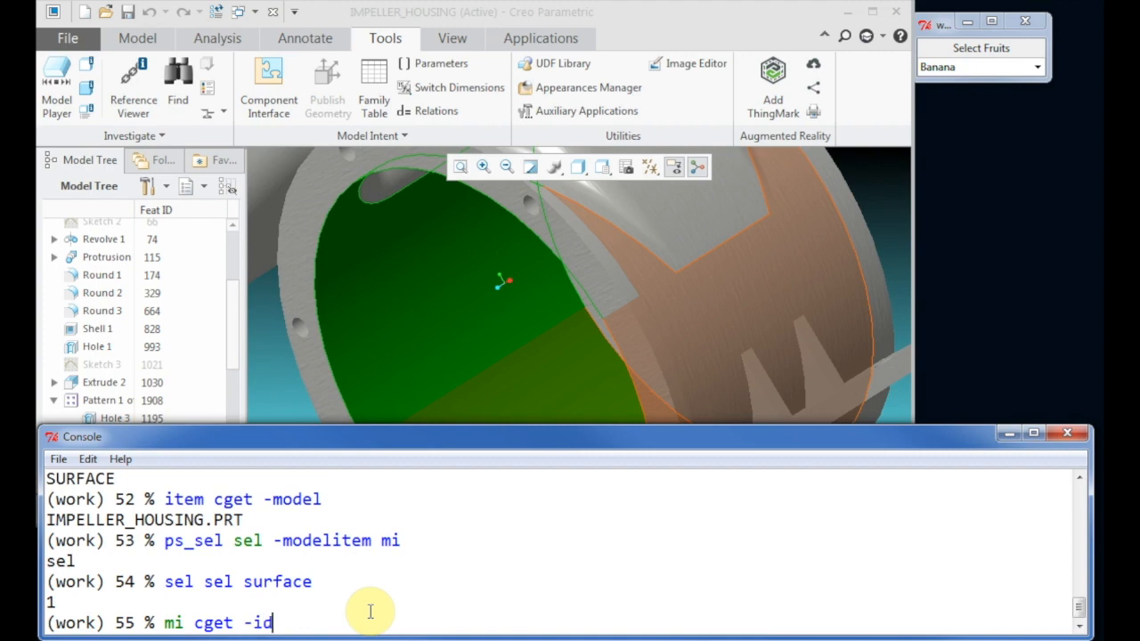
{"action": "key", "text": "Return"}
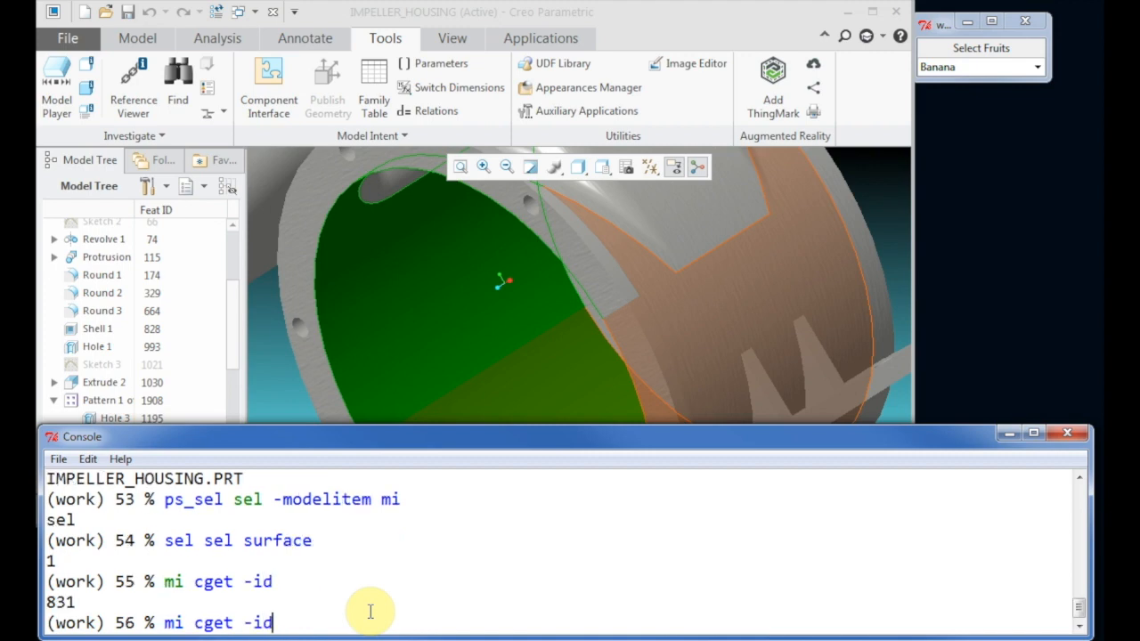
{"action": "key", "text": "Return"}
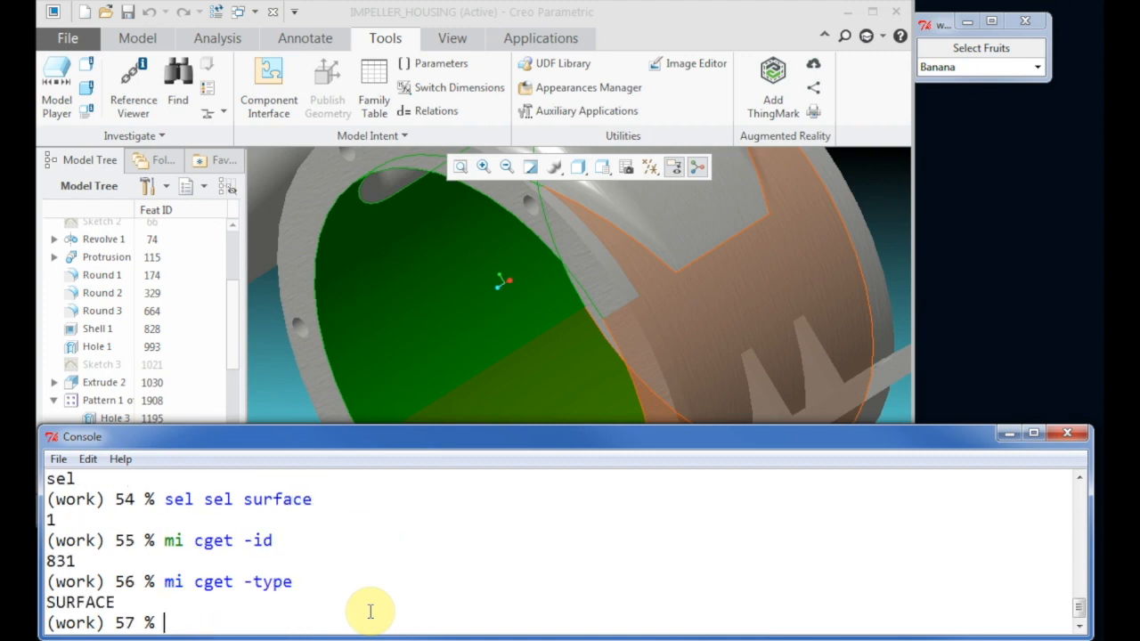
{"action": "type", "text": "sel conf -colo"}
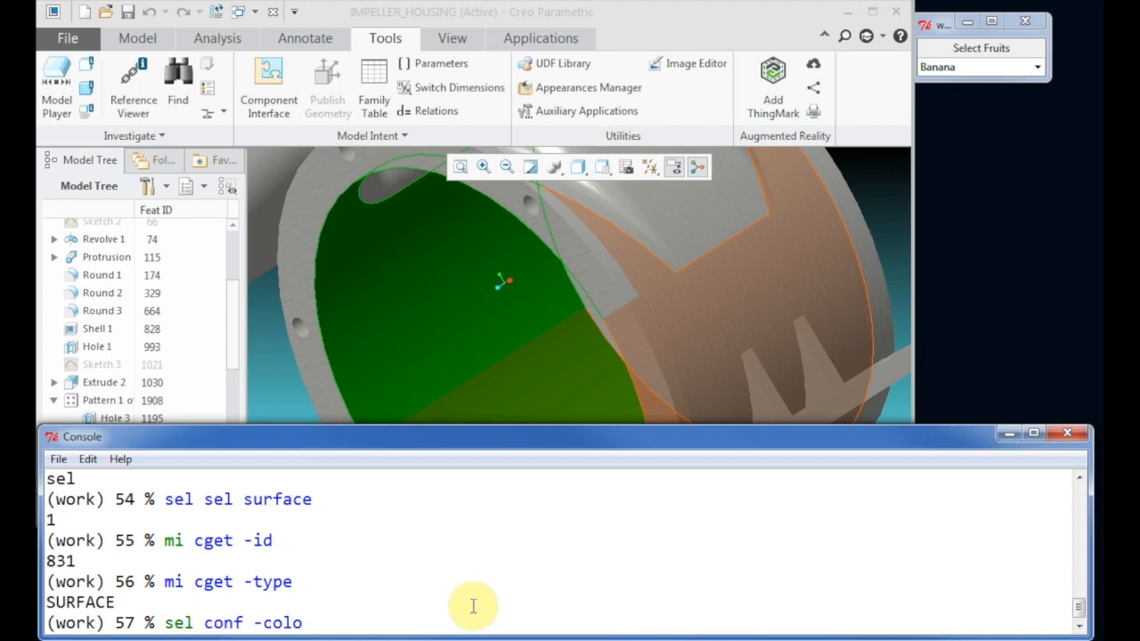
Step: Highlight the picked surface in preview_geom colour and collect all surface ids into sids
{"action": "type", "text": "r preview_geom"}
{"action": "type", "text": "sel show"}
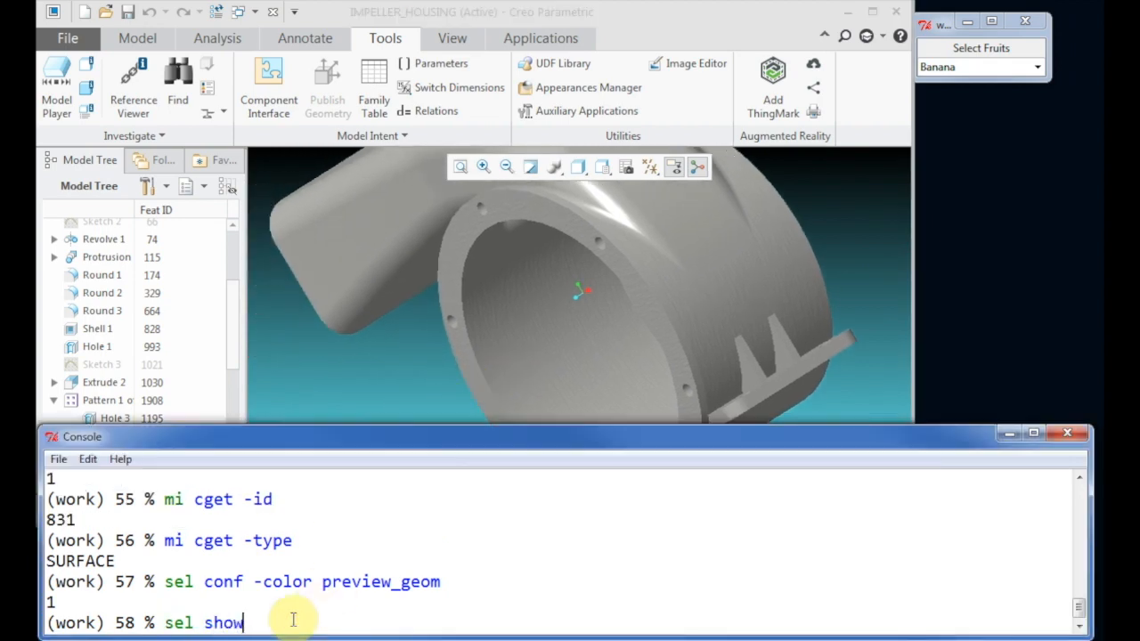
{"action": "key", "text": "Return"}
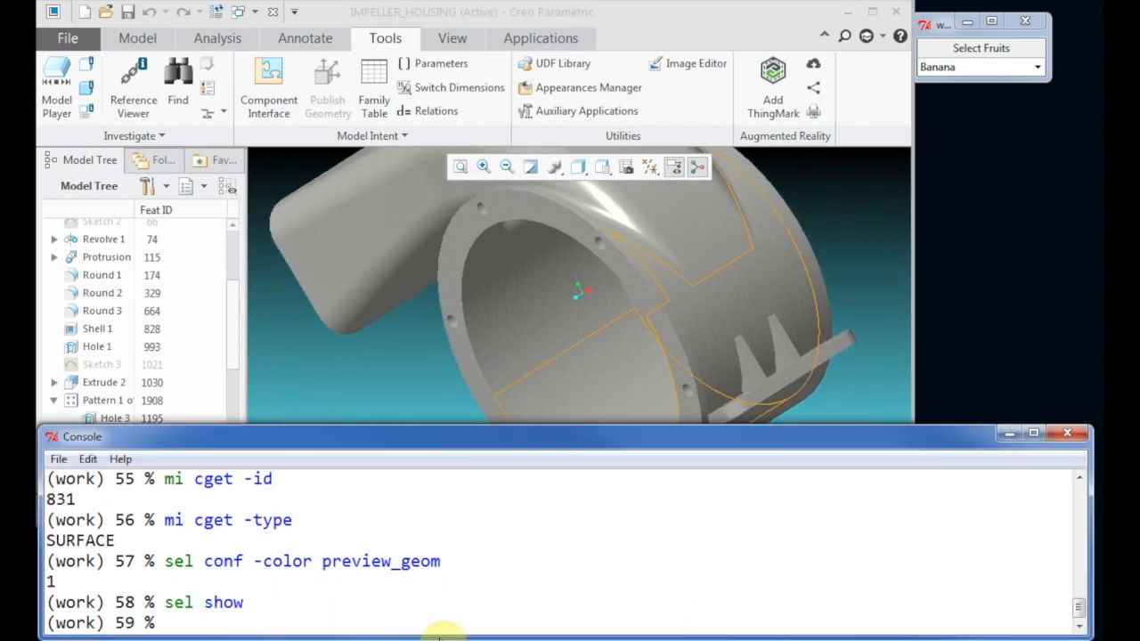
{"action": "type", "text": "set sids"}
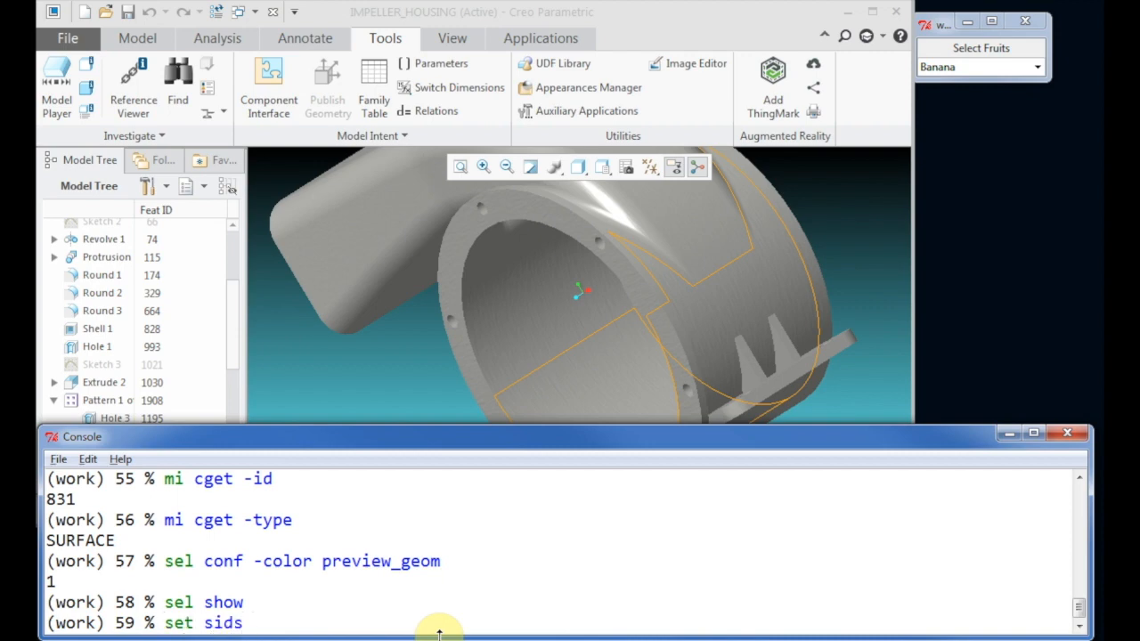
{"action": "type", "text": "[ps_visit"}
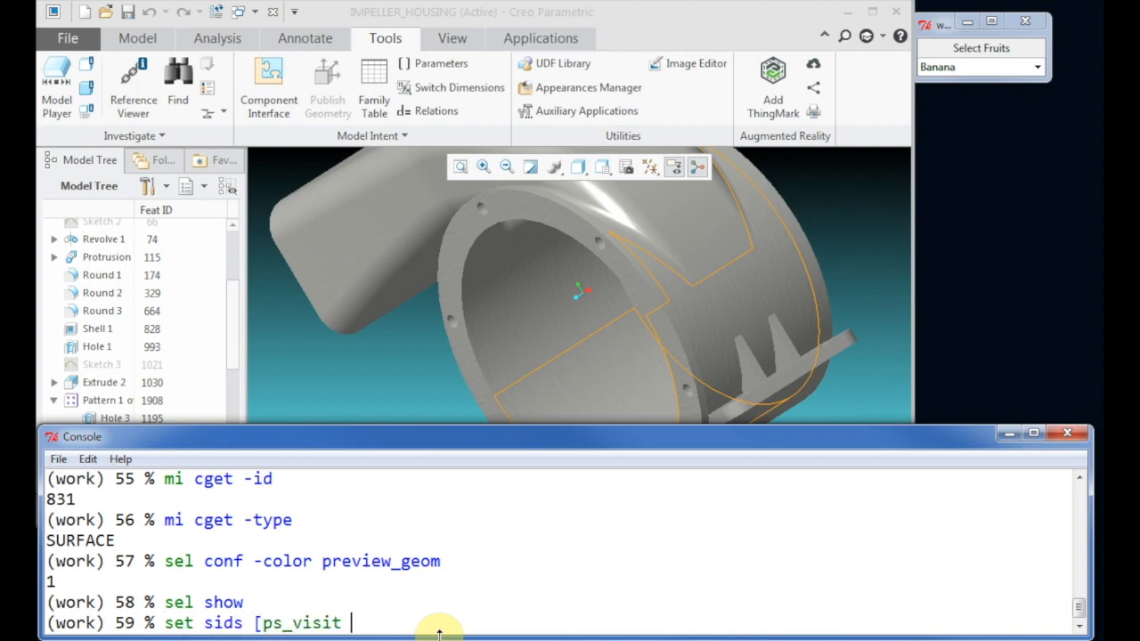
{"action": "type", "text": "surface -model $M"}
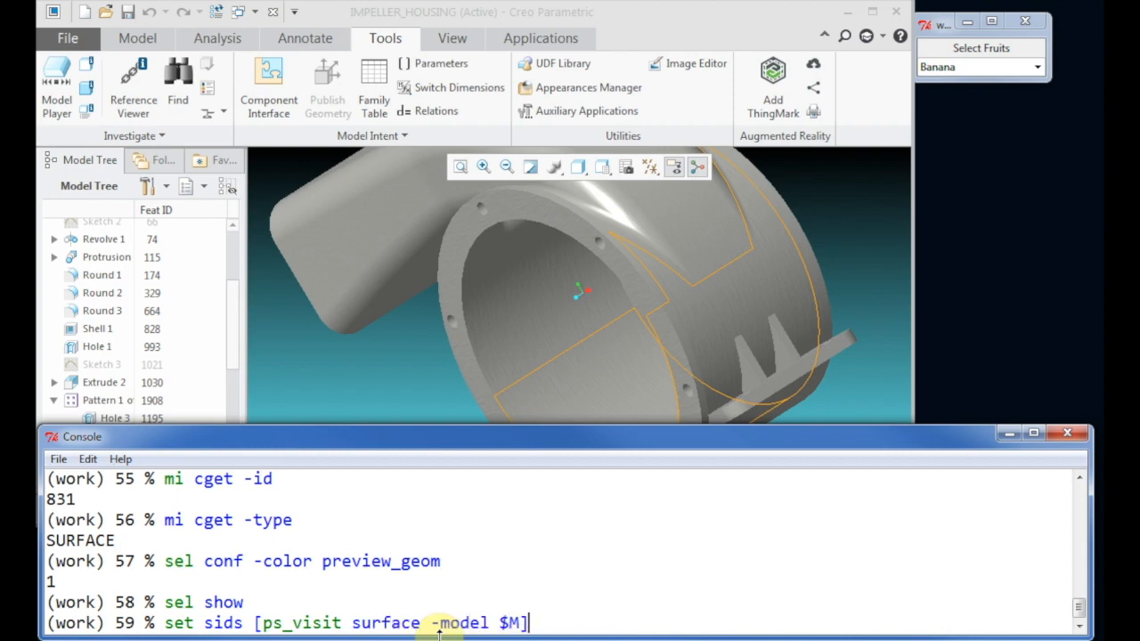
{"action": "key", "text": "Return"}
{"action": "type", "text": "foreach sid $"}
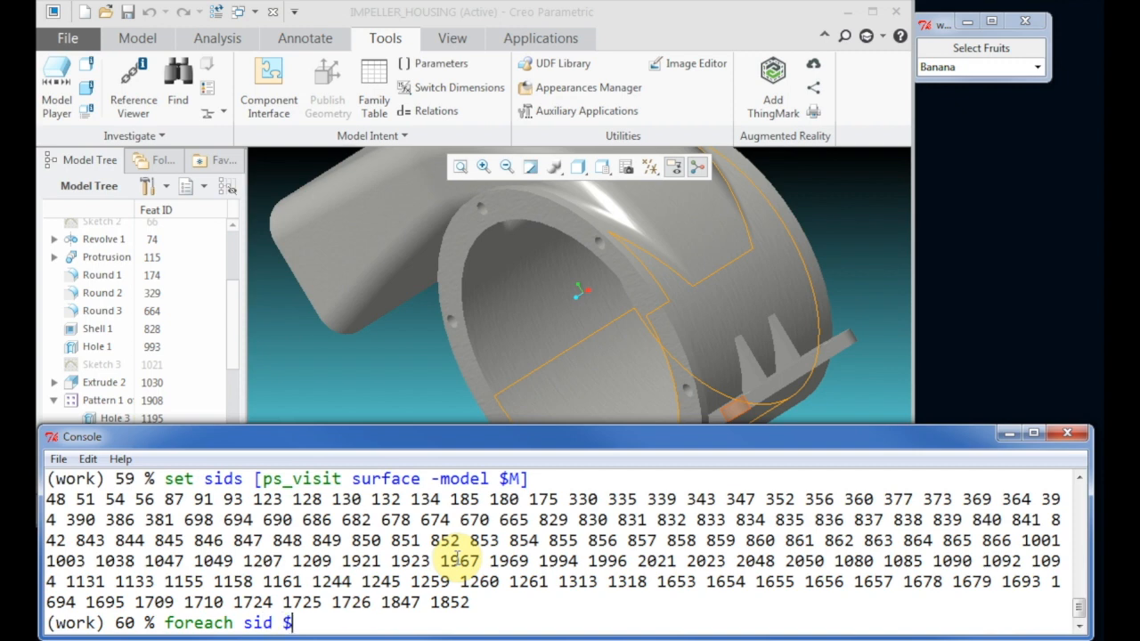
{"action": "type", "text": "sids {"}
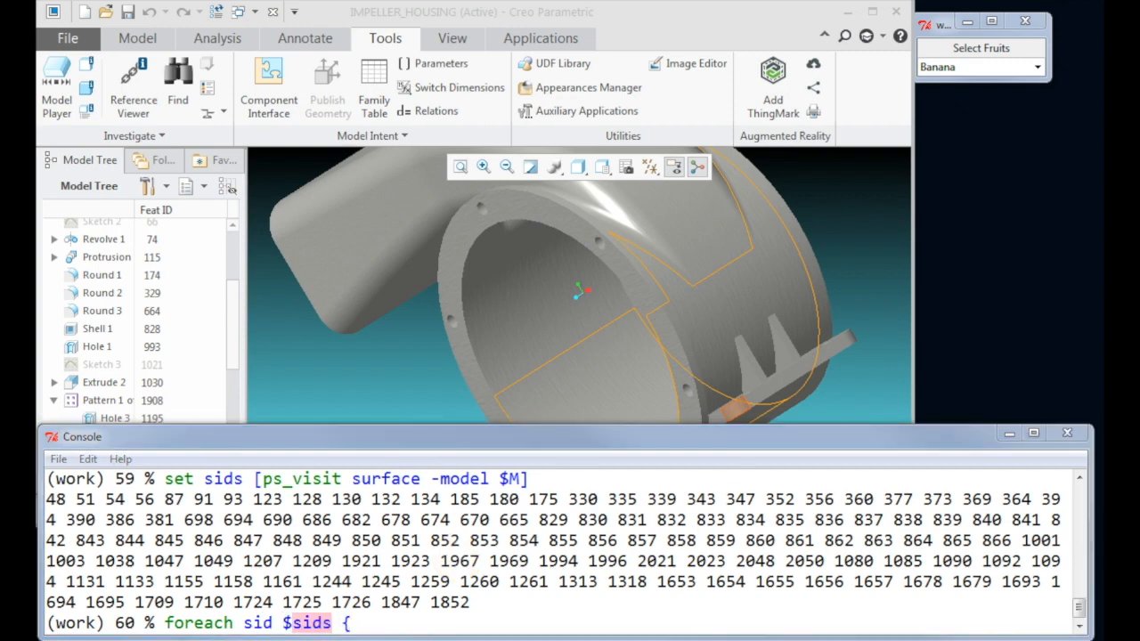